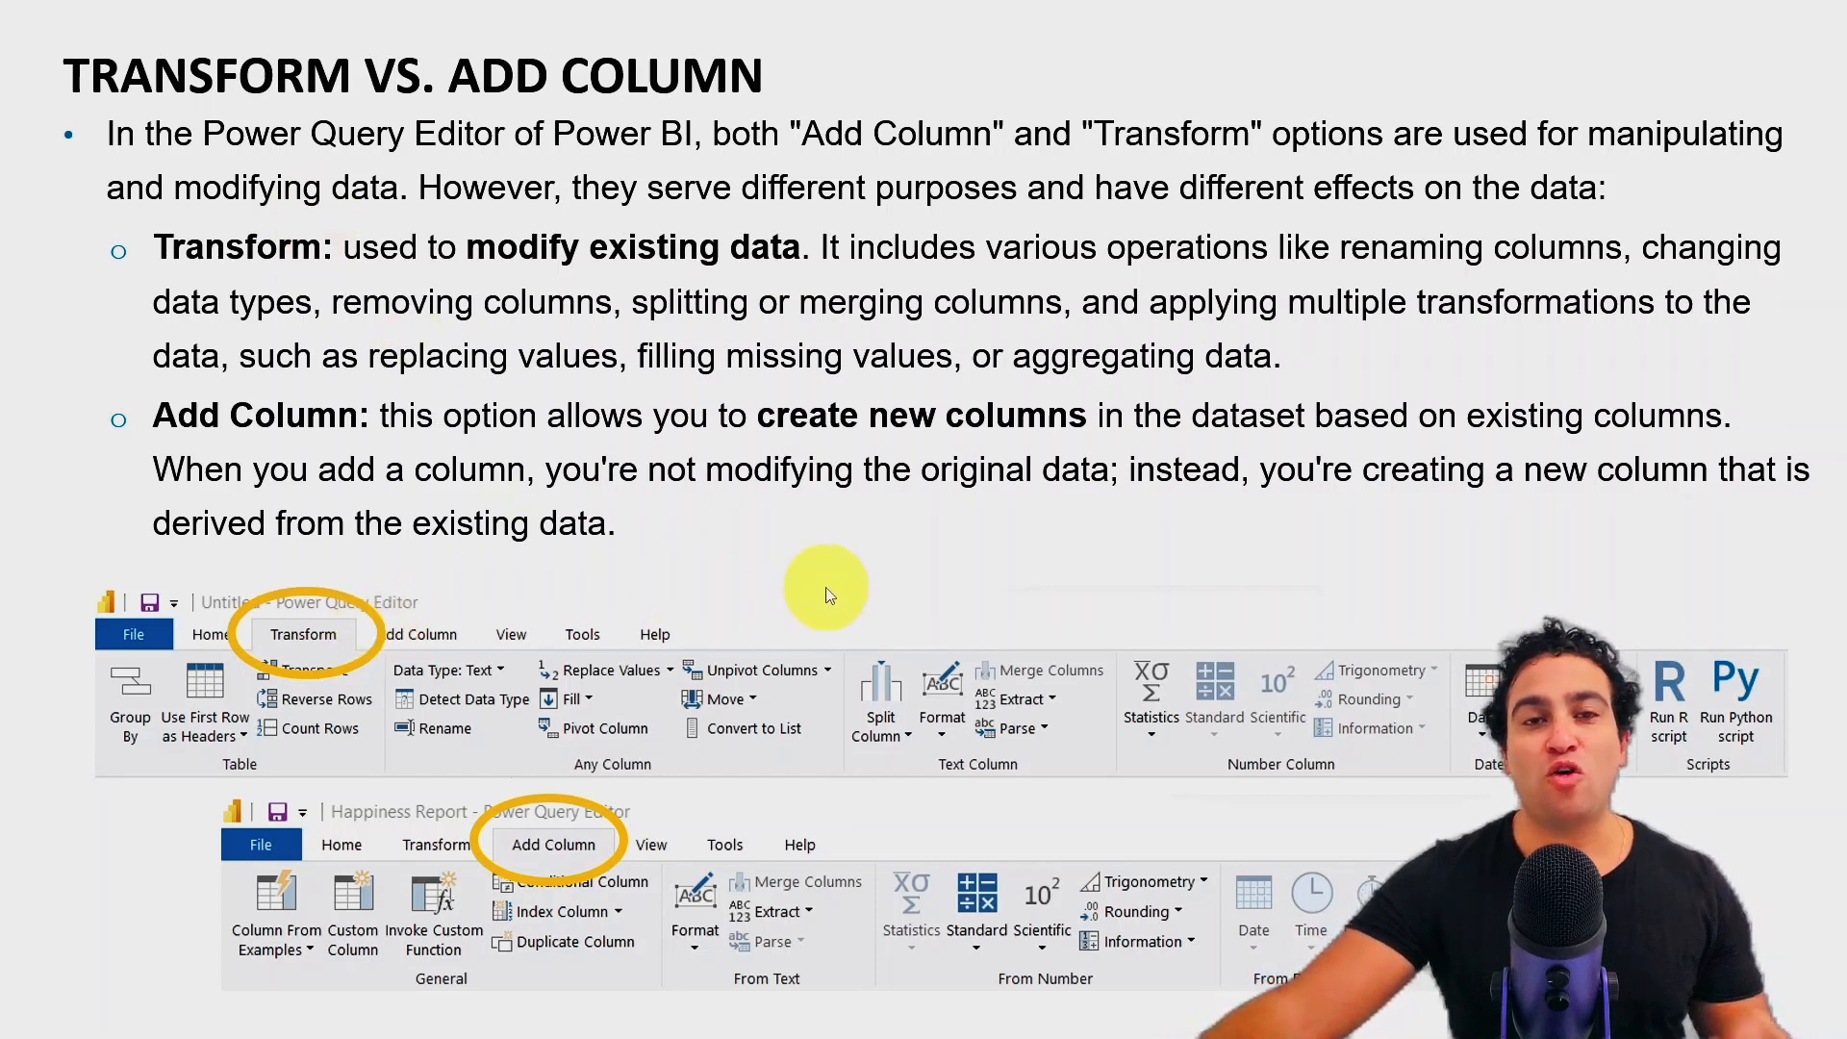
mouse_move(267, 623)
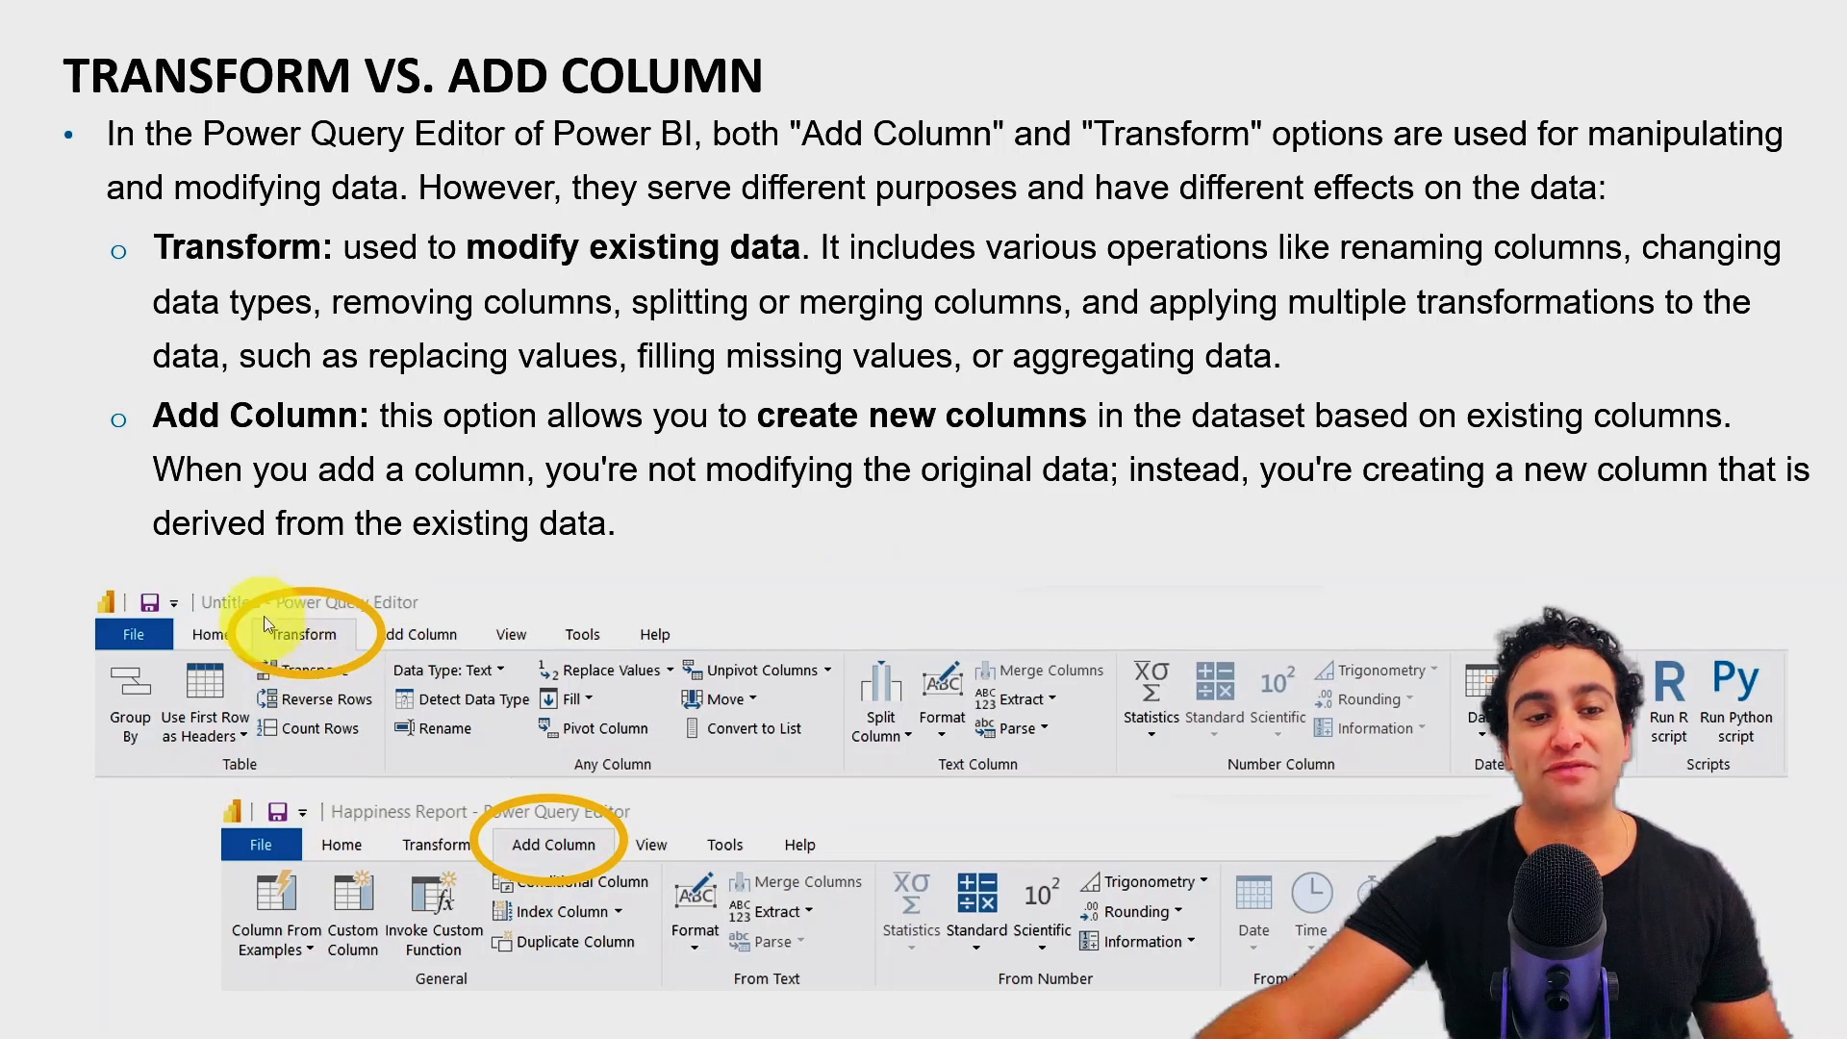
Step: Launch Transform data to open the Happiness_Report query in the Power Query Editor
left_click(302, 634)
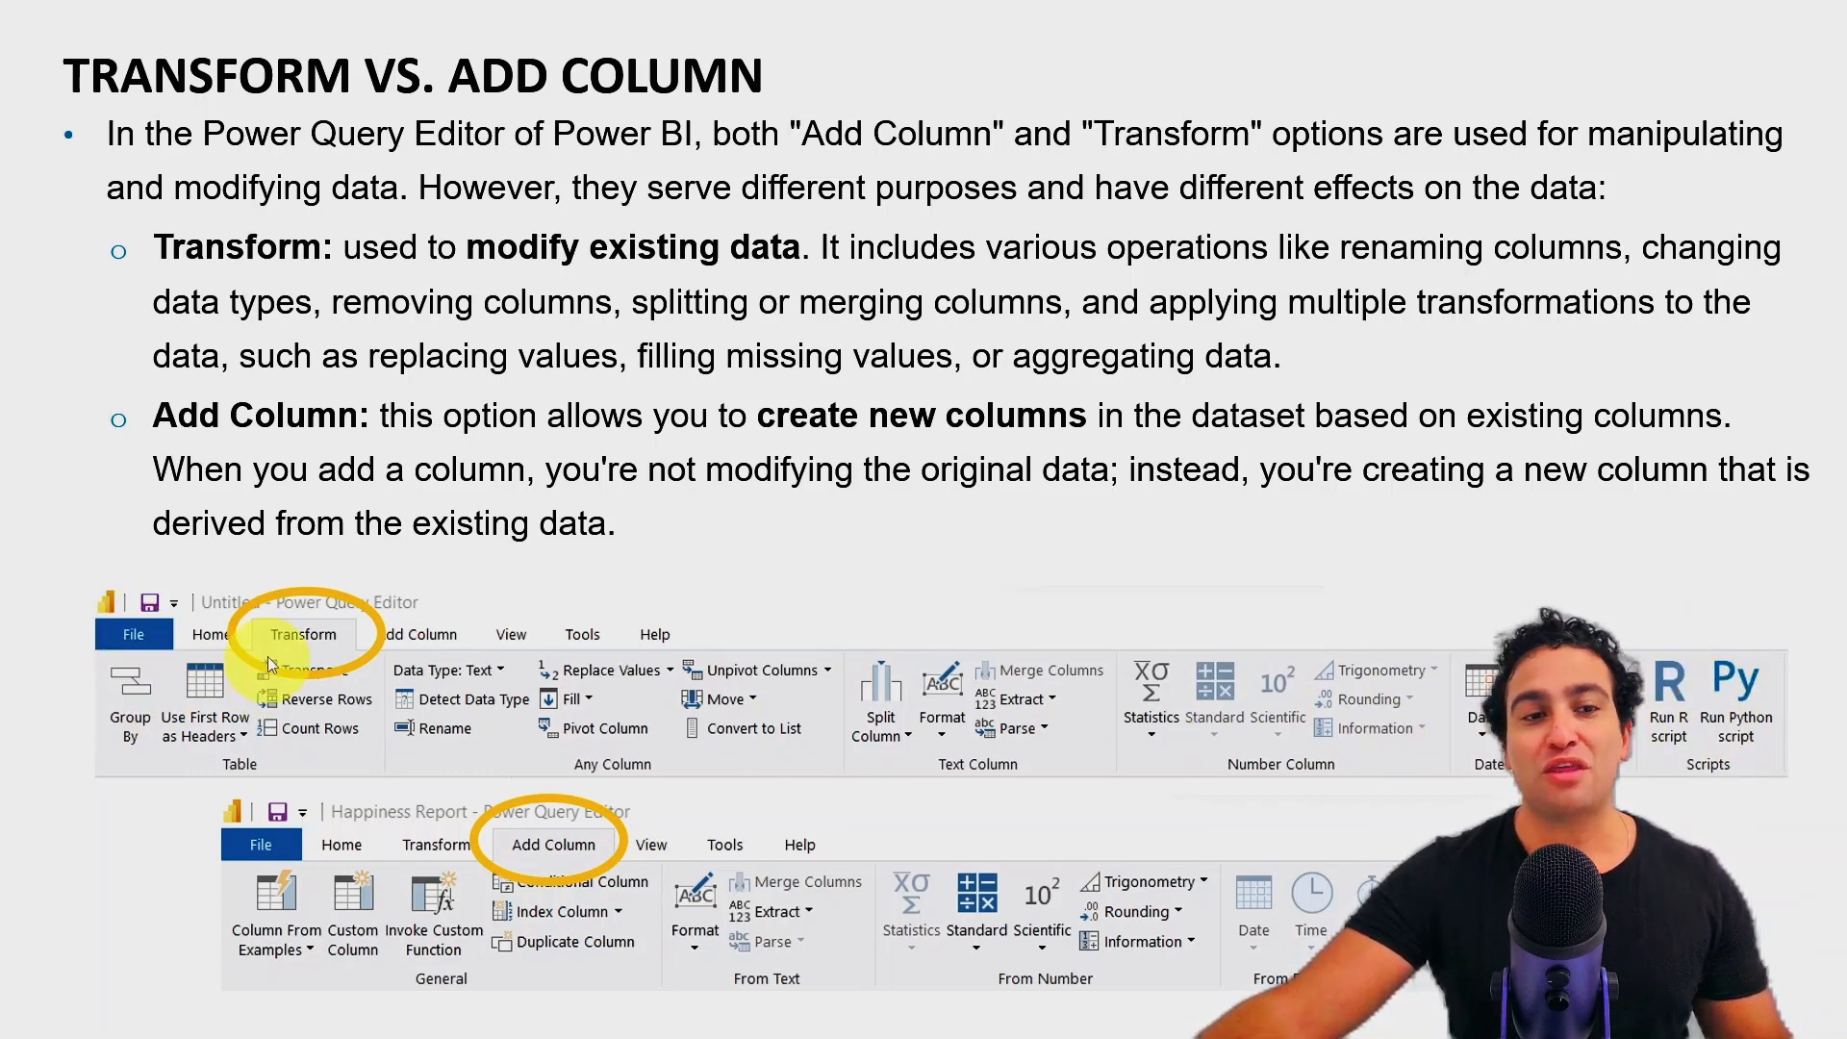
mouse_move(283, 661)
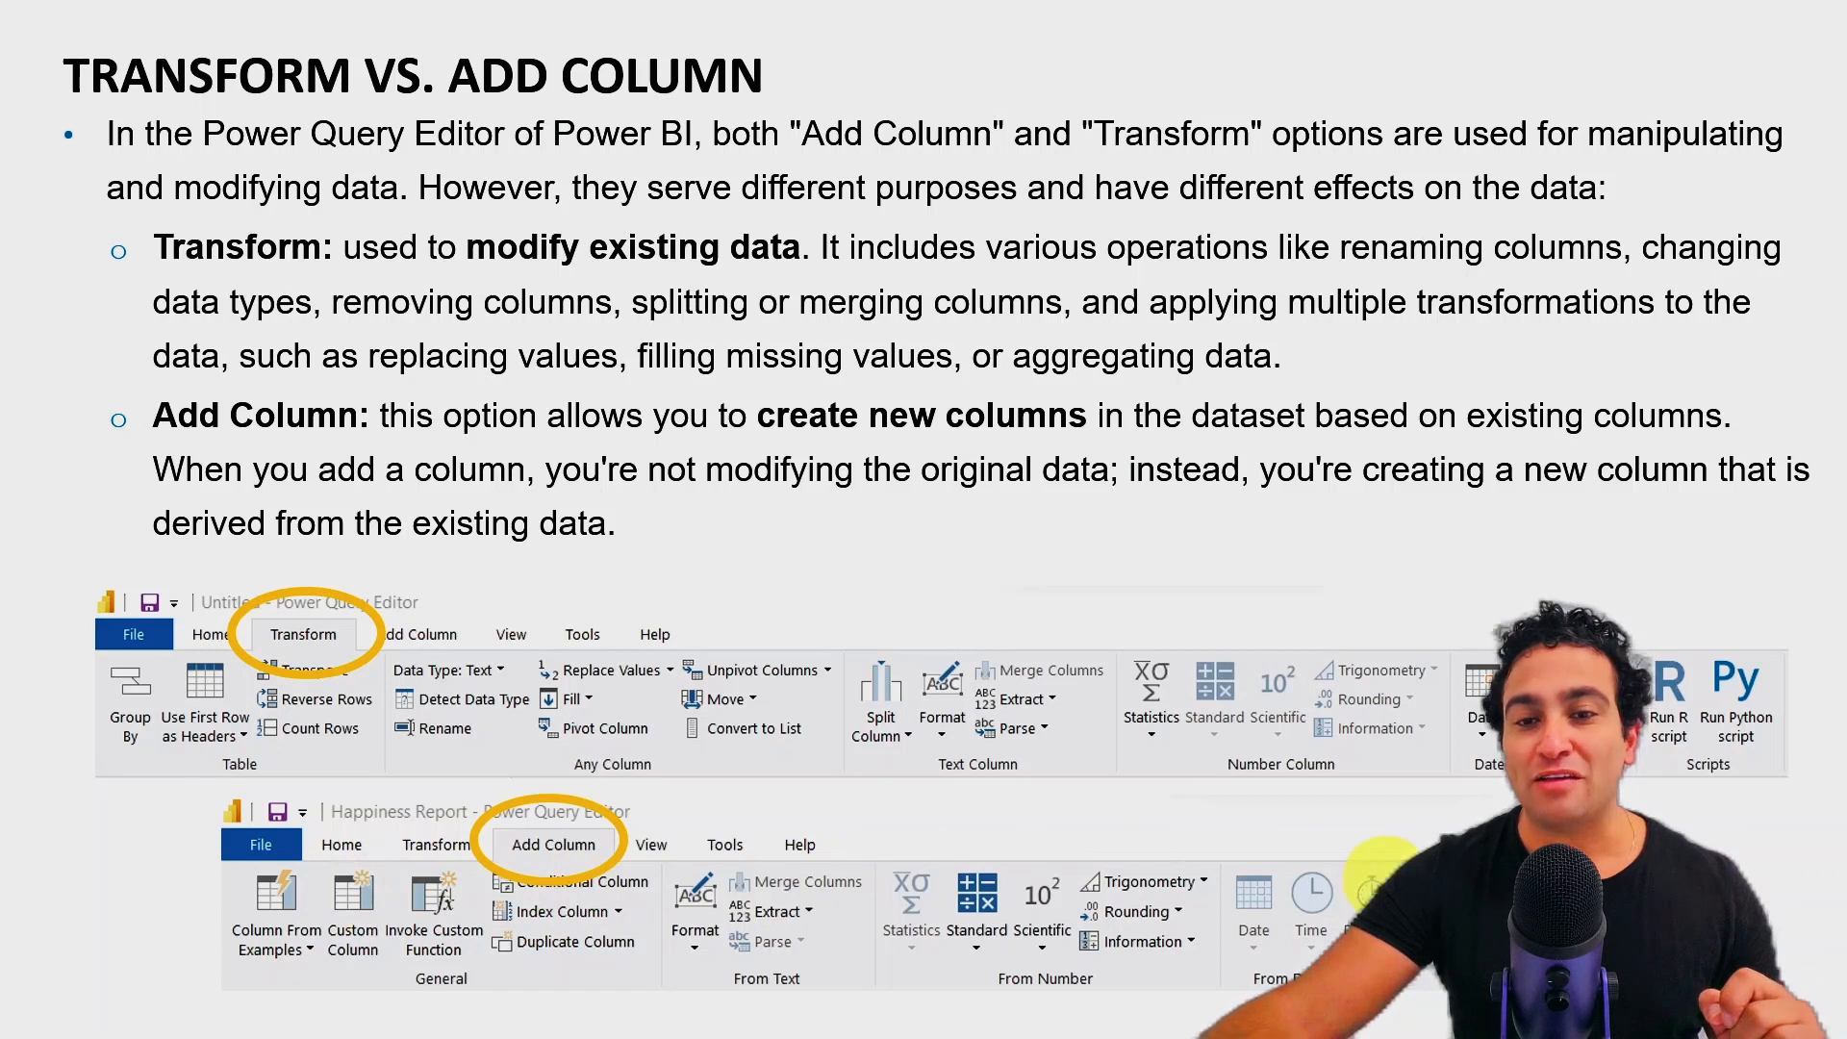
mouse_move(947, 734)
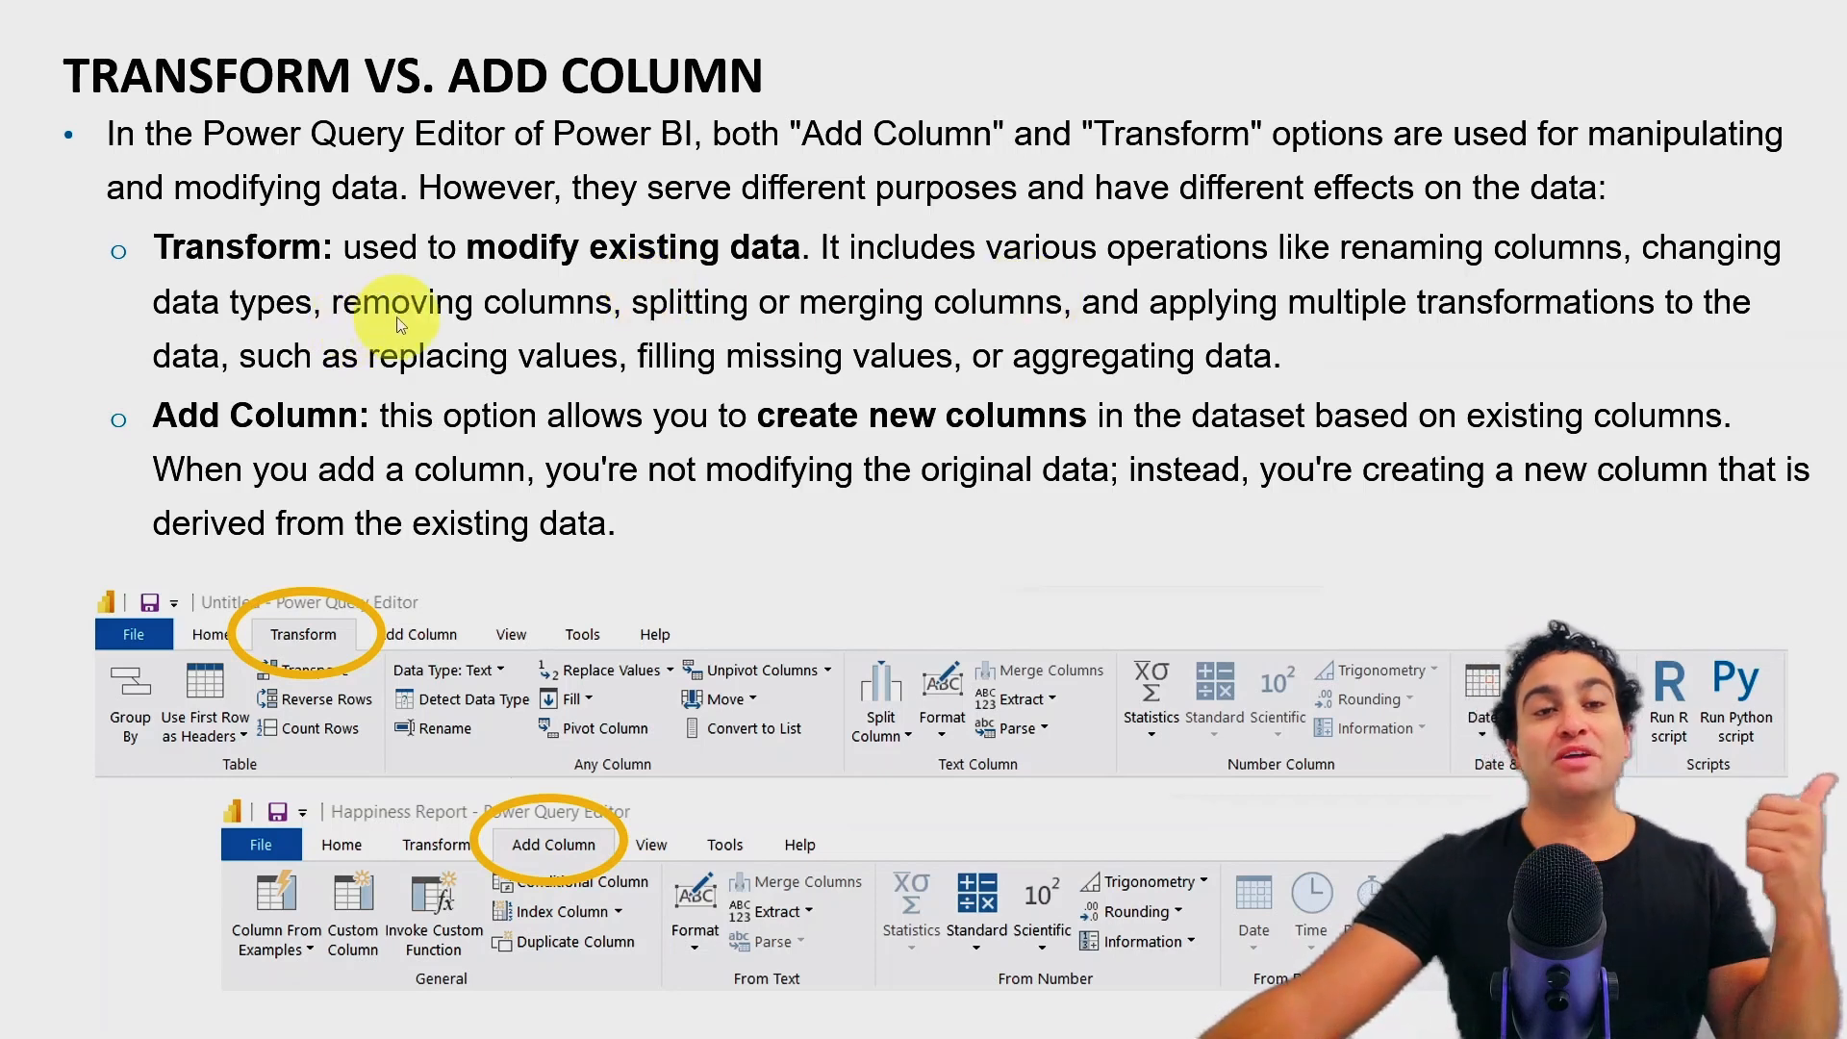
mouse_move(863, 376)
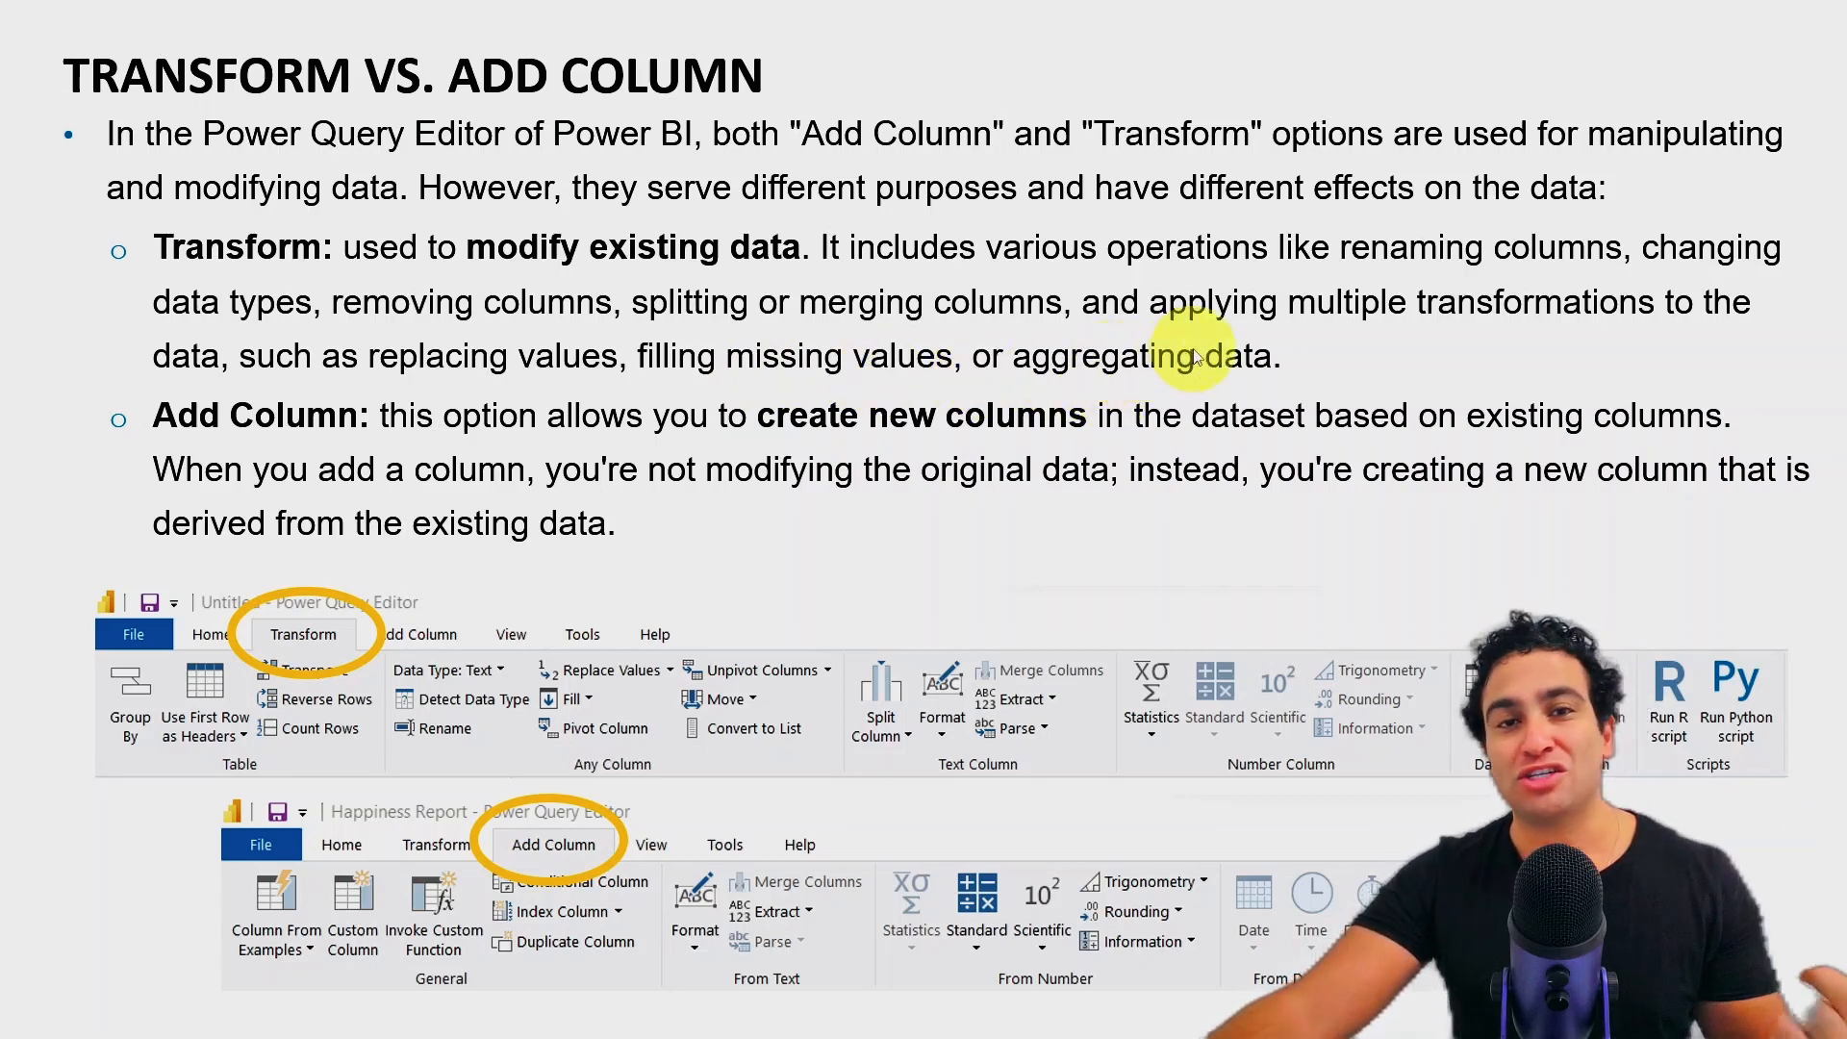
mouse_move(264, 269)
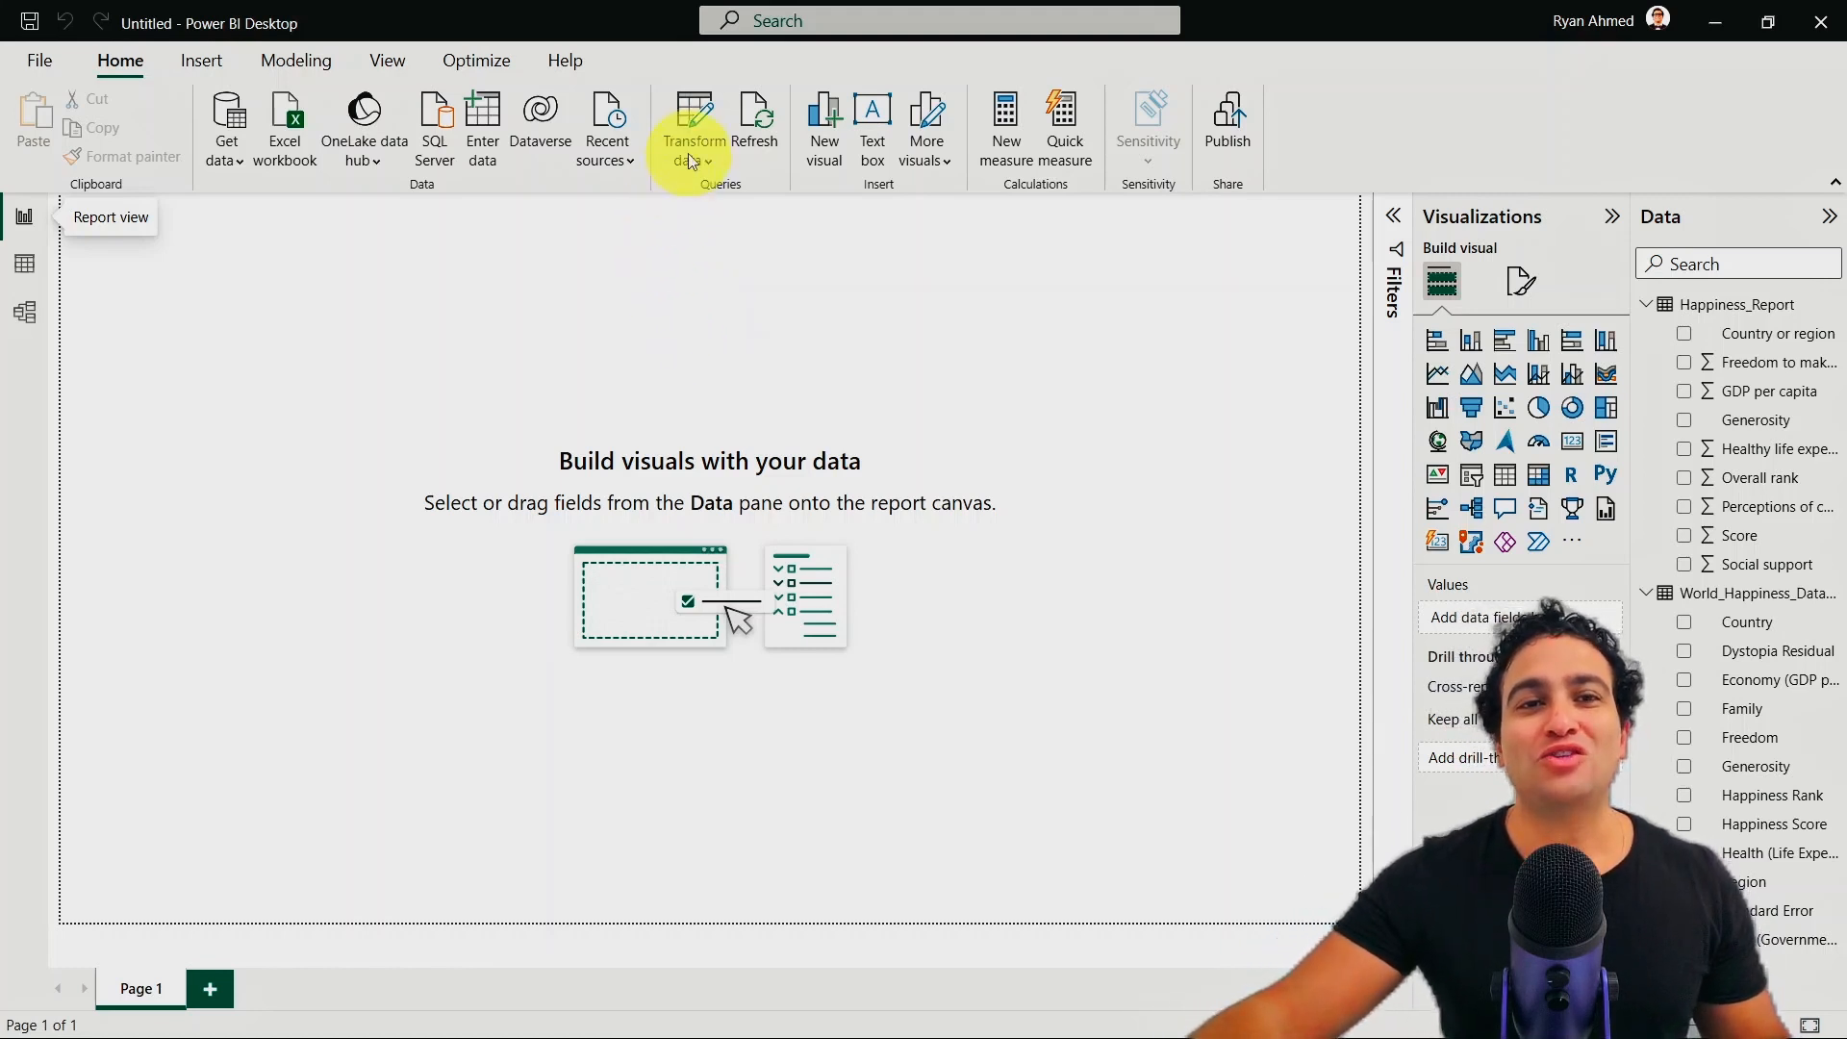
mouse_move(704, 129)
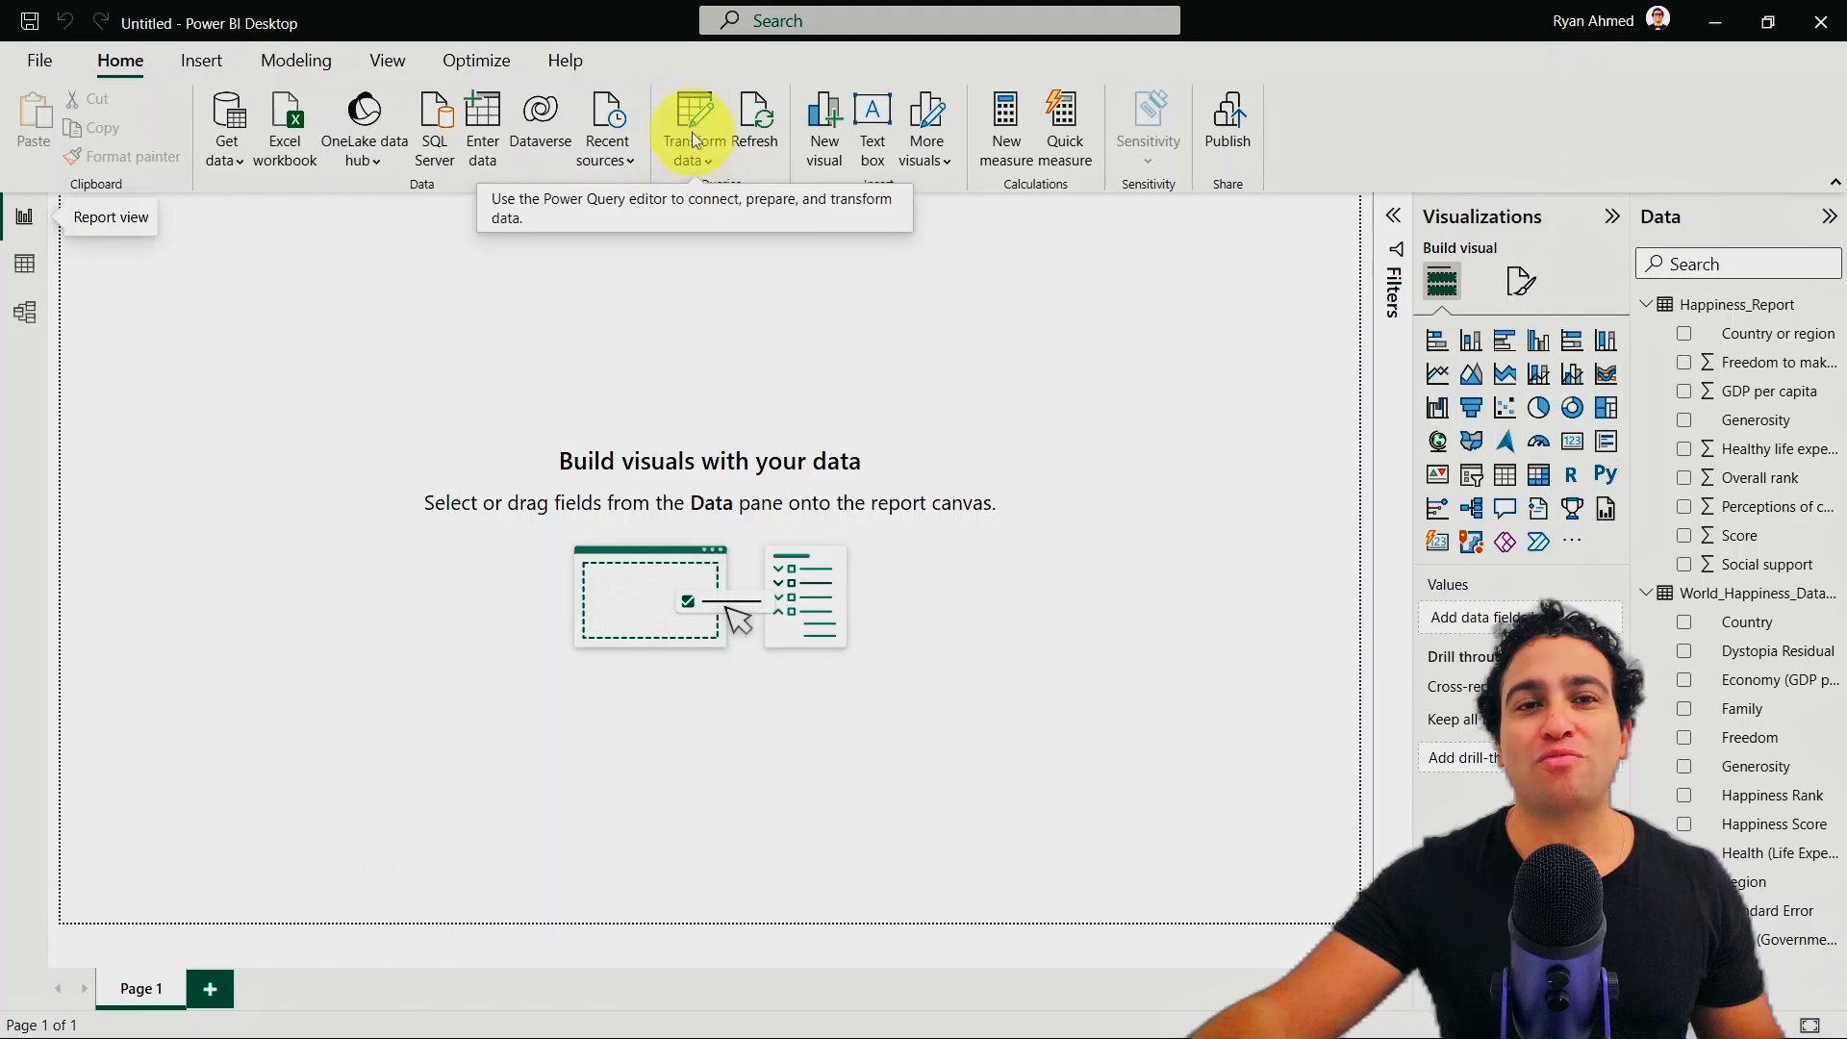
left_click(696, 108)
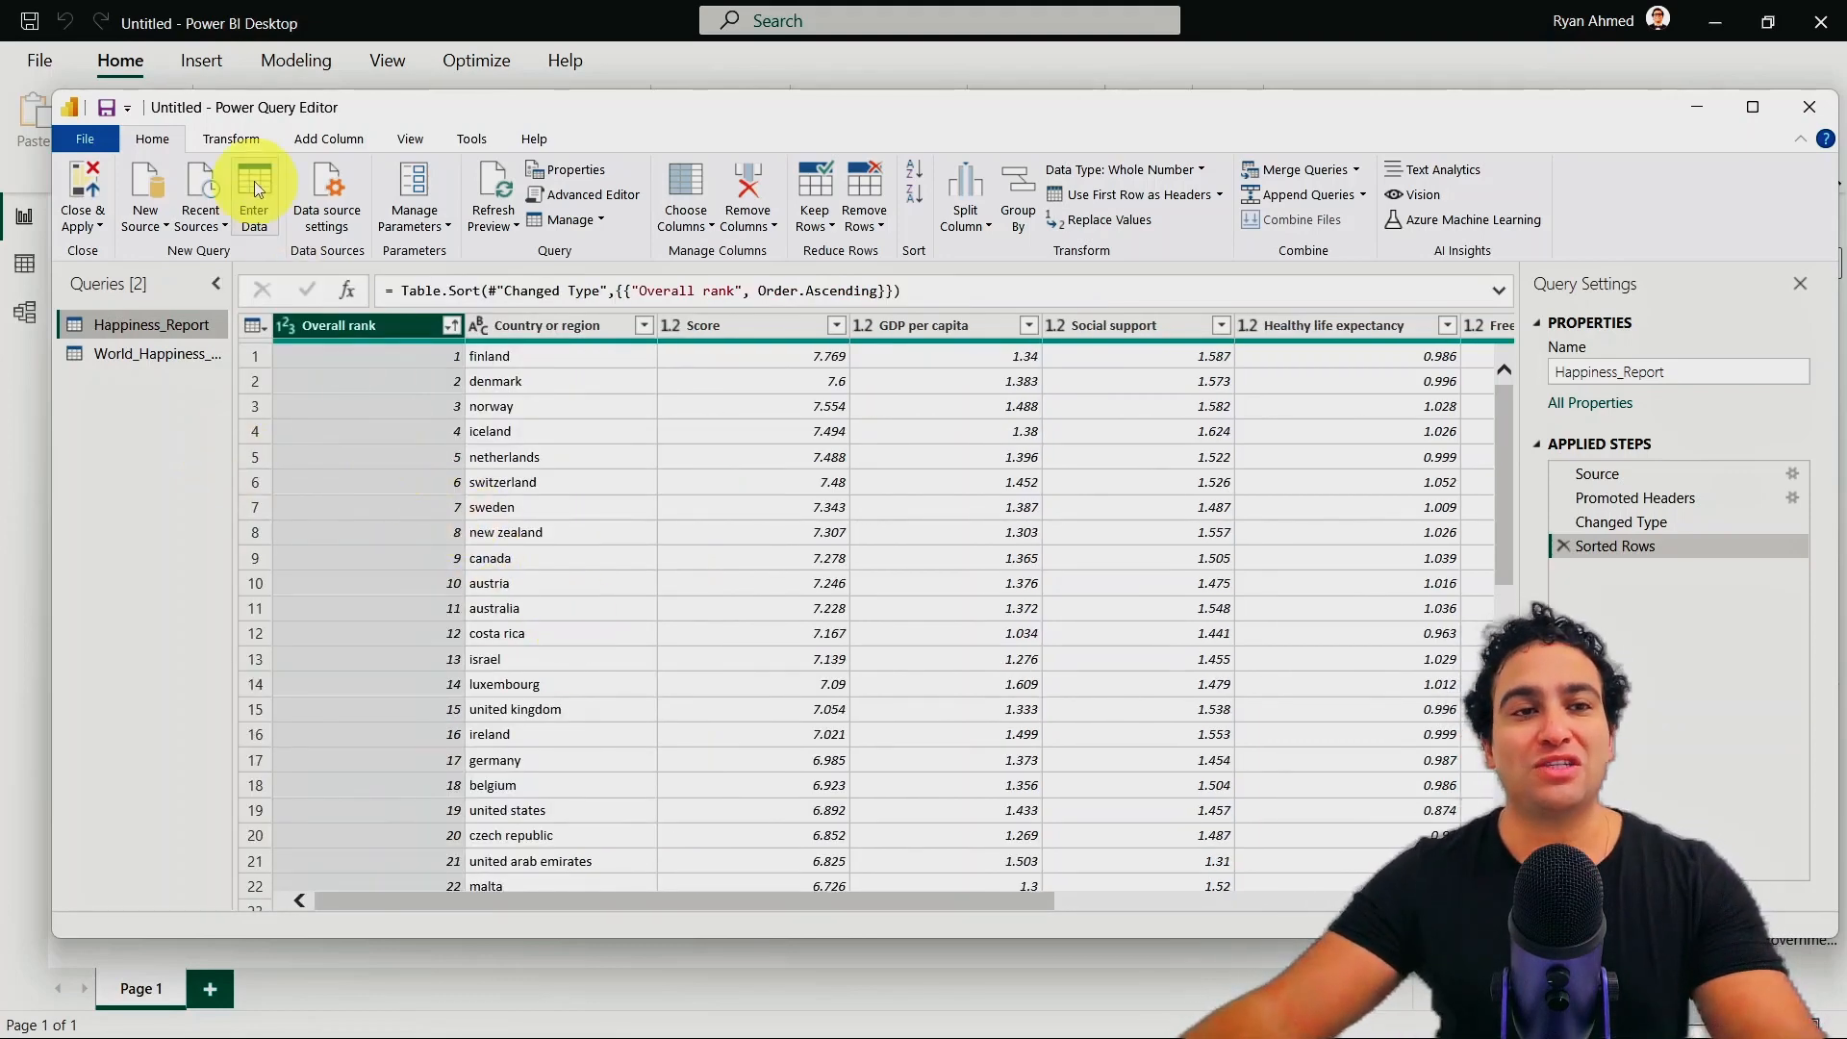
Step: Switch to the Transform tab to view its column-modifying tool groups
left_click(231, 138)
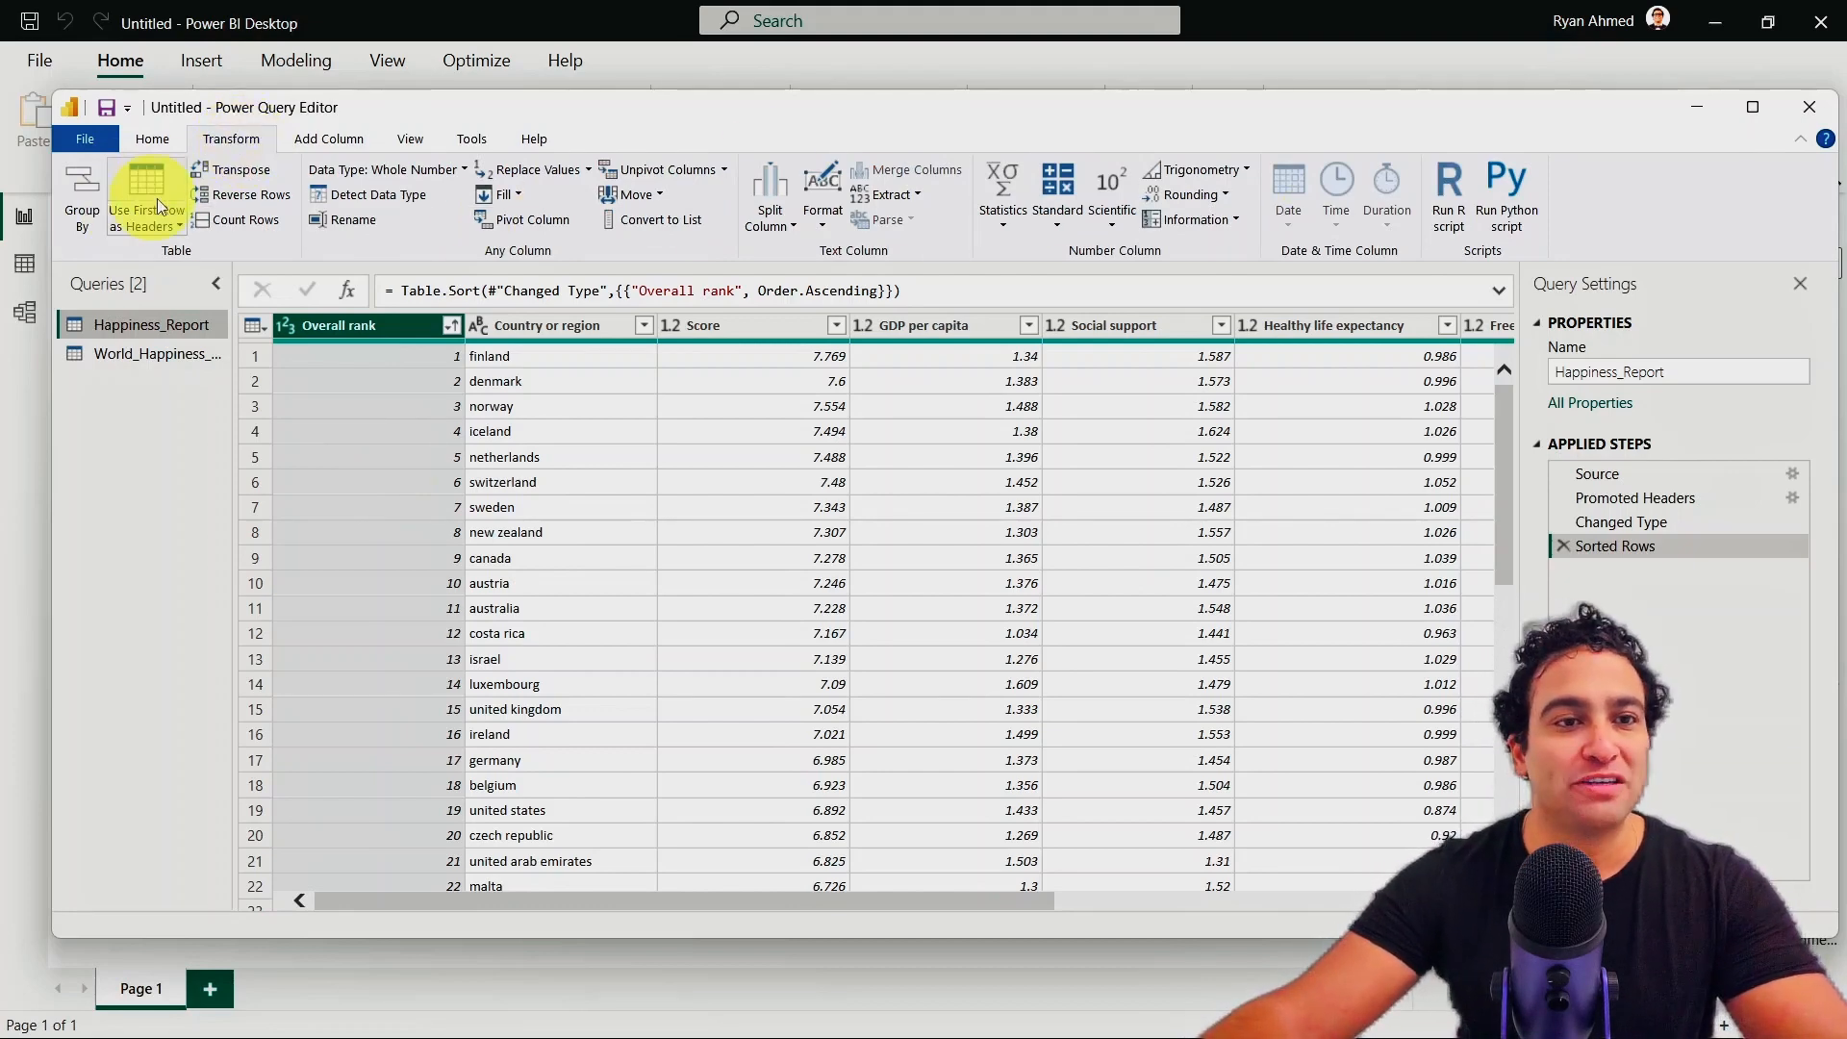
mouse_move(534, 175)
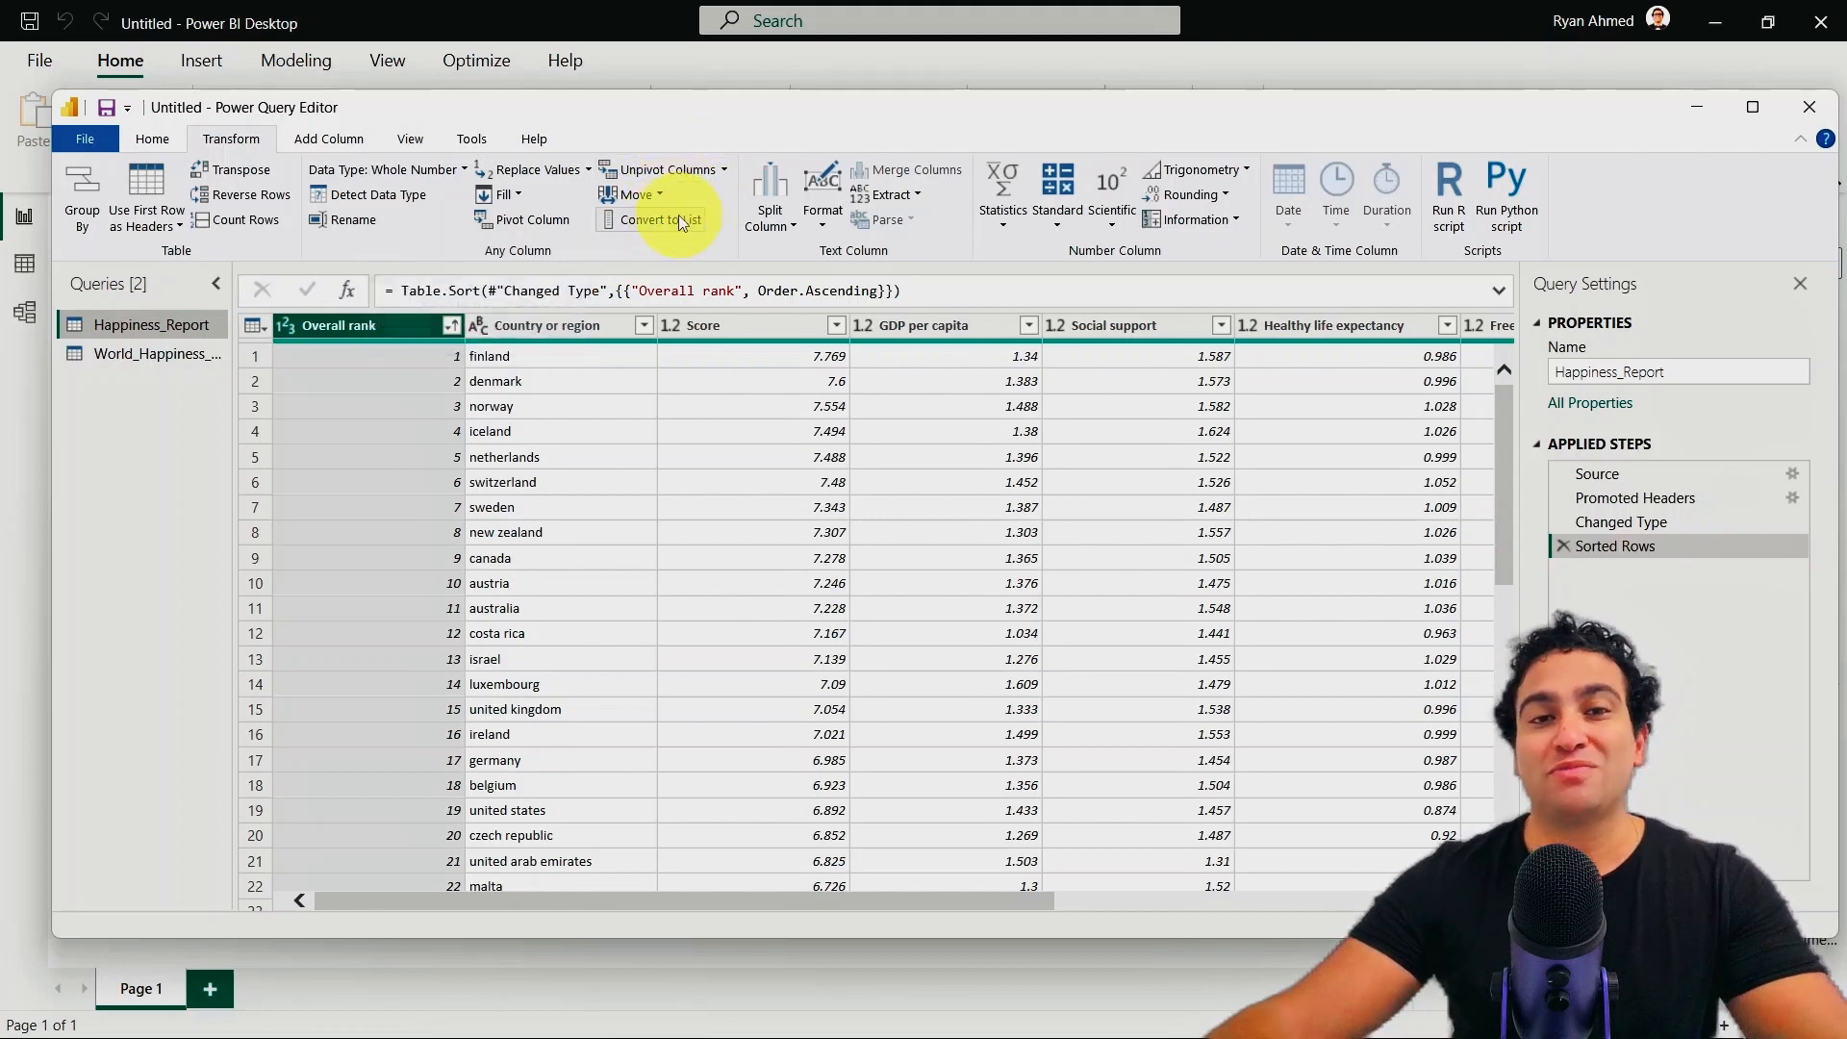
mouse_move(1001, 193)
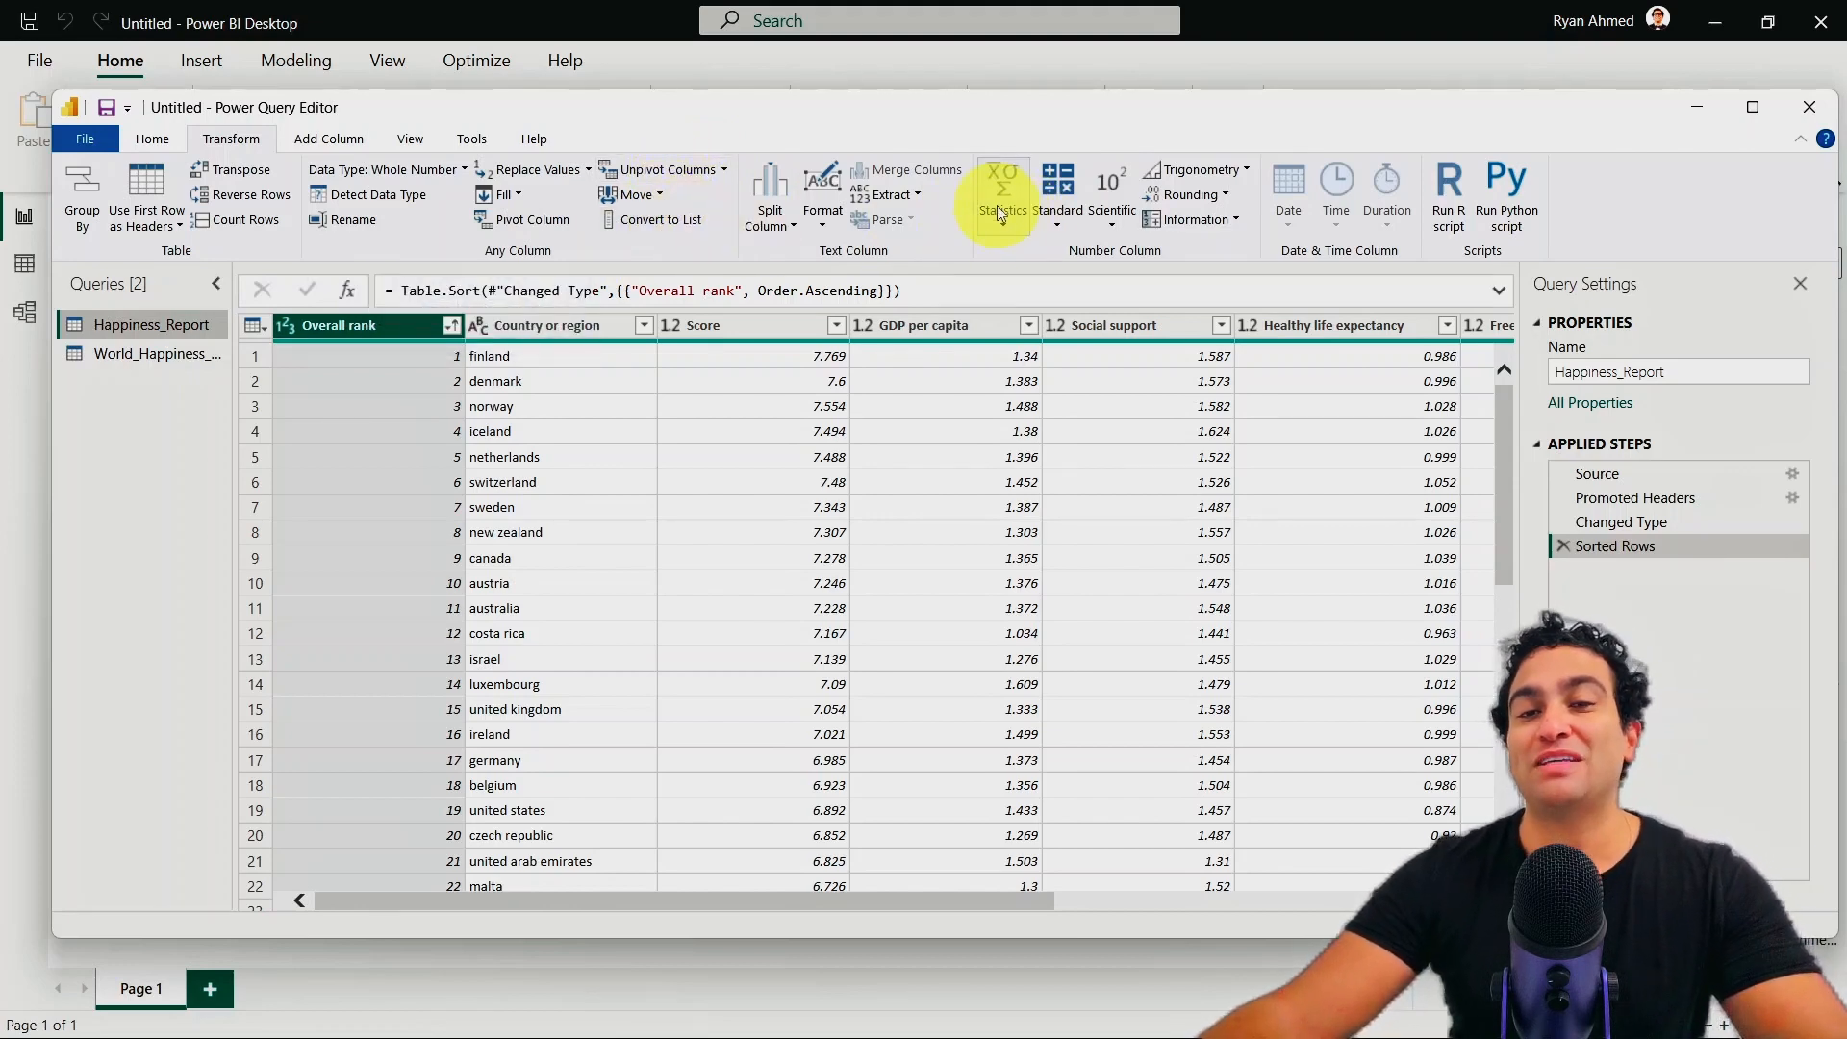
mouse_move(1059, 188)
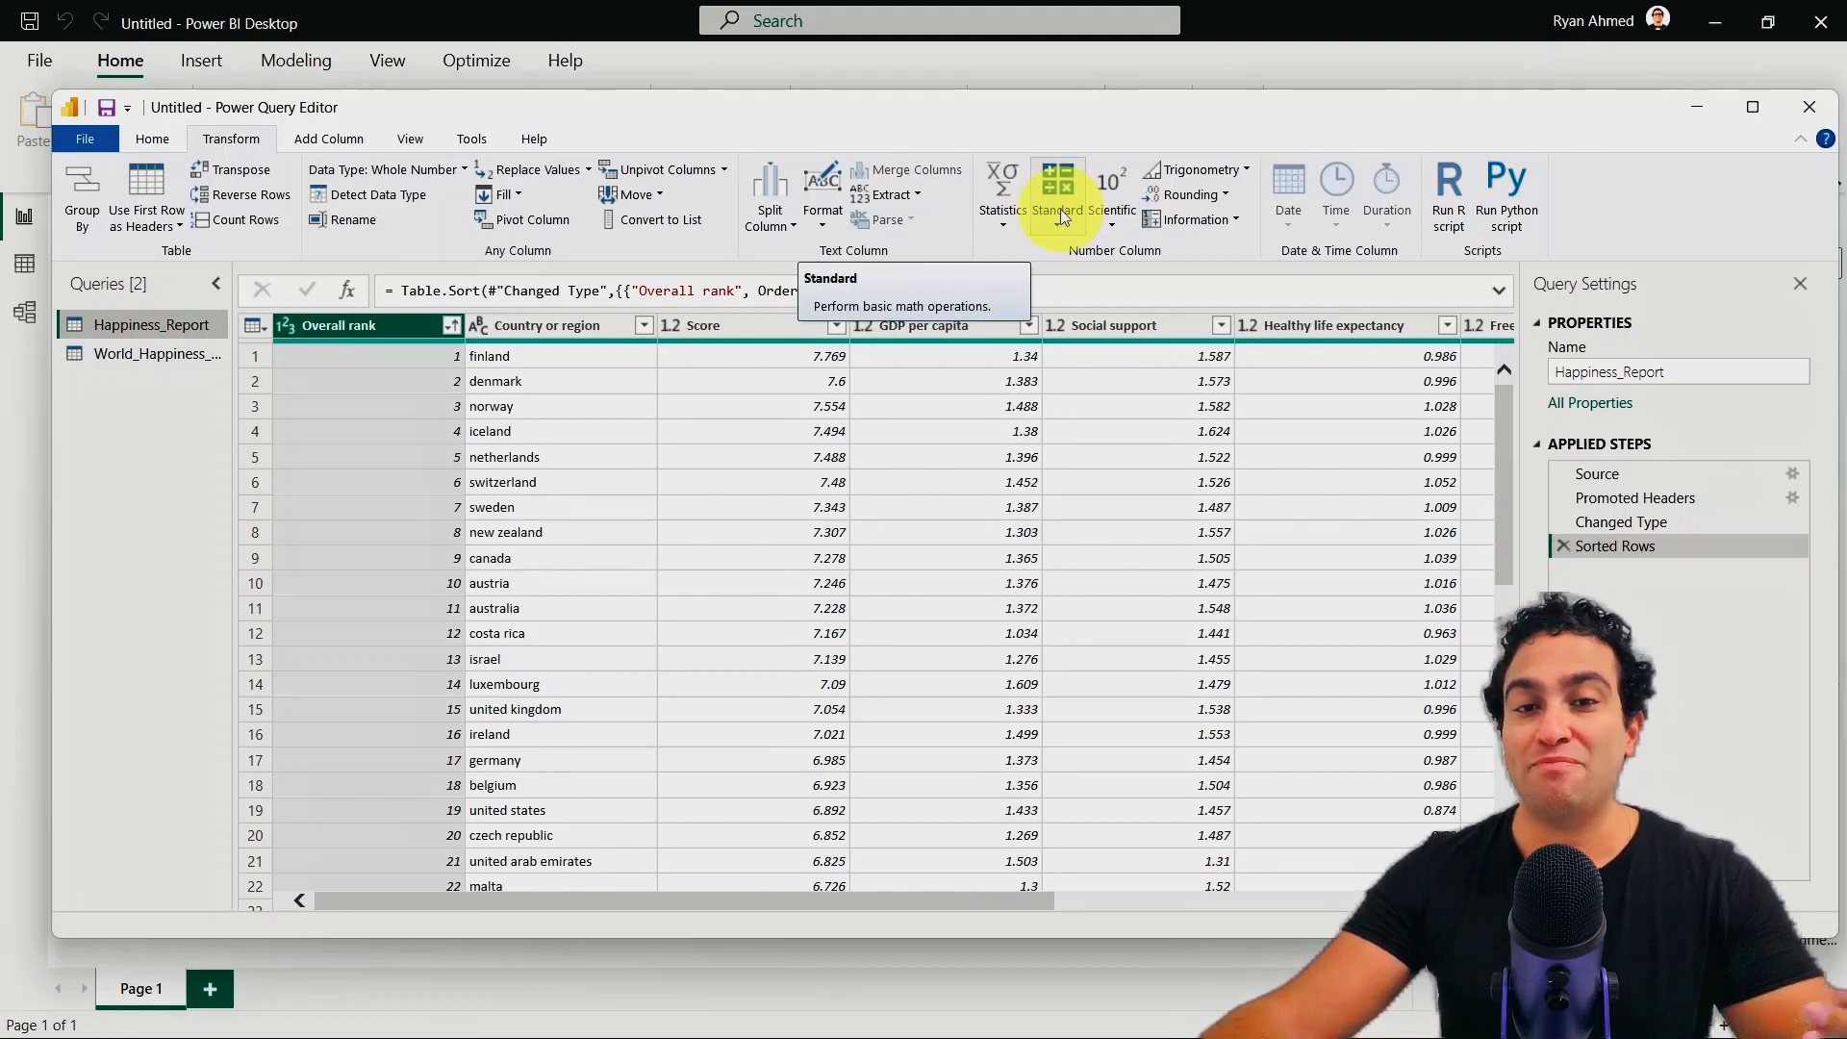
mouse_move(1216, 179)
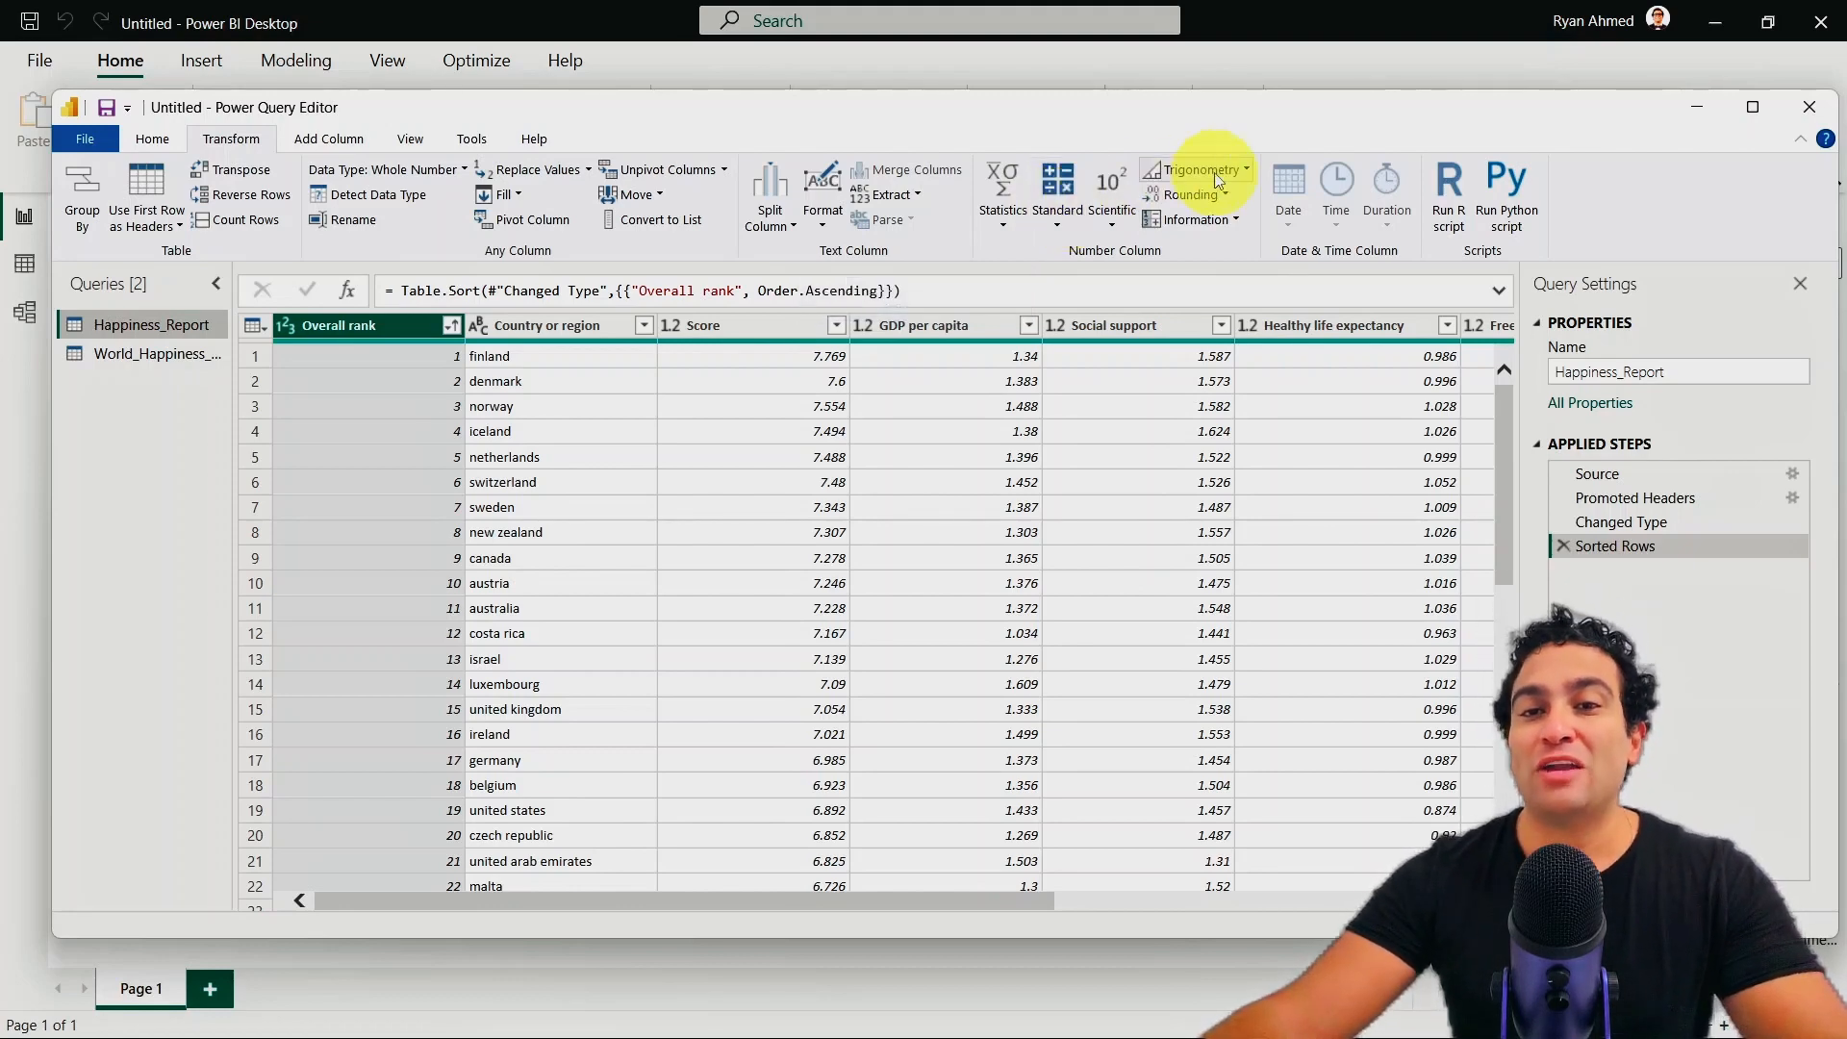
mouse_move(1187, 195)
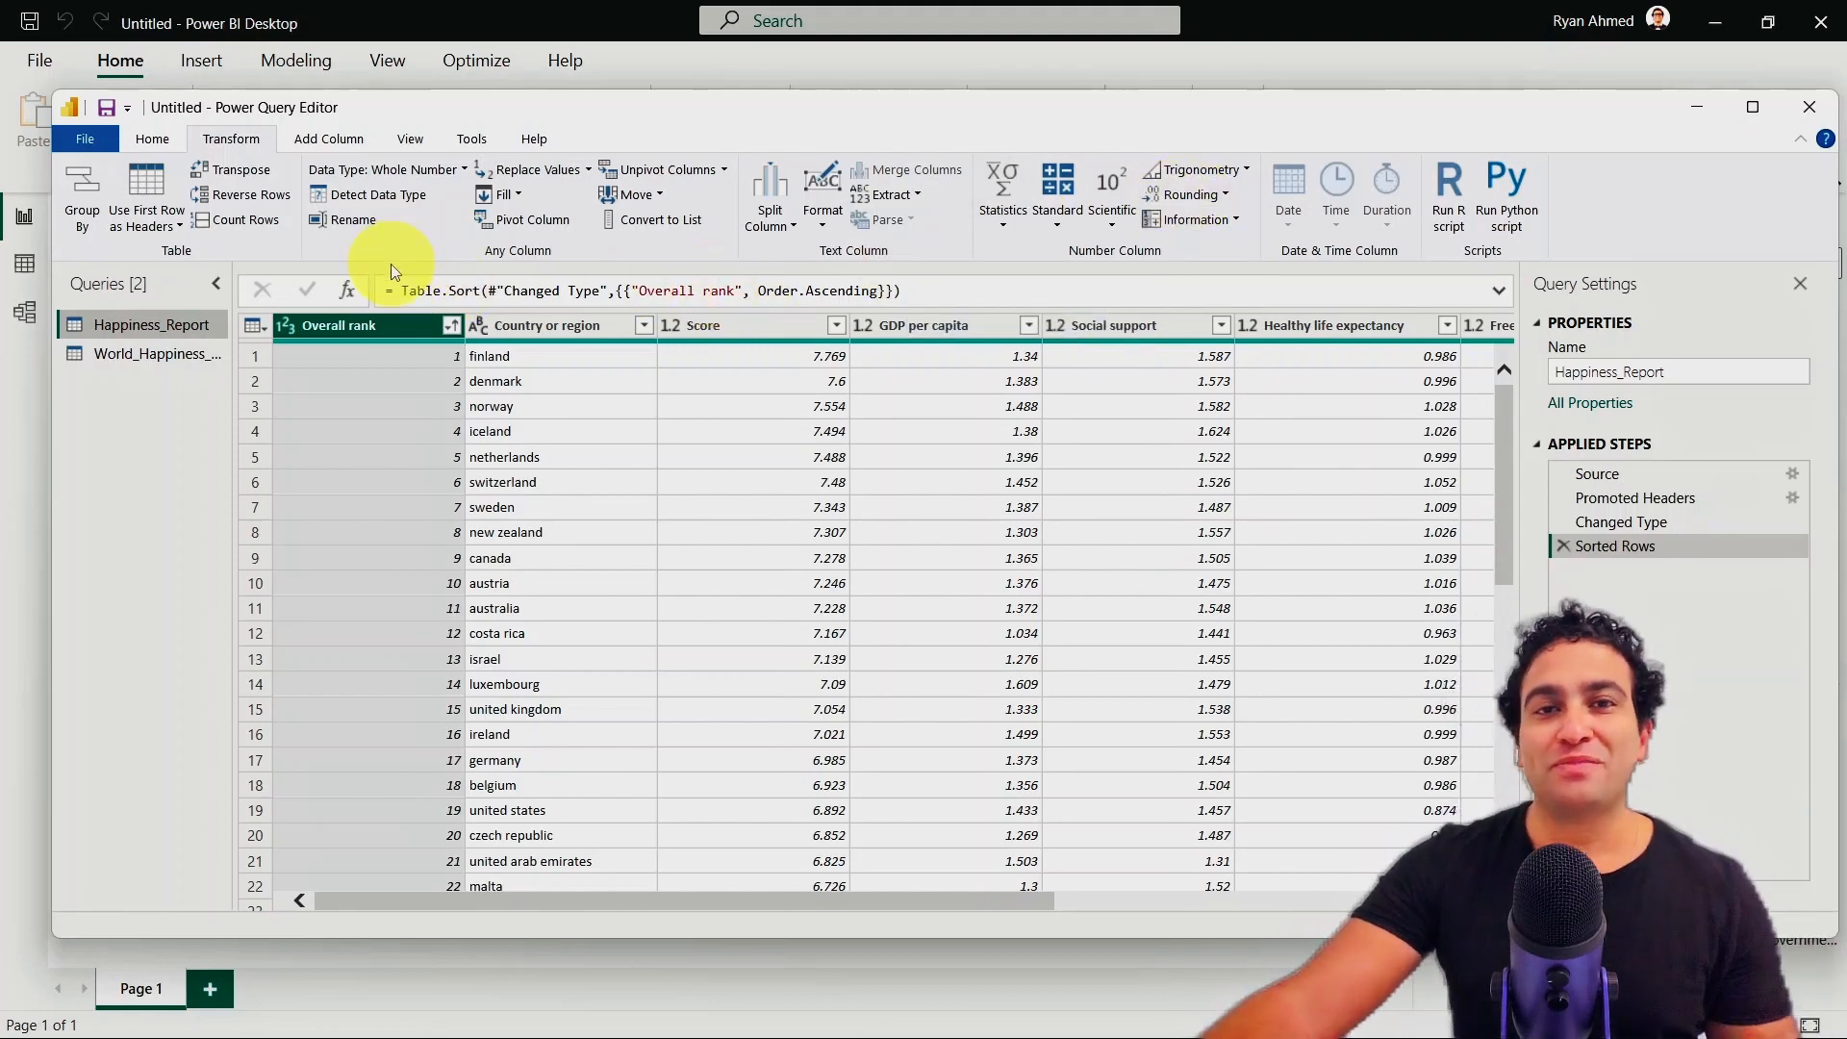
Step: Show the Add Column tools and preview the Rounding dropdown options
left_click(328, 139)
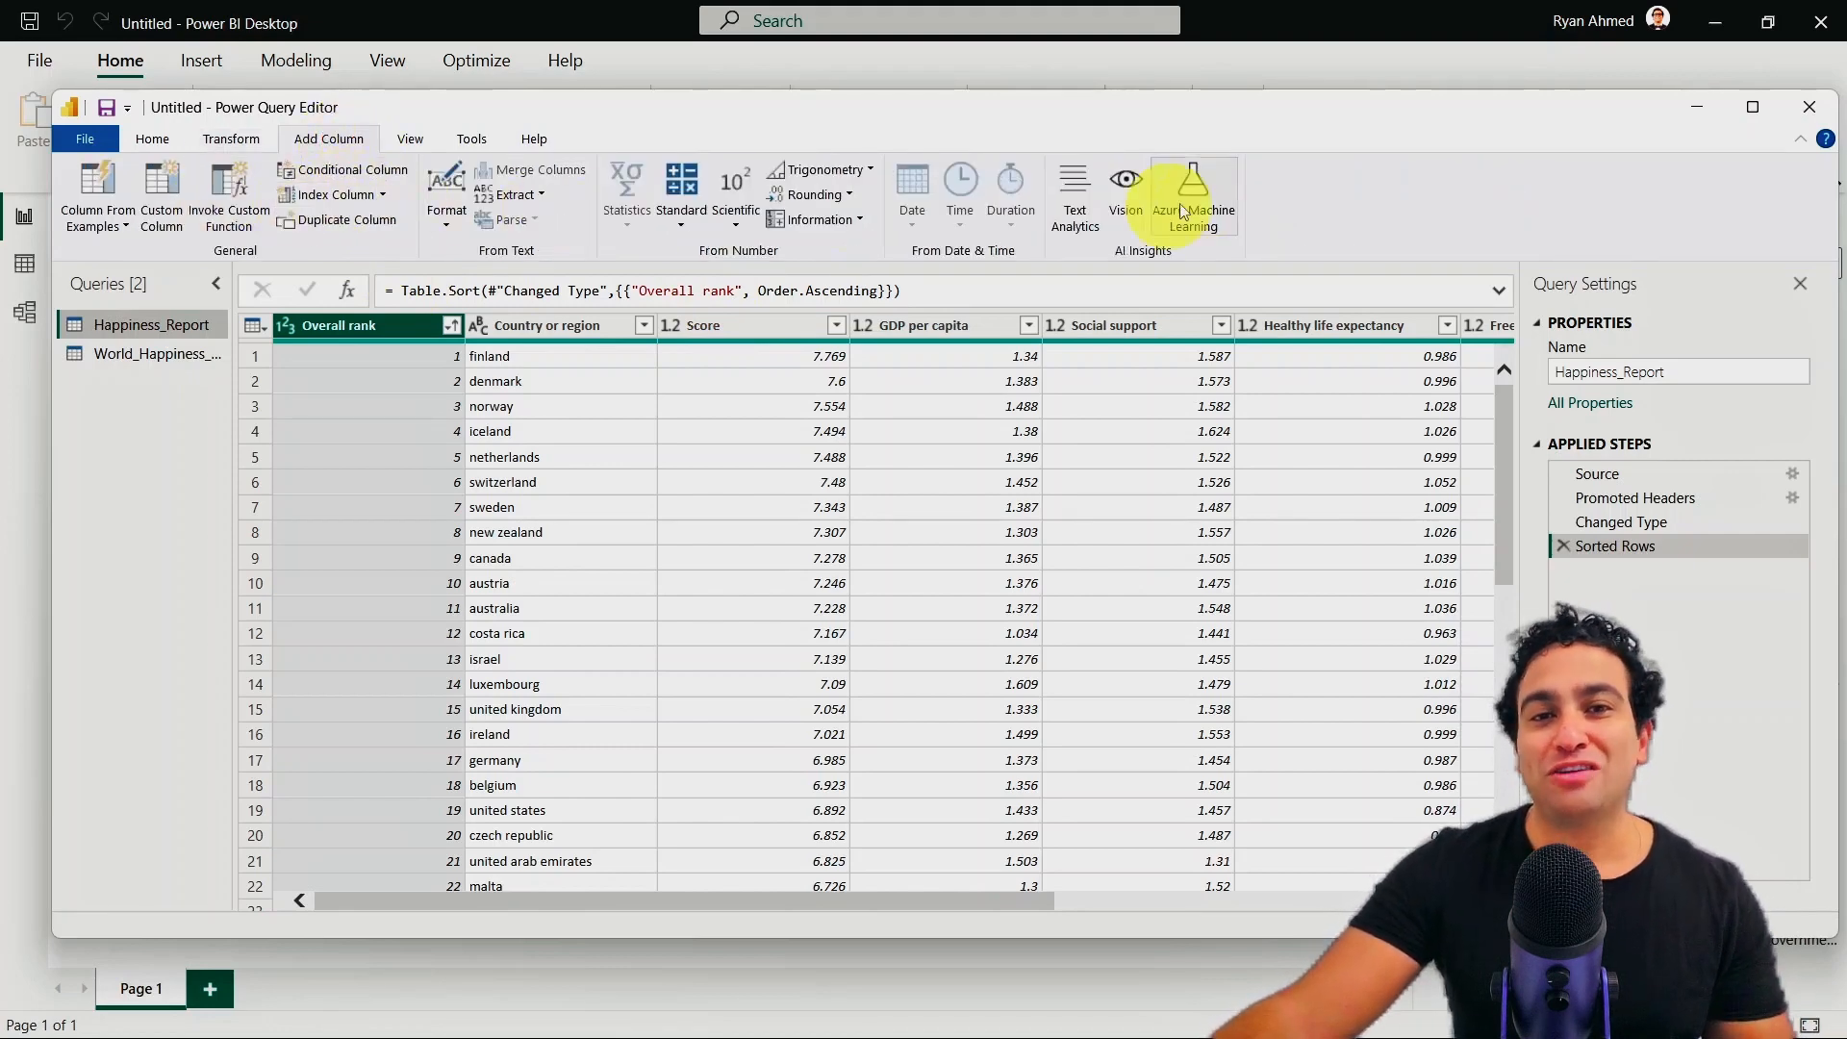
mouse_move(772, 178)
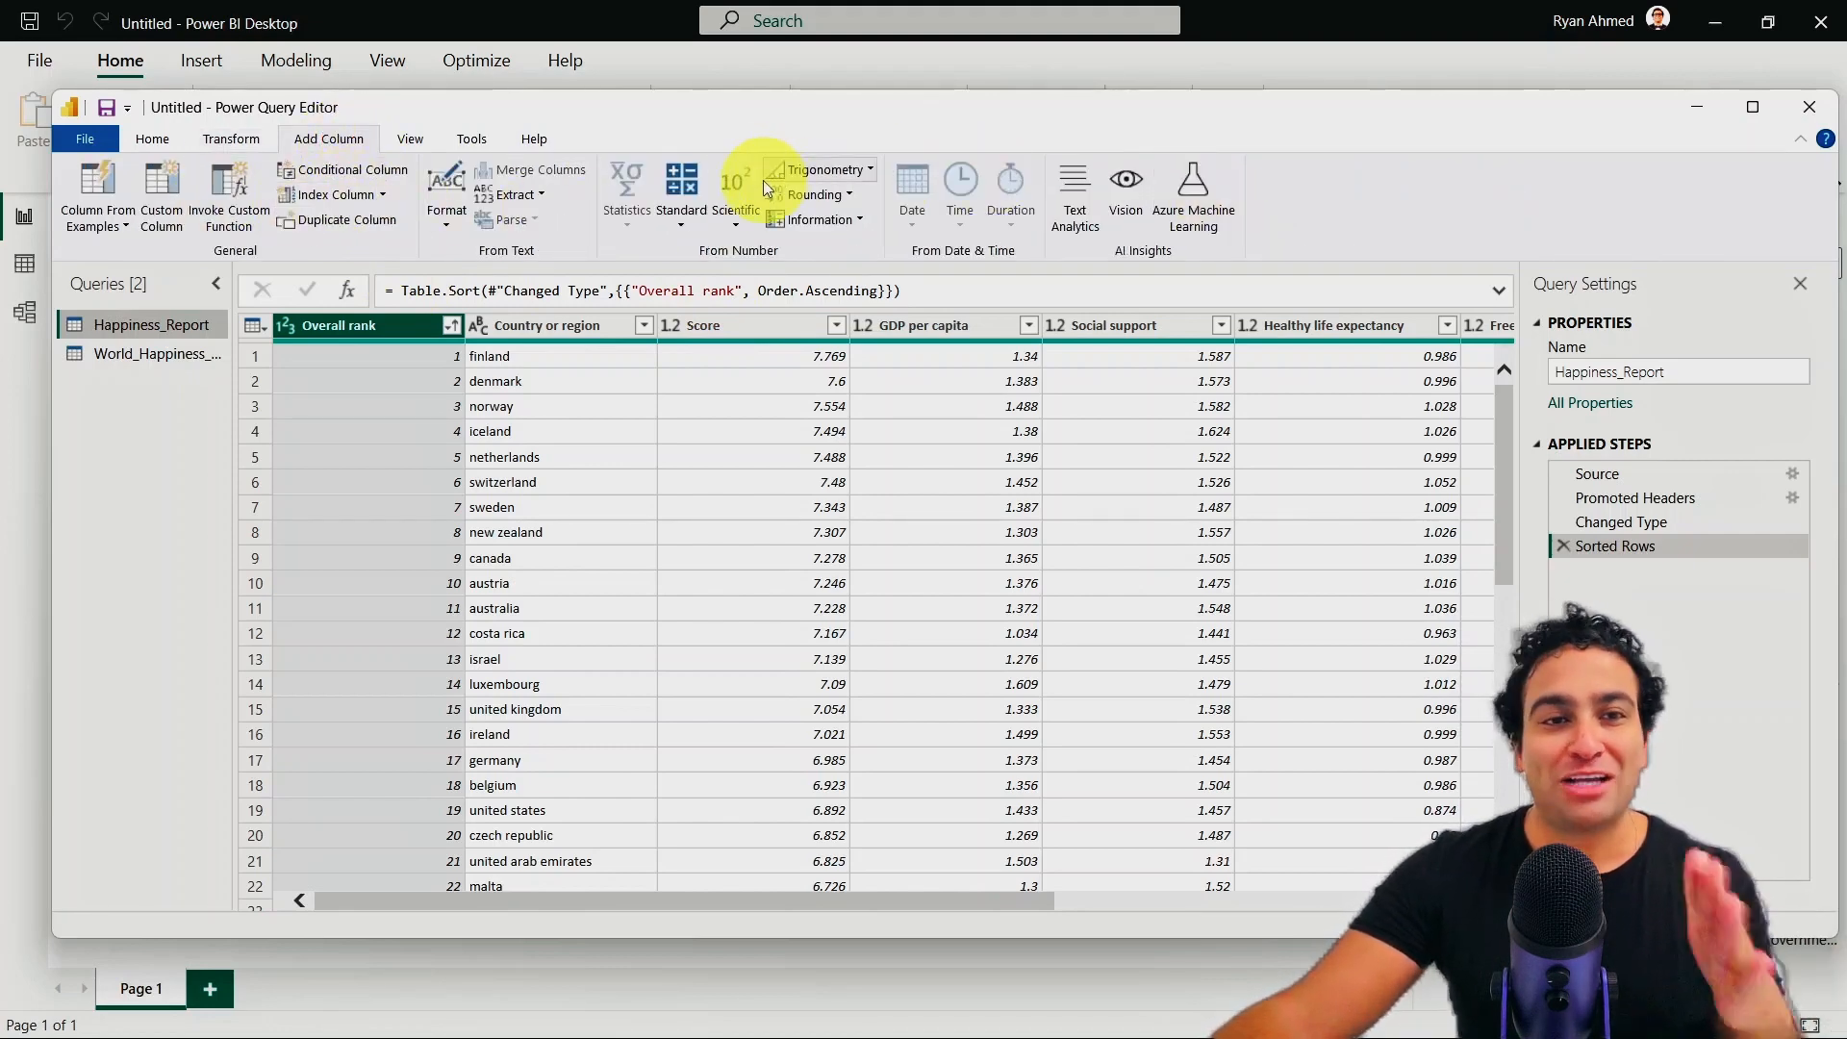
left_click(816, 195)
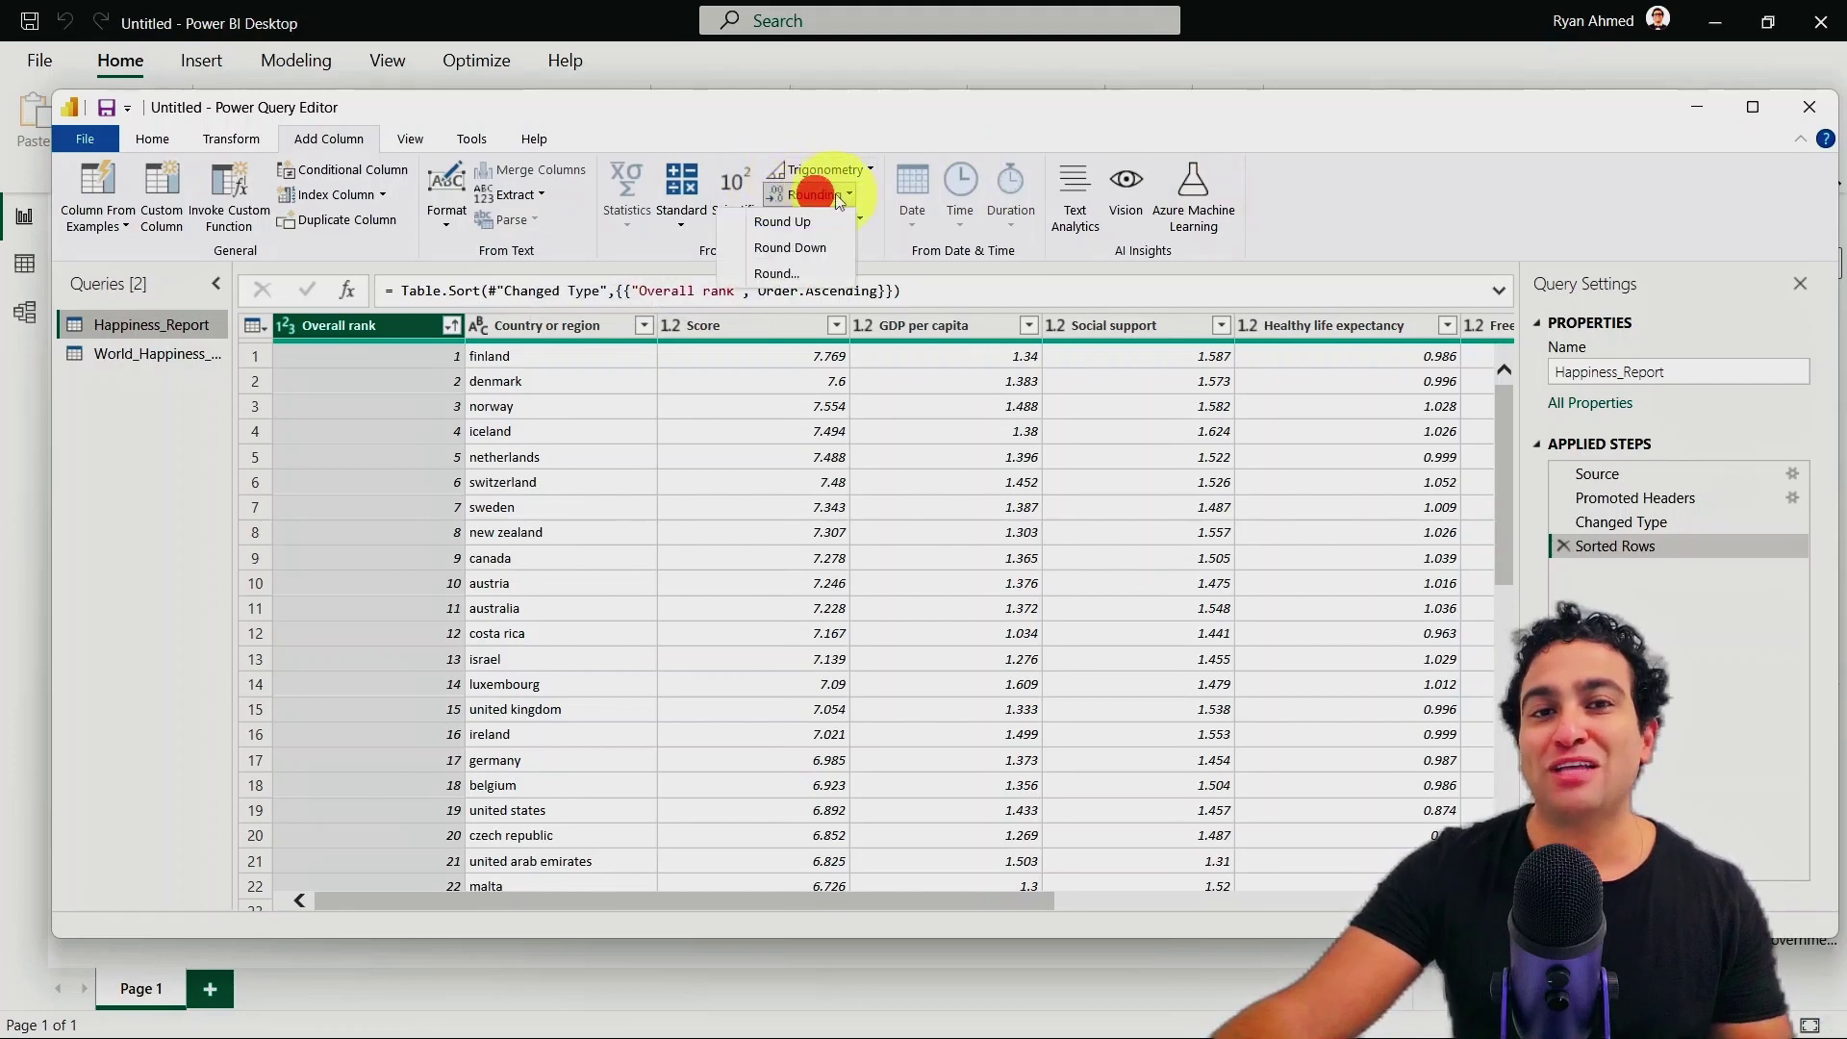
mouse_move(806, 194)
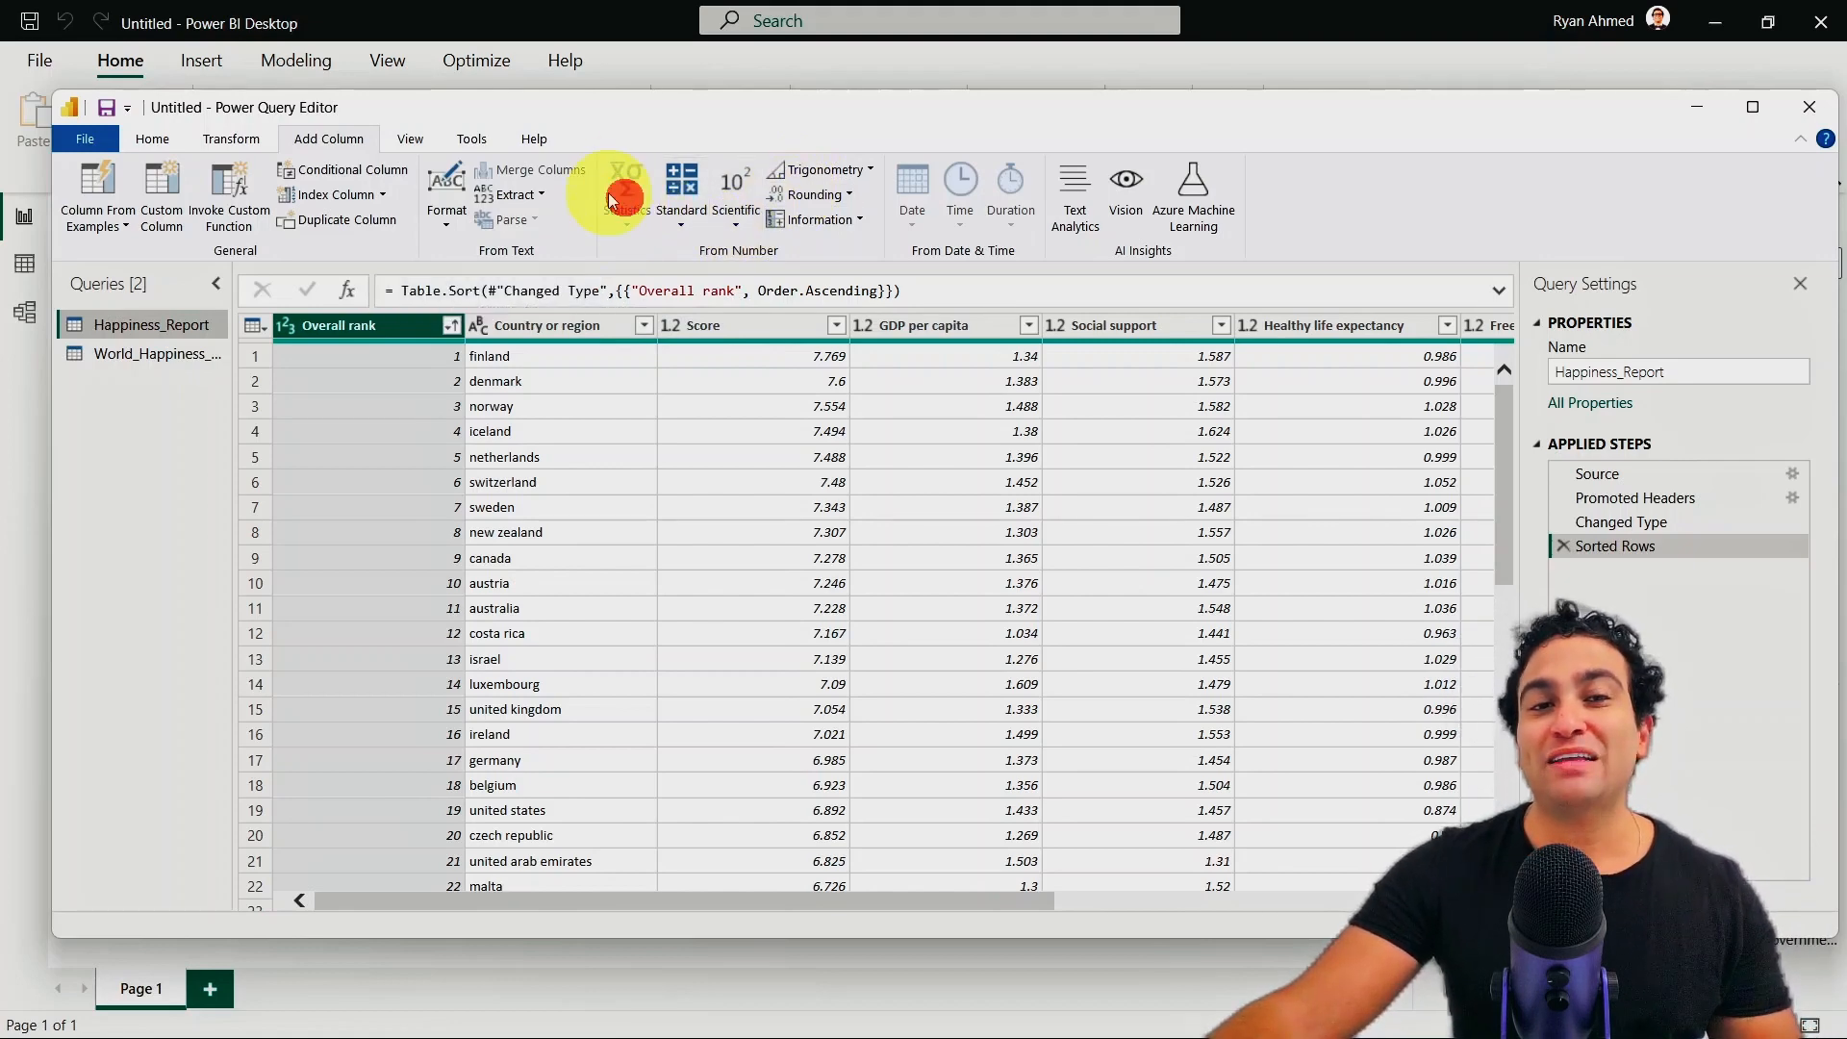
mouse_move(621, 193)
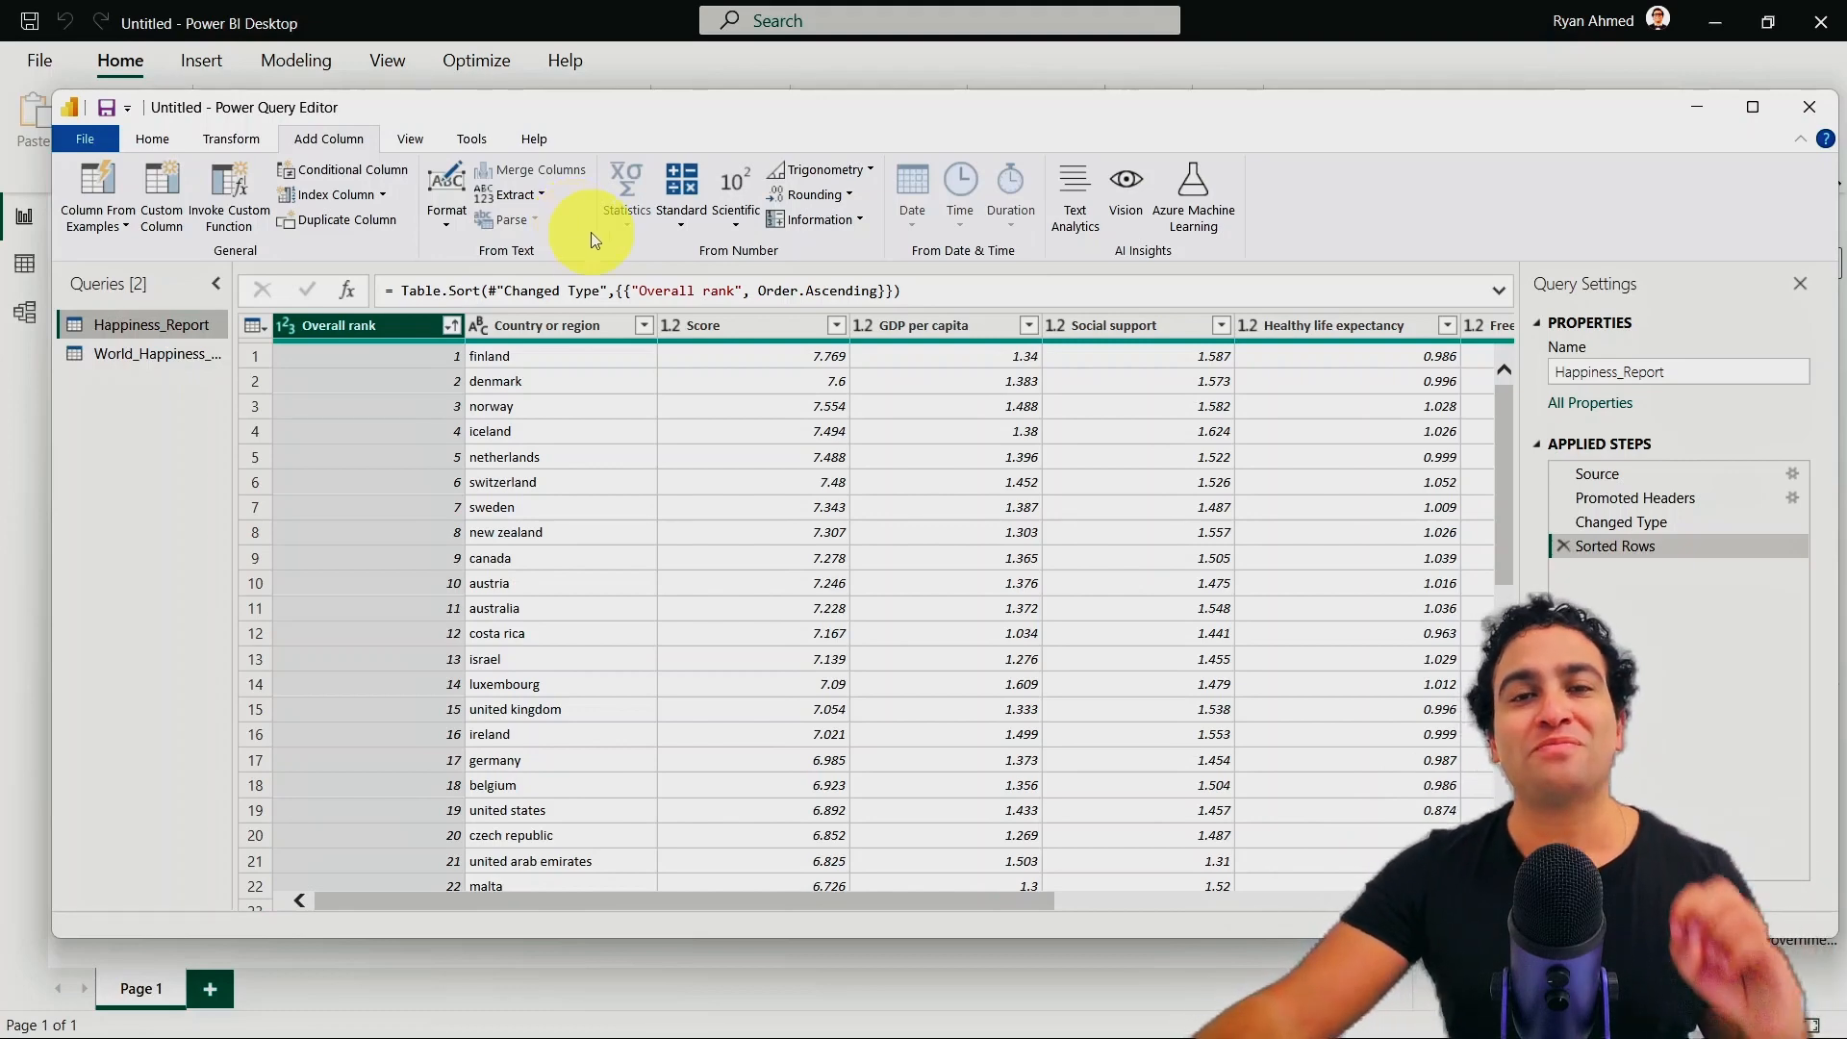
mouse_move(587, 235)
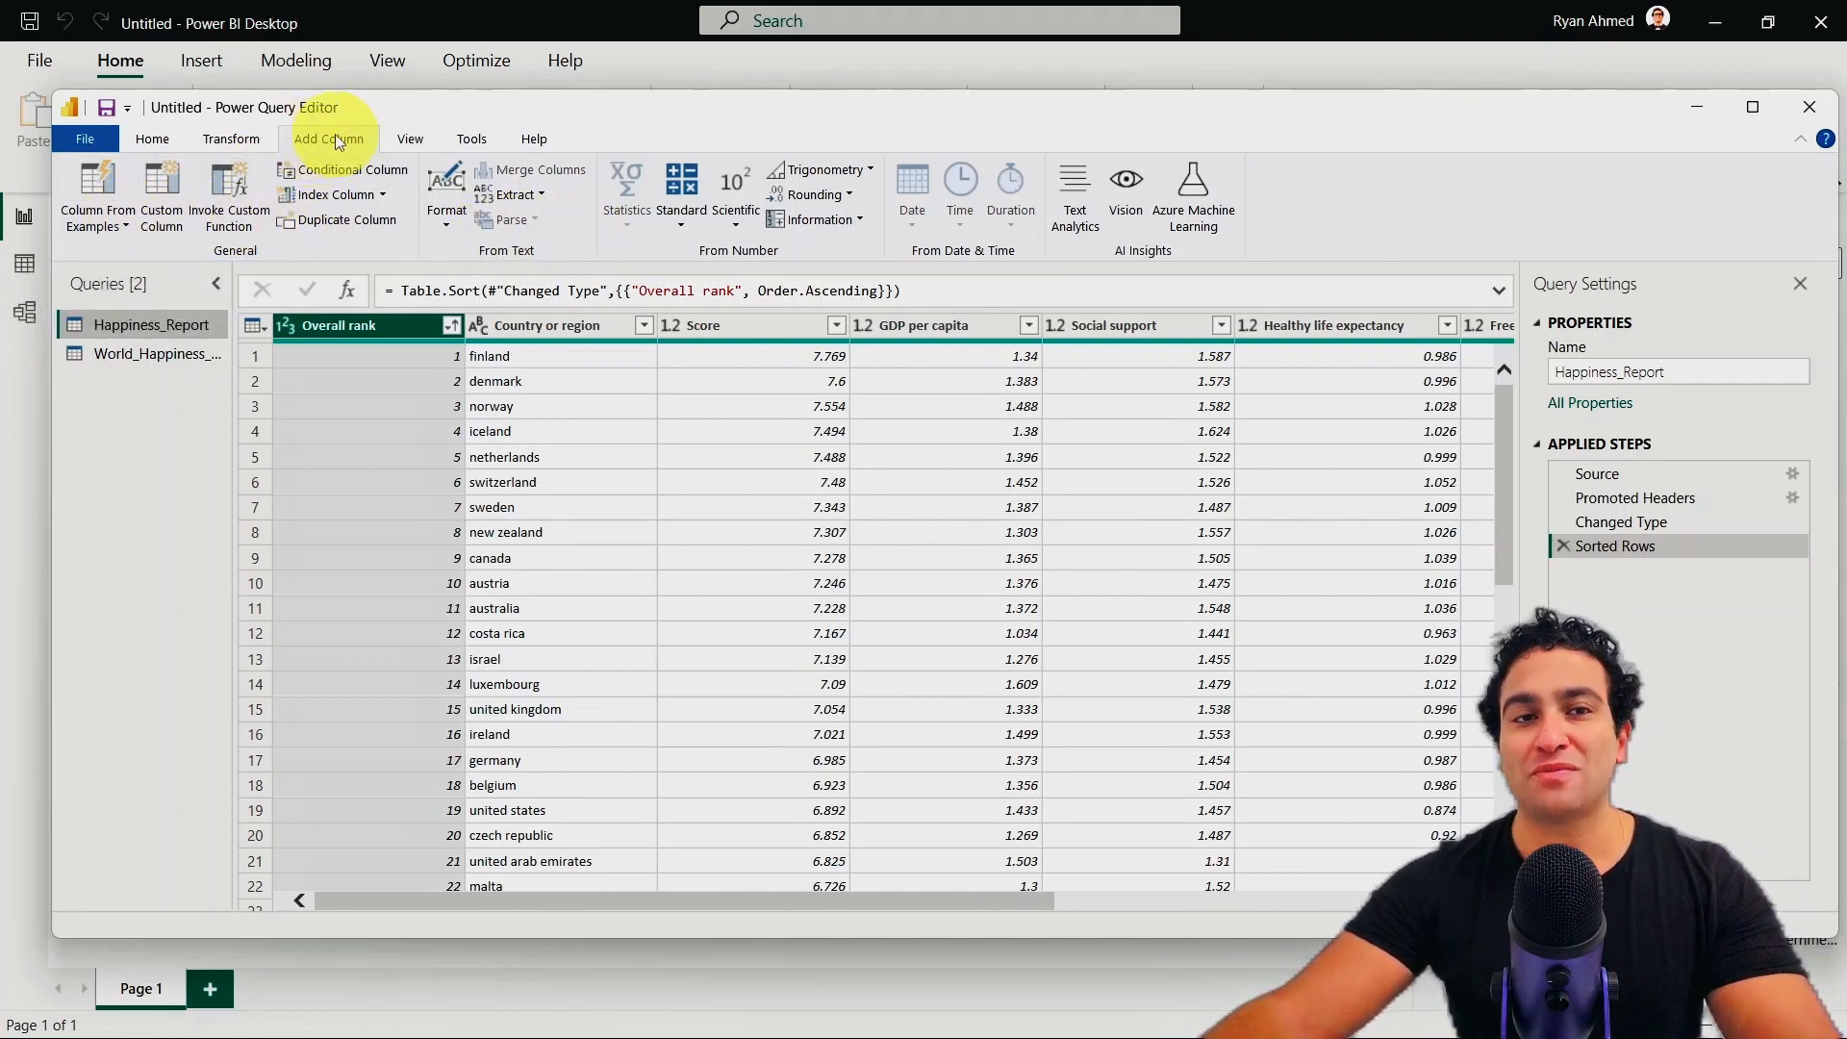
Step: Select the Country or region column and open the Add Column Format dropdown
left_click(329, 139)
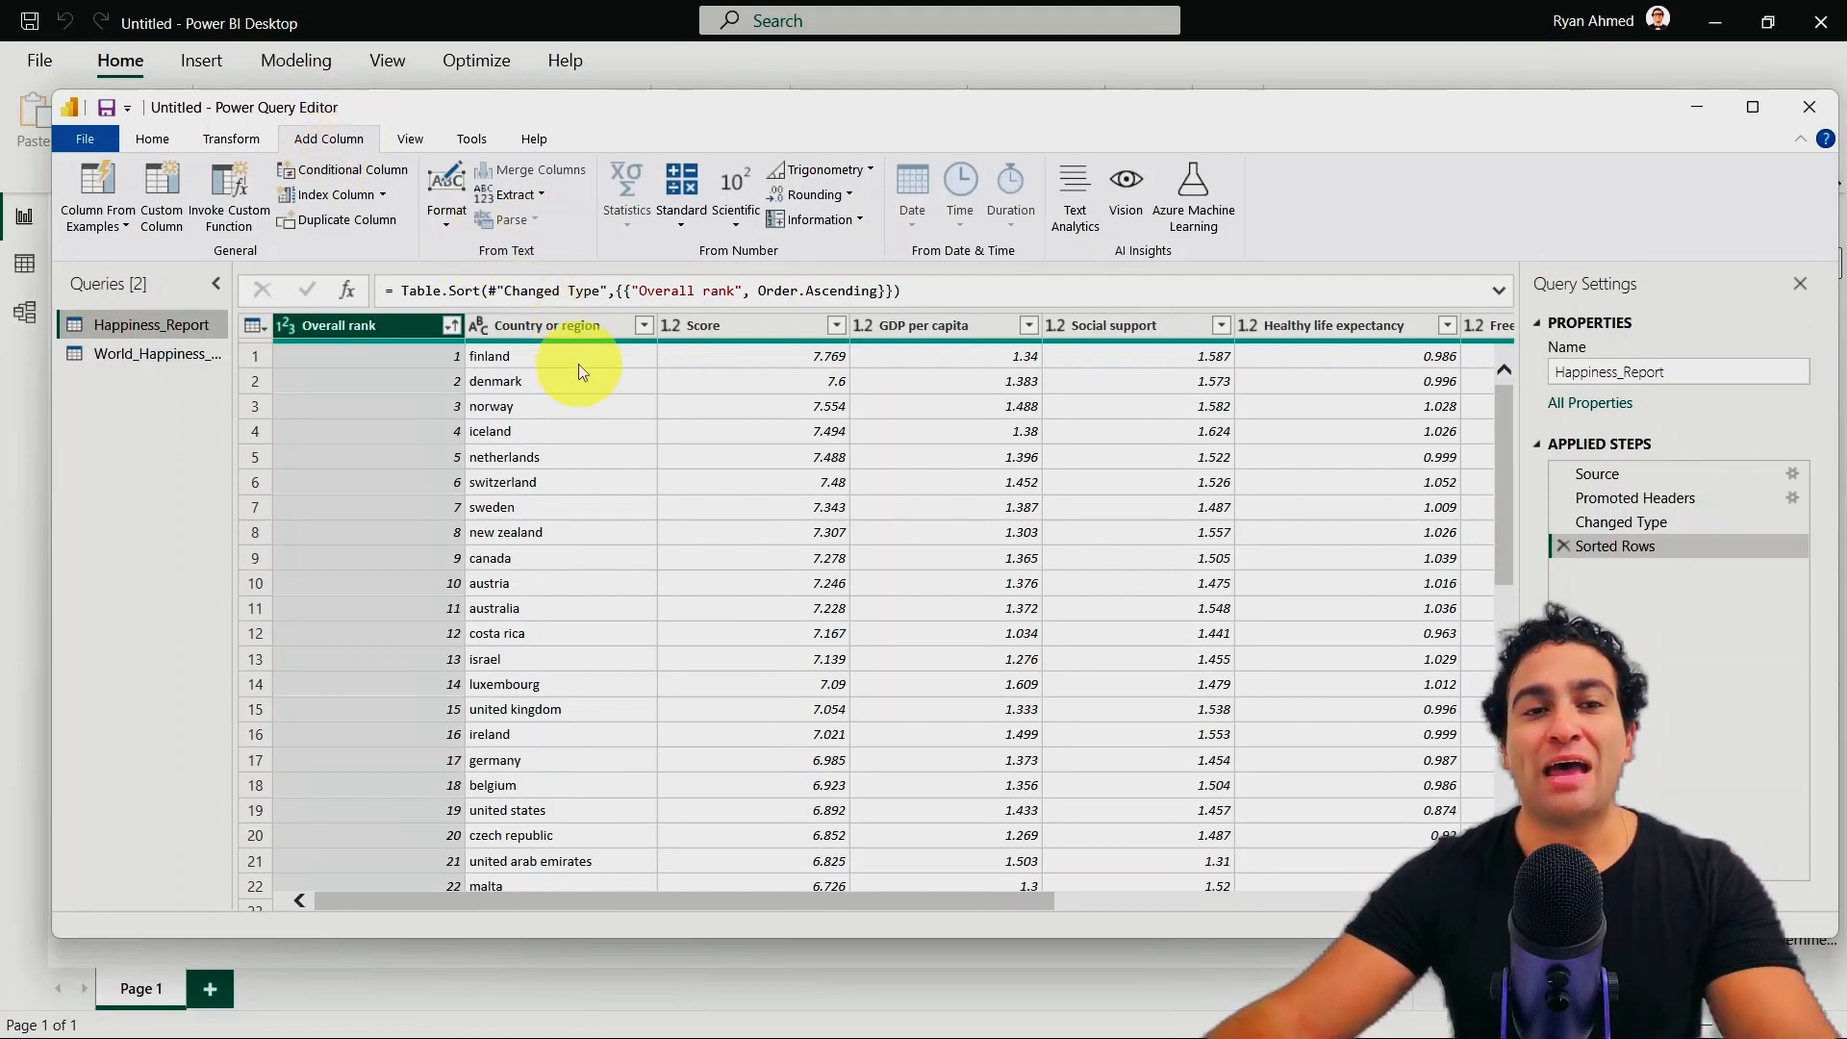
left_click(553, 325)
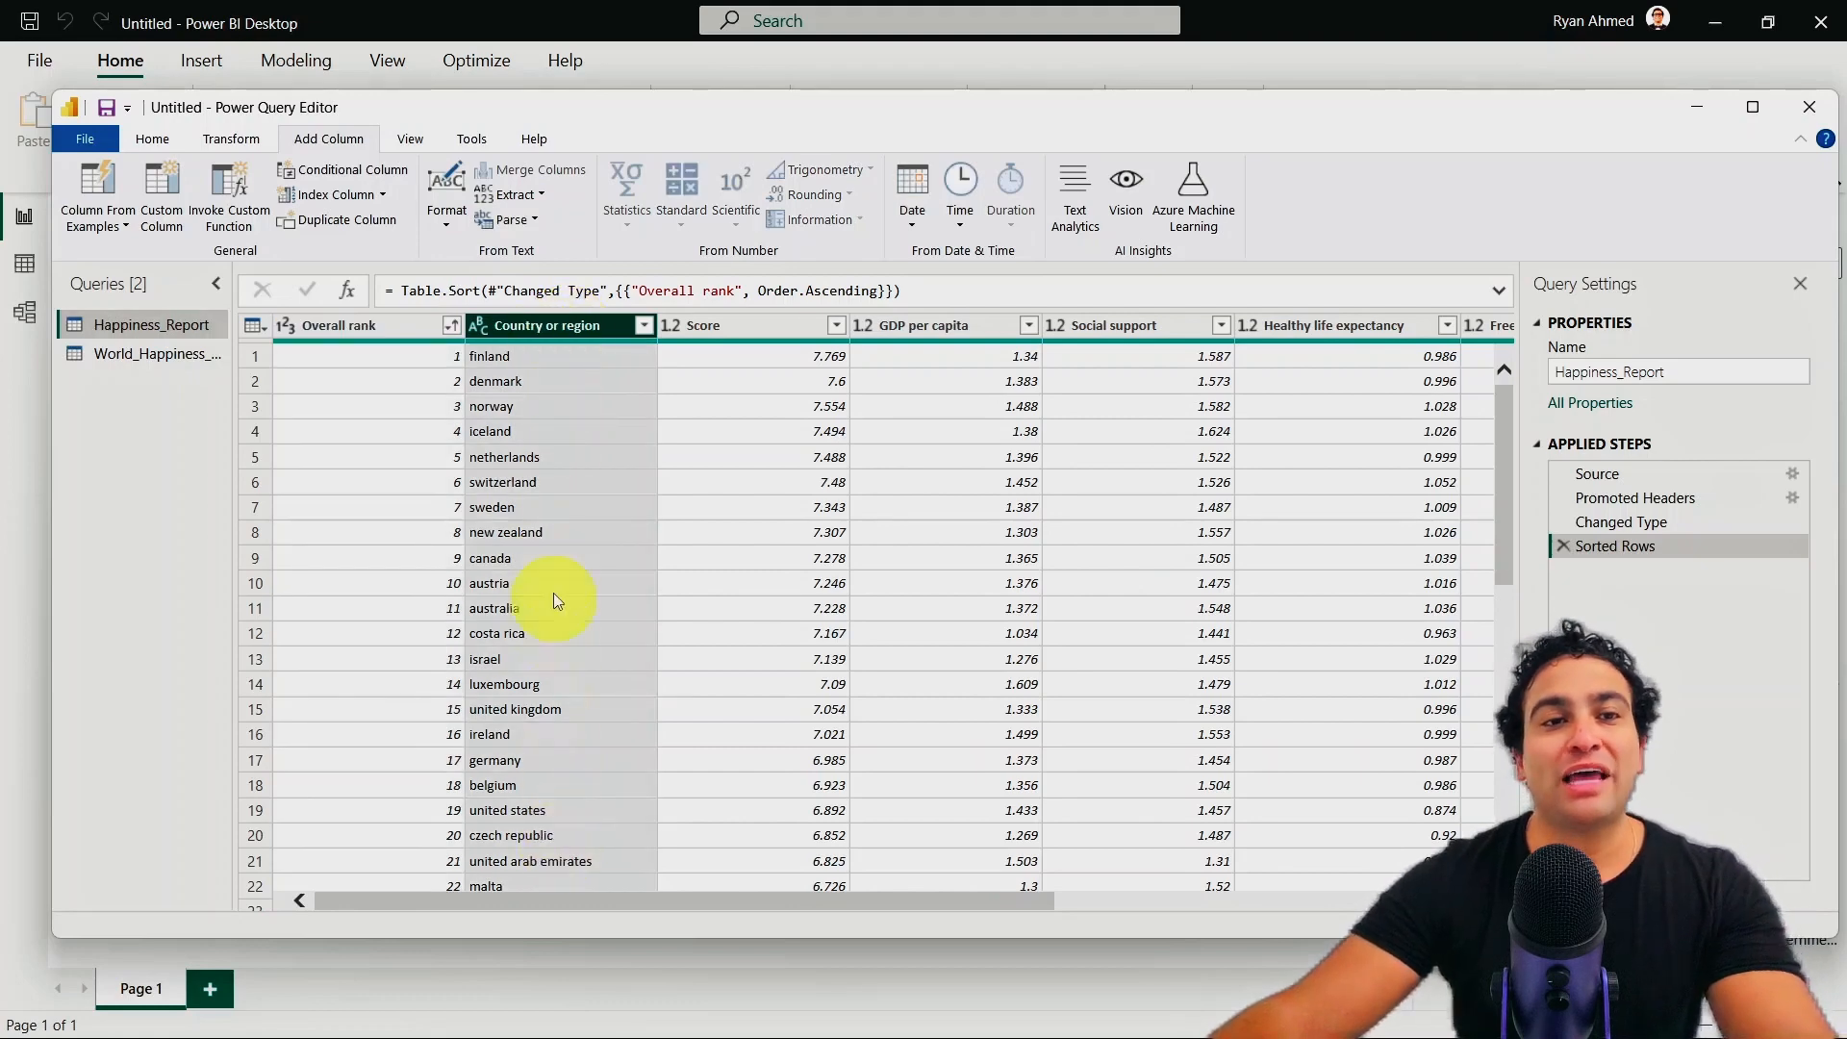
mouse_move(570, 425)
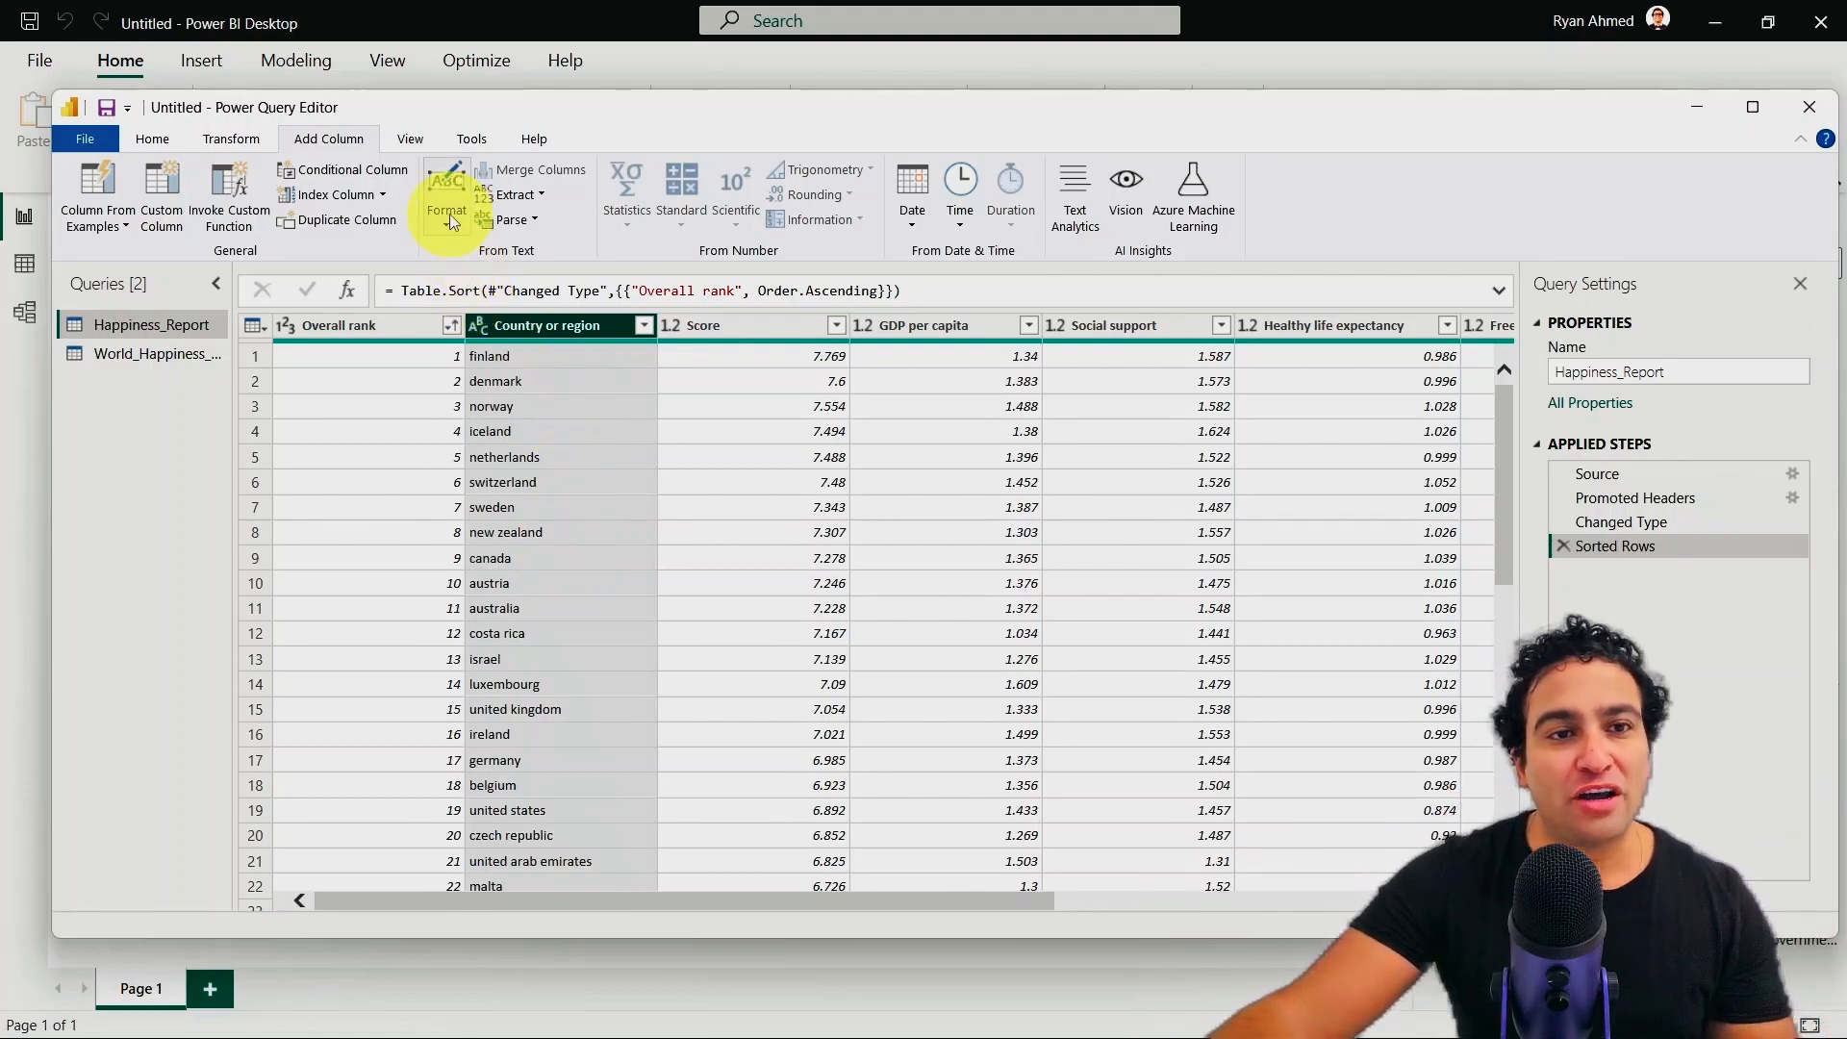
left_click(447, 192)
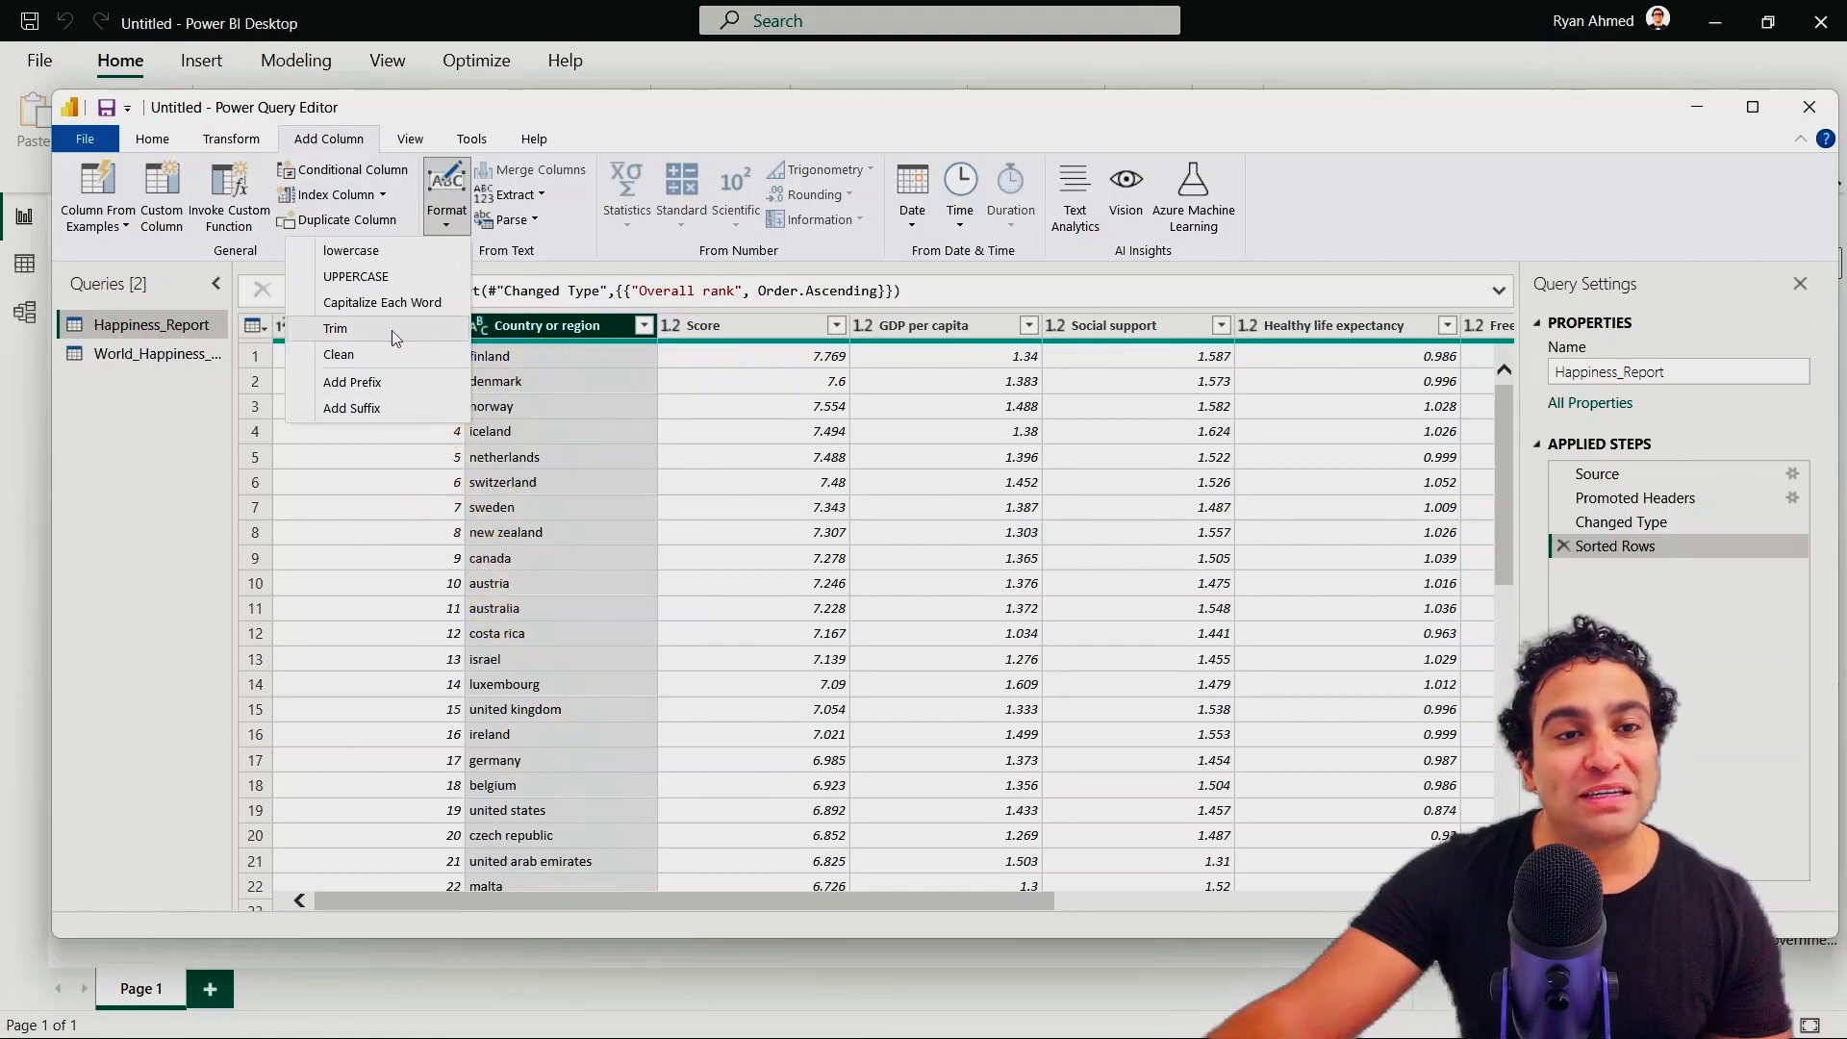
mouse_move(381, 303)
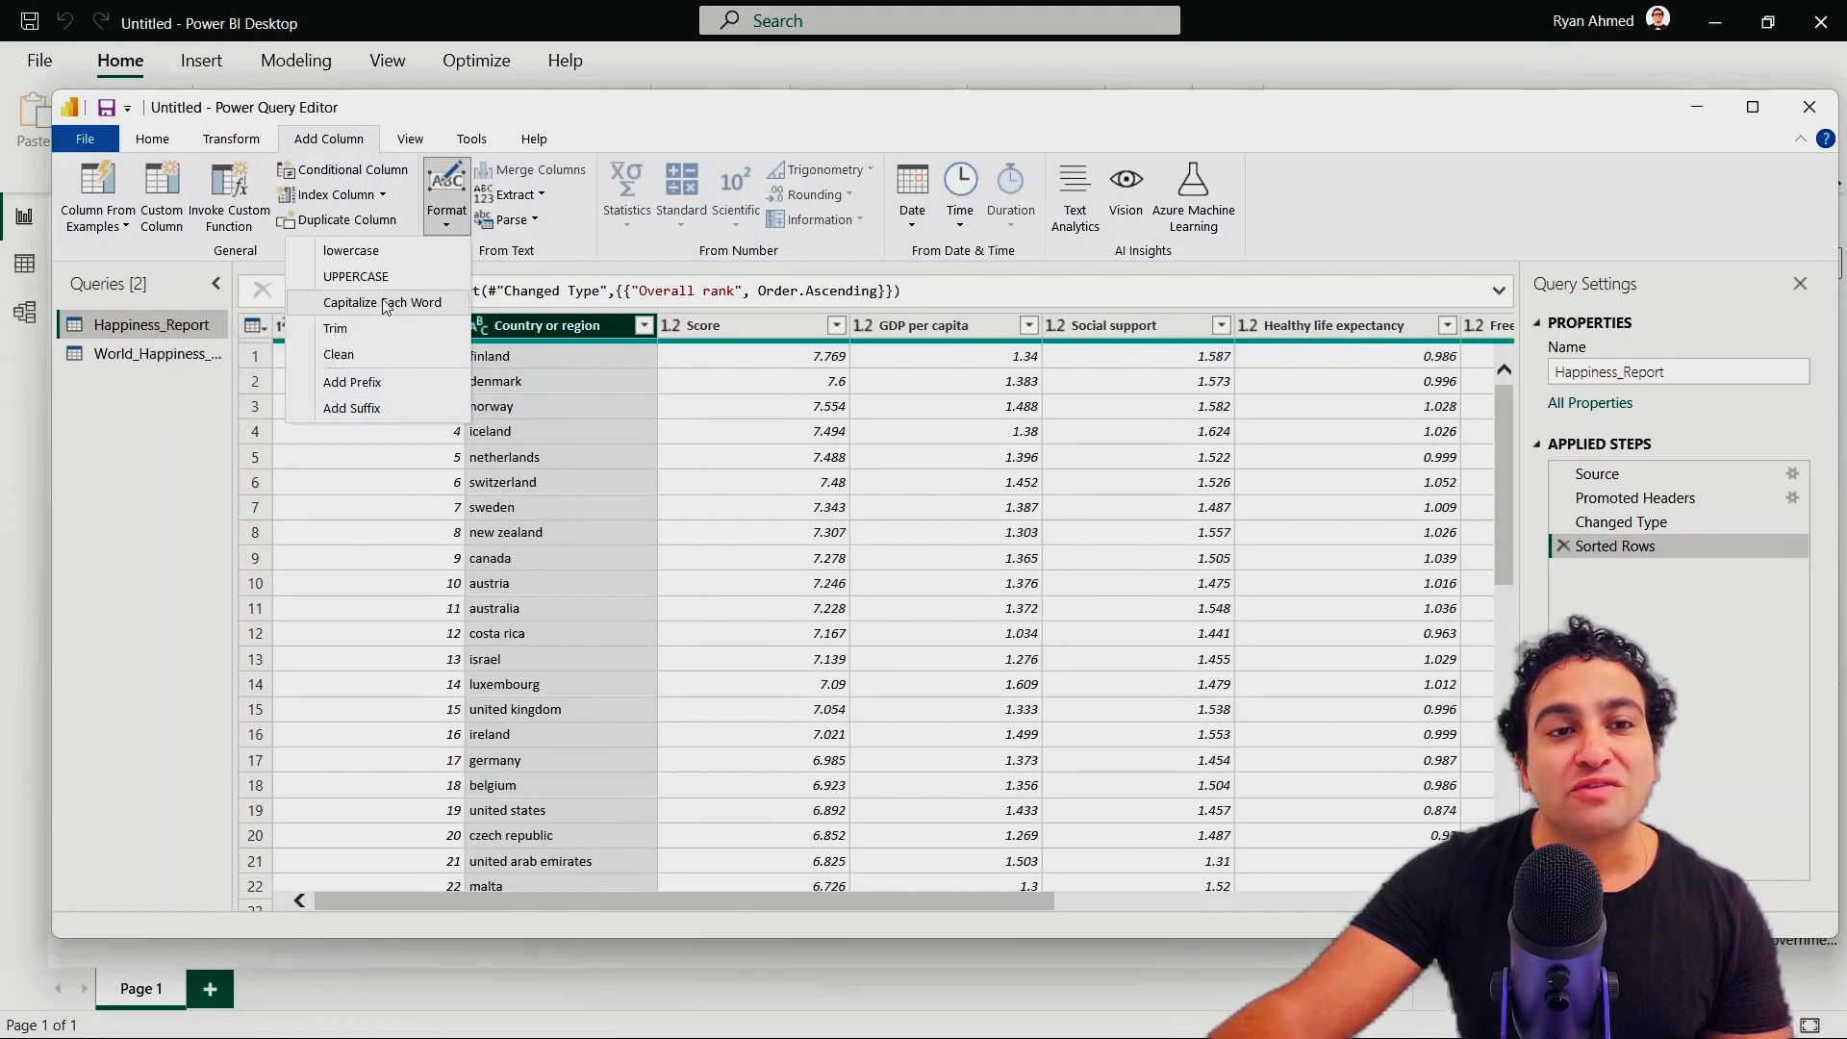
Step: Choose Capitalize Each Word to add a proper-case country name column
left_click(385, 302)
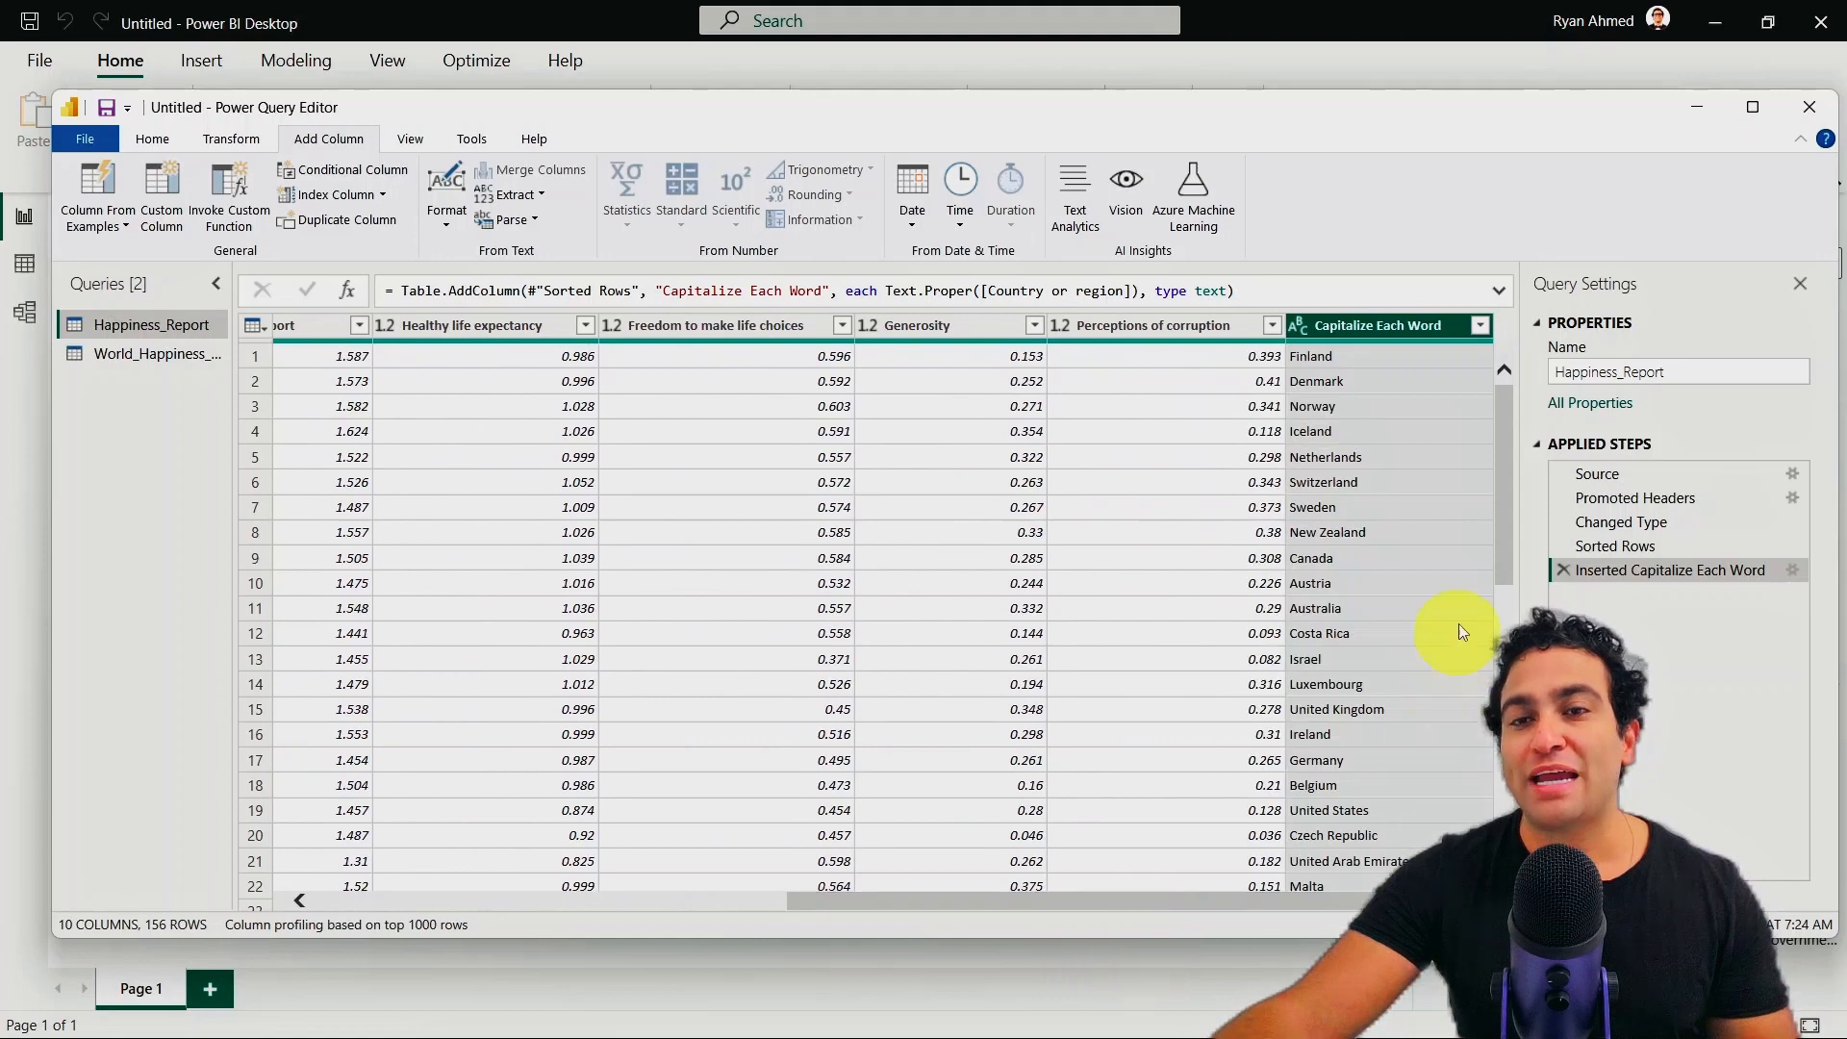
mouse_move(1415, 532)
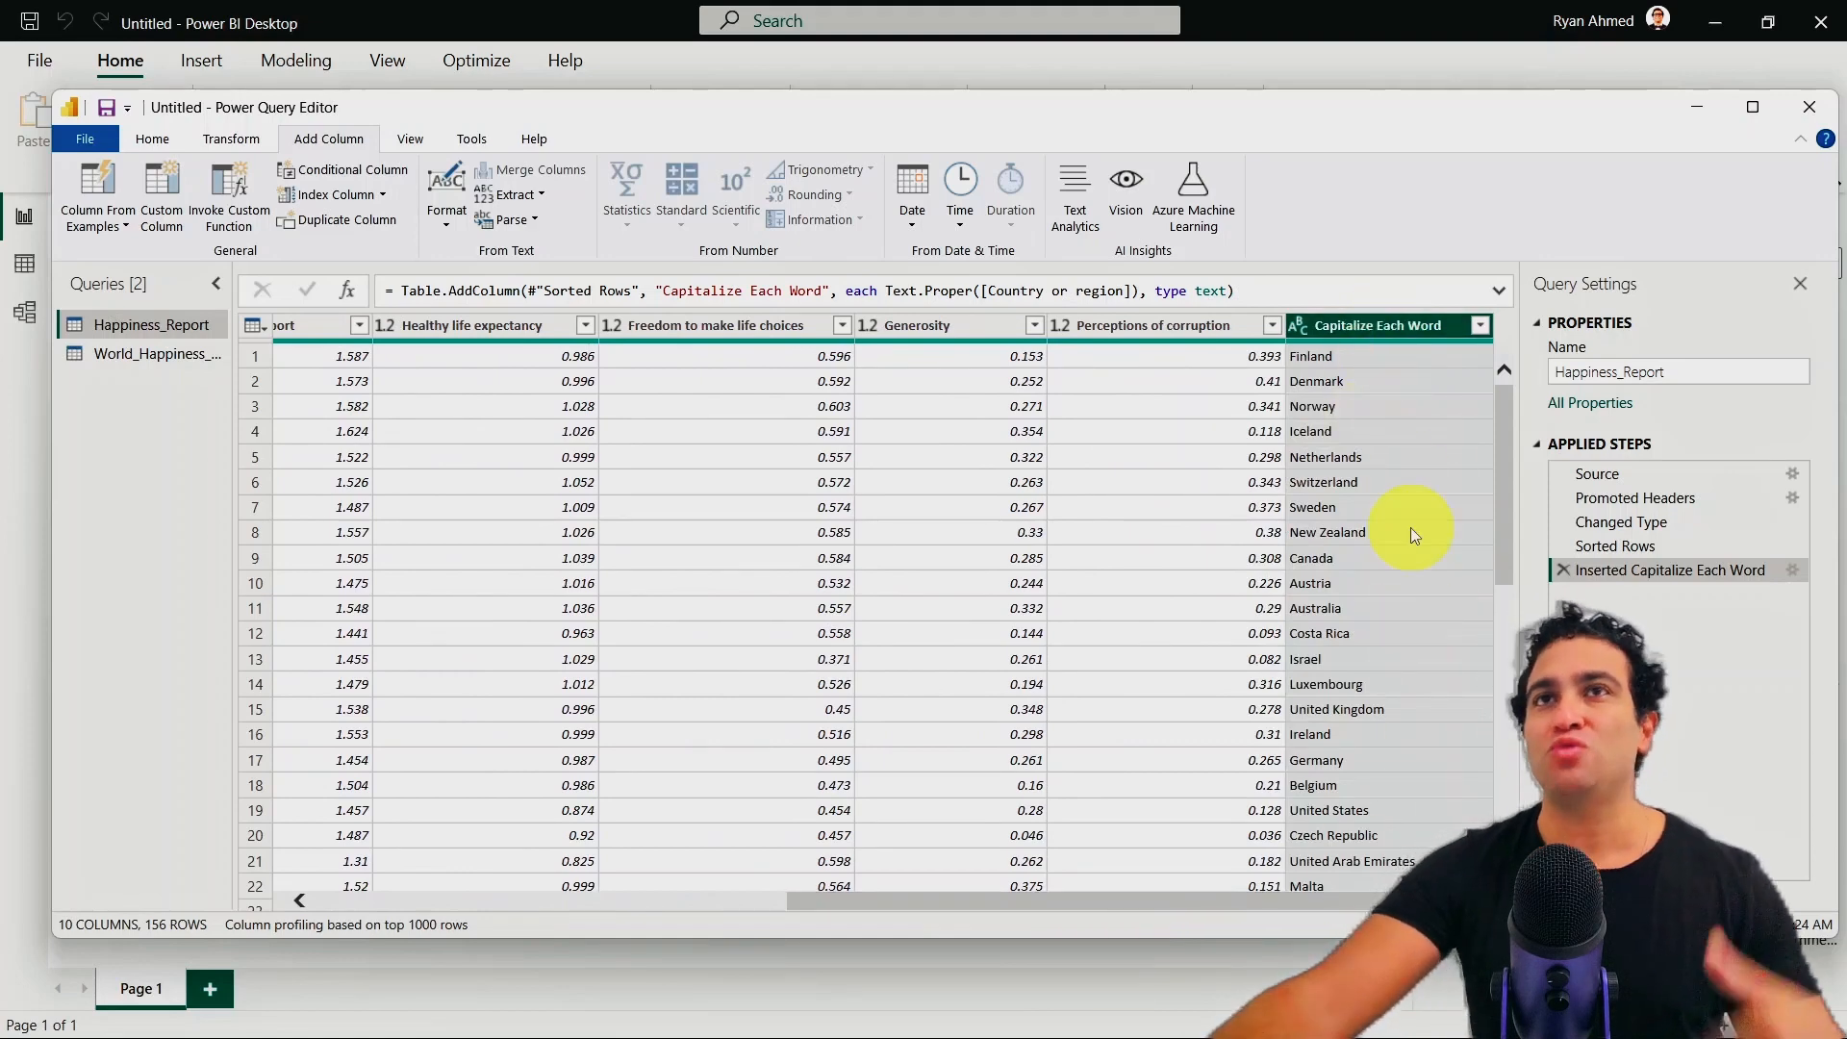
mouse_move(1373, 332)
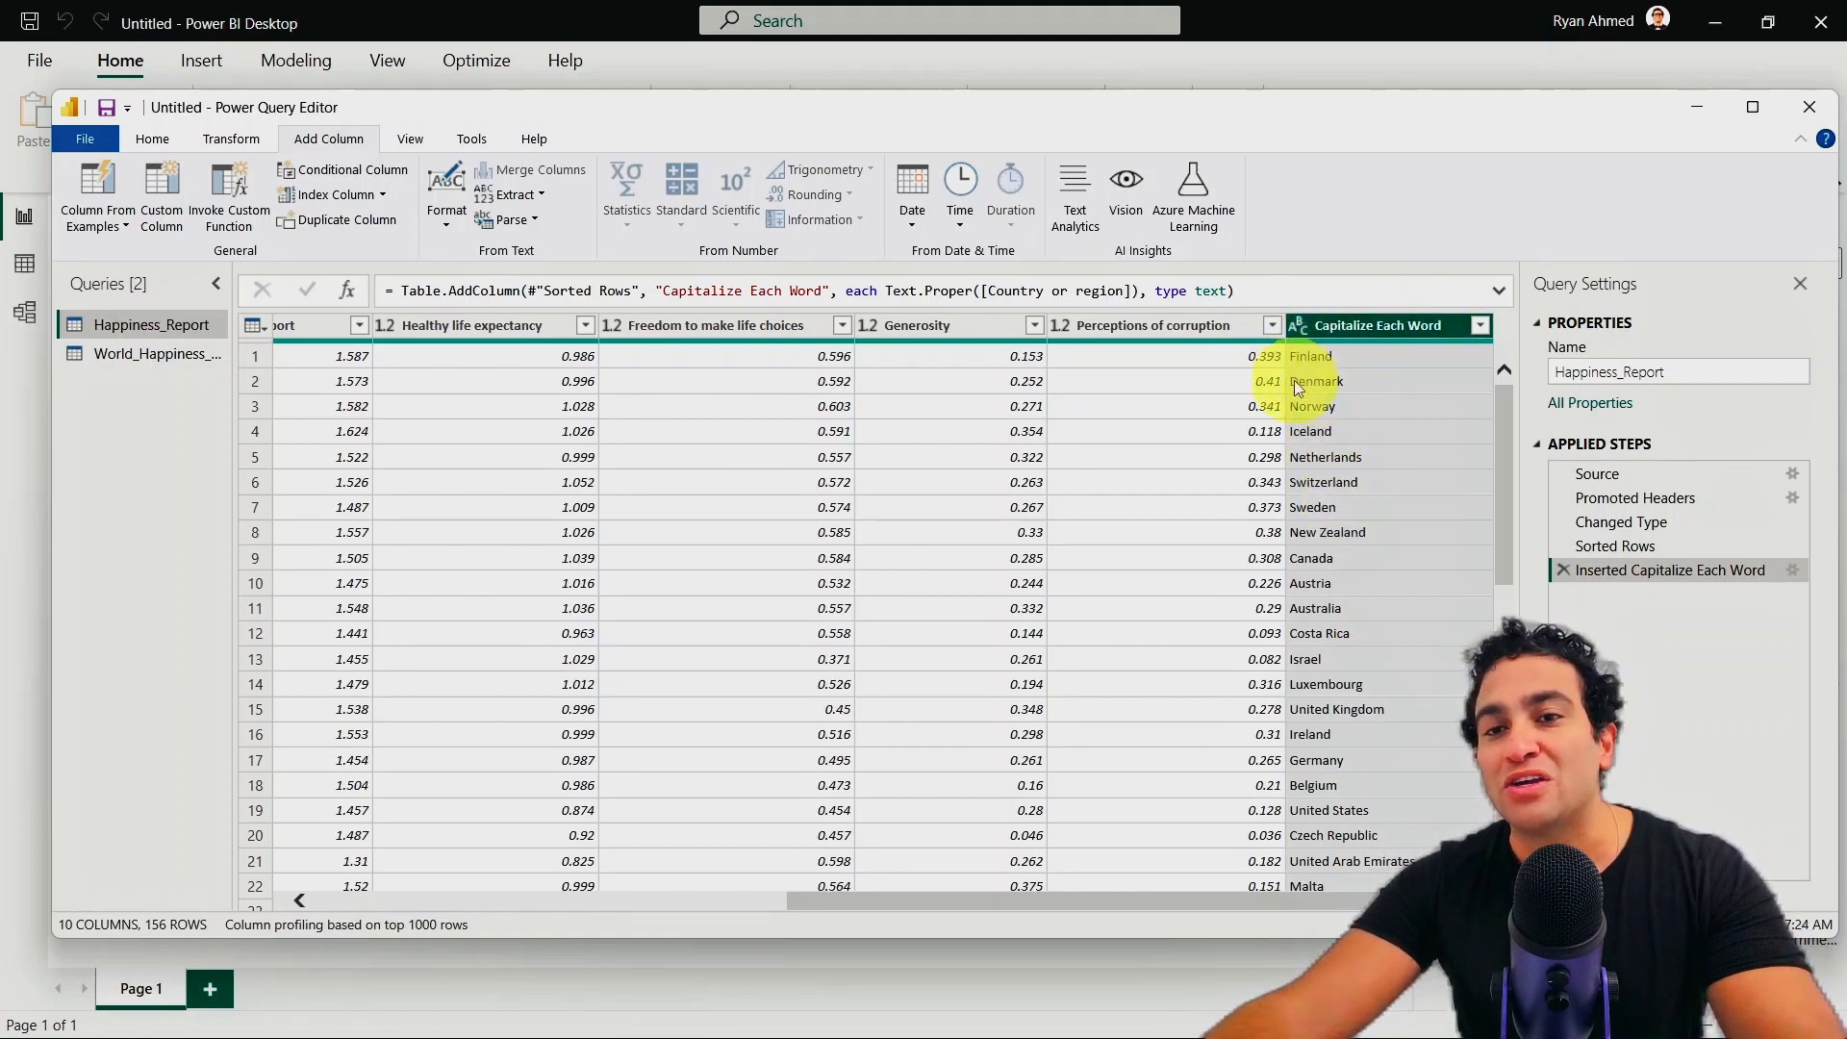
mouse_move(1309, 583)
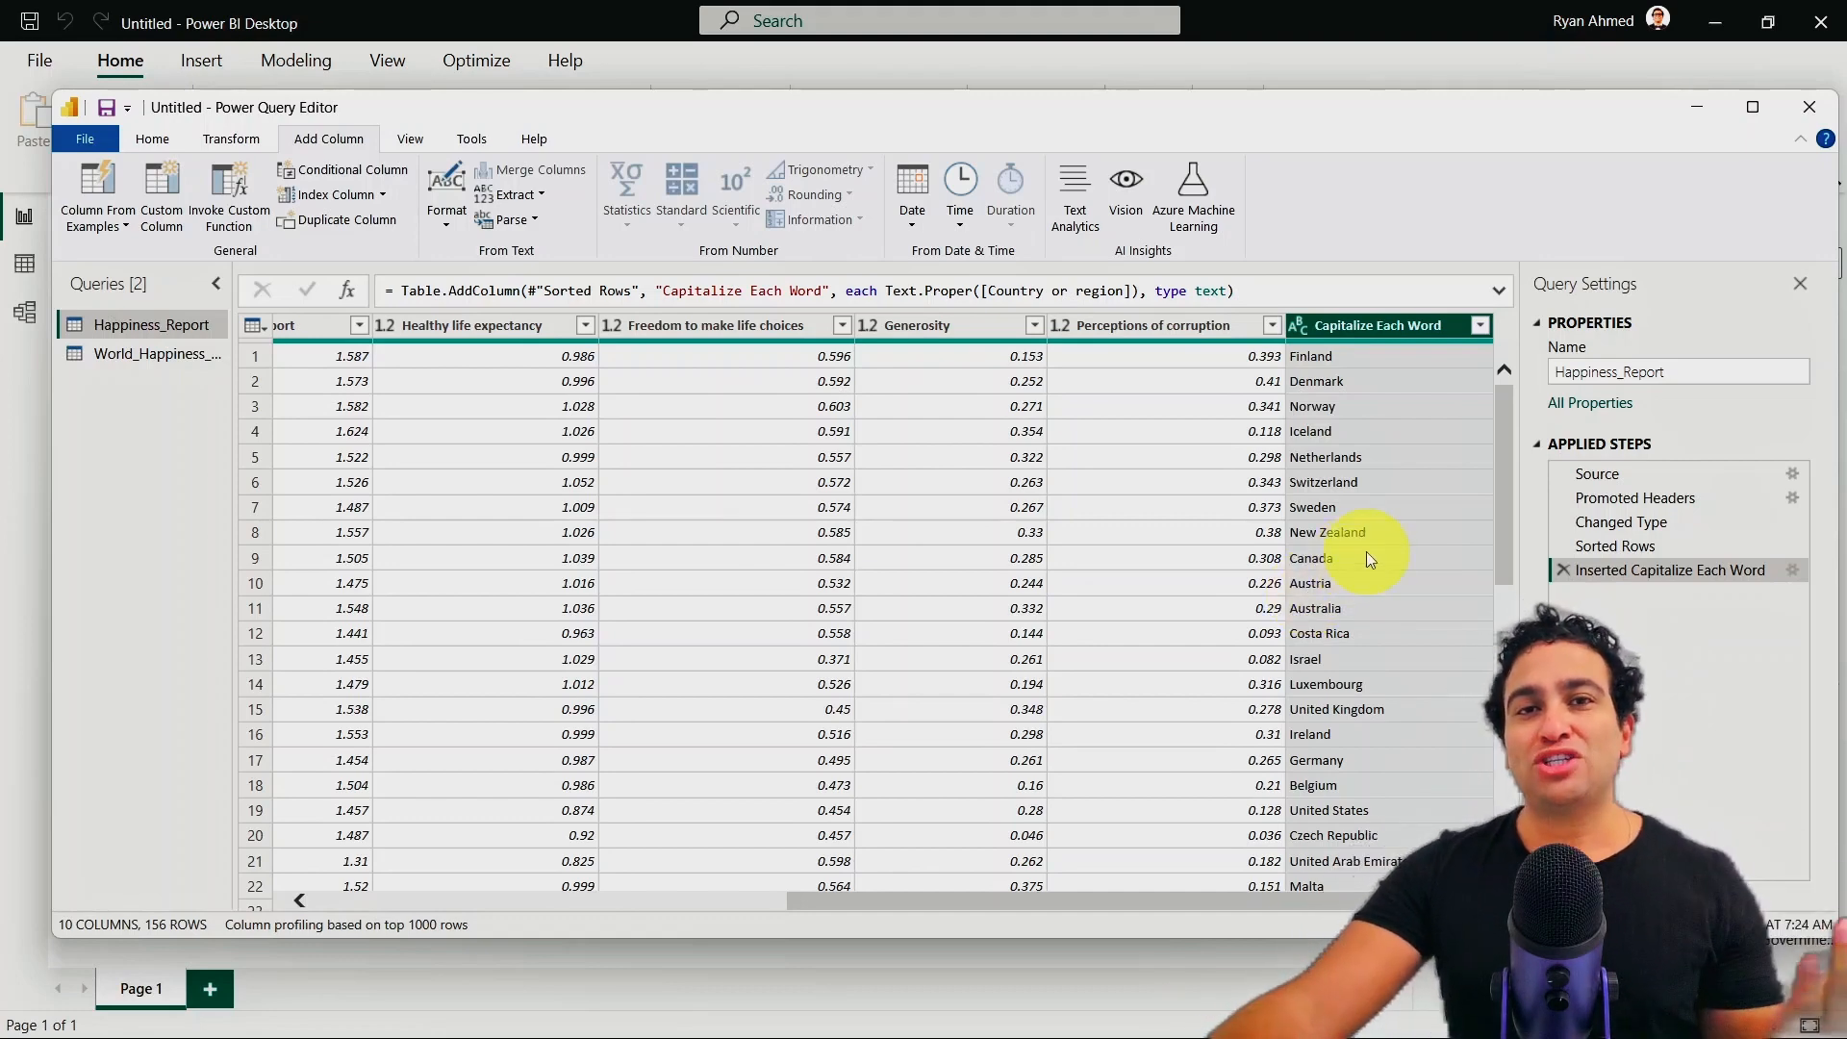
mouse_move(1358, 545)
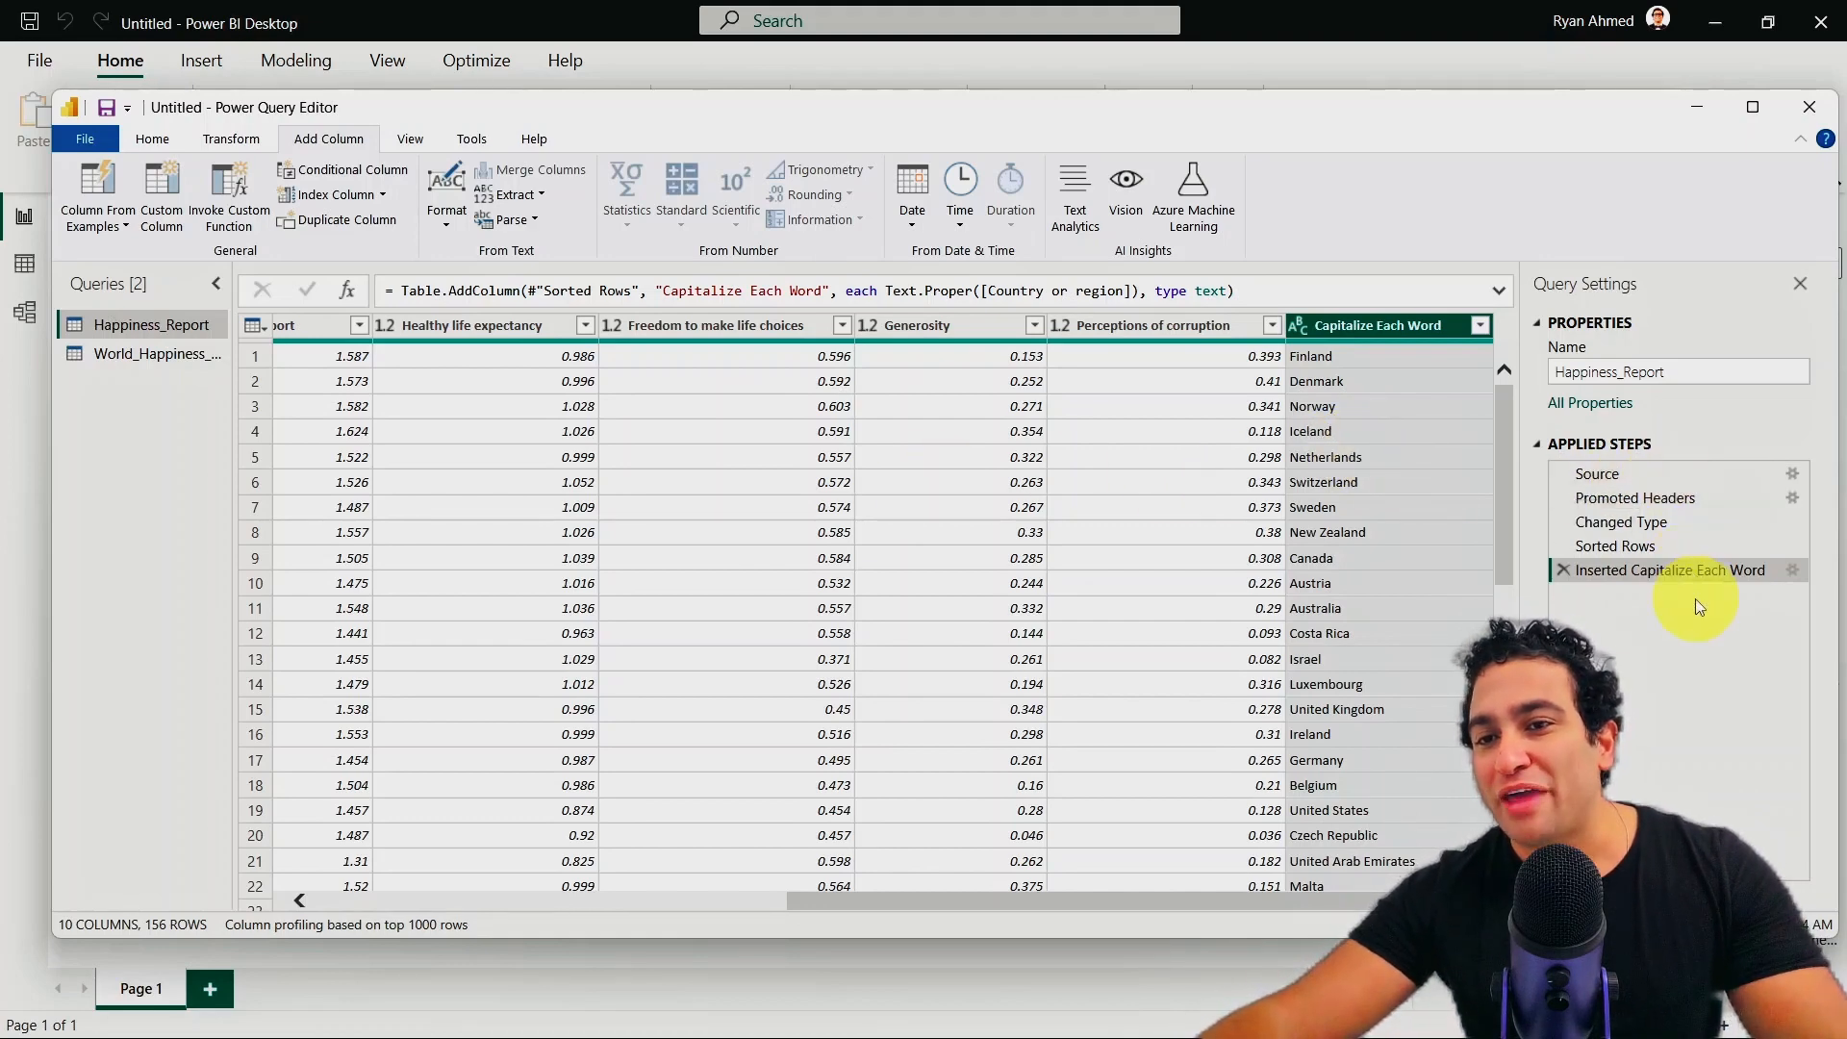
mouse_move(1654, 583)
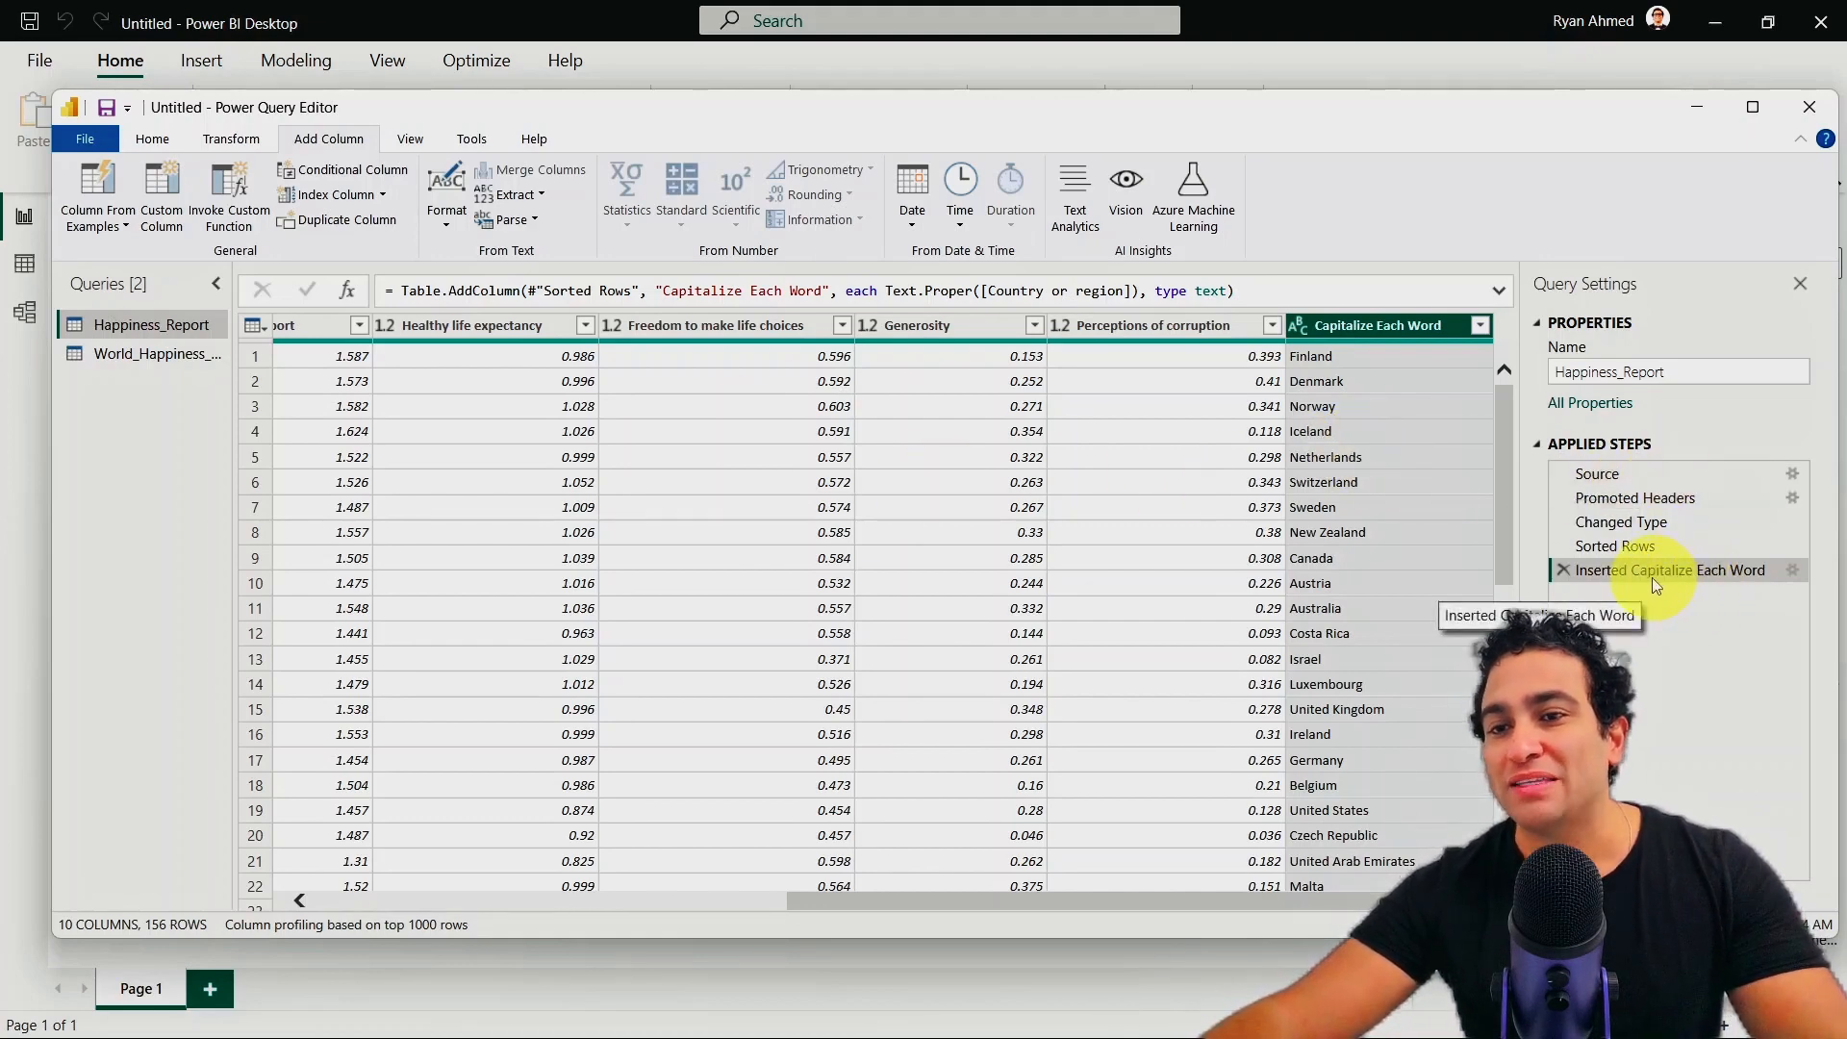
mouse_move(1709, 582)
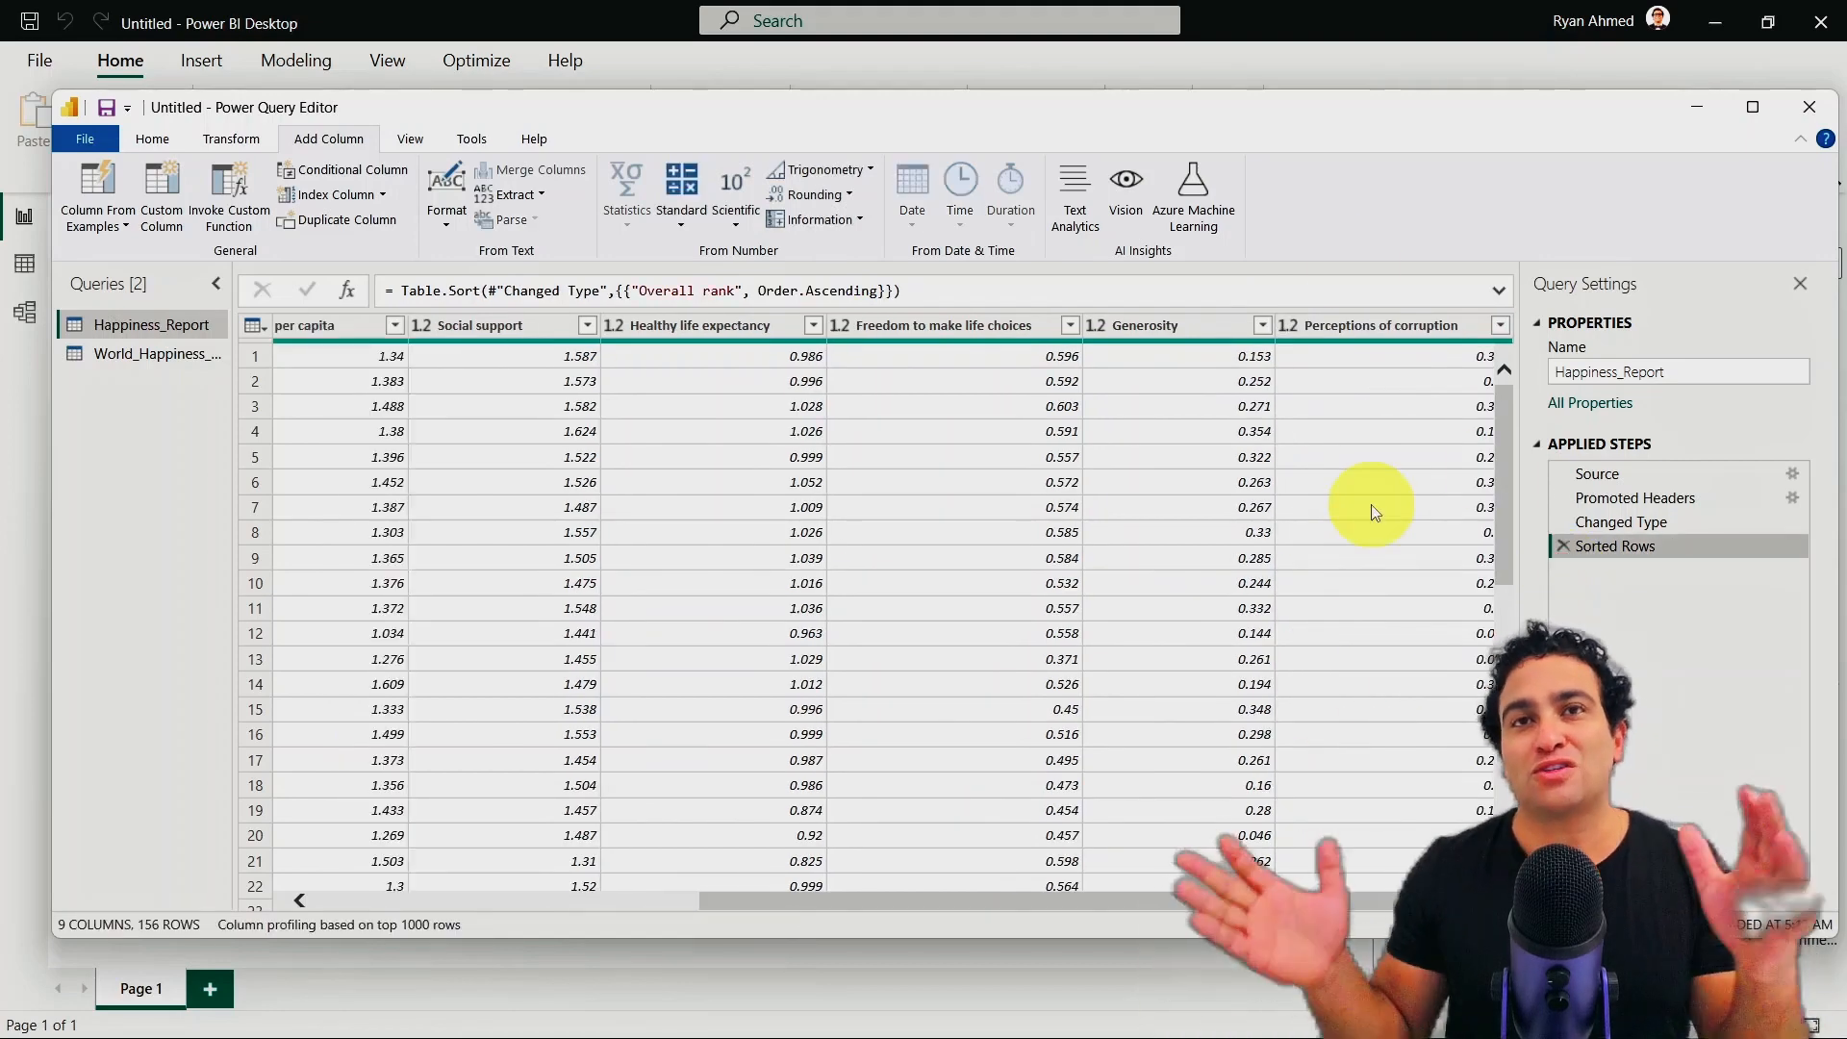
mouse_move(966, 564)
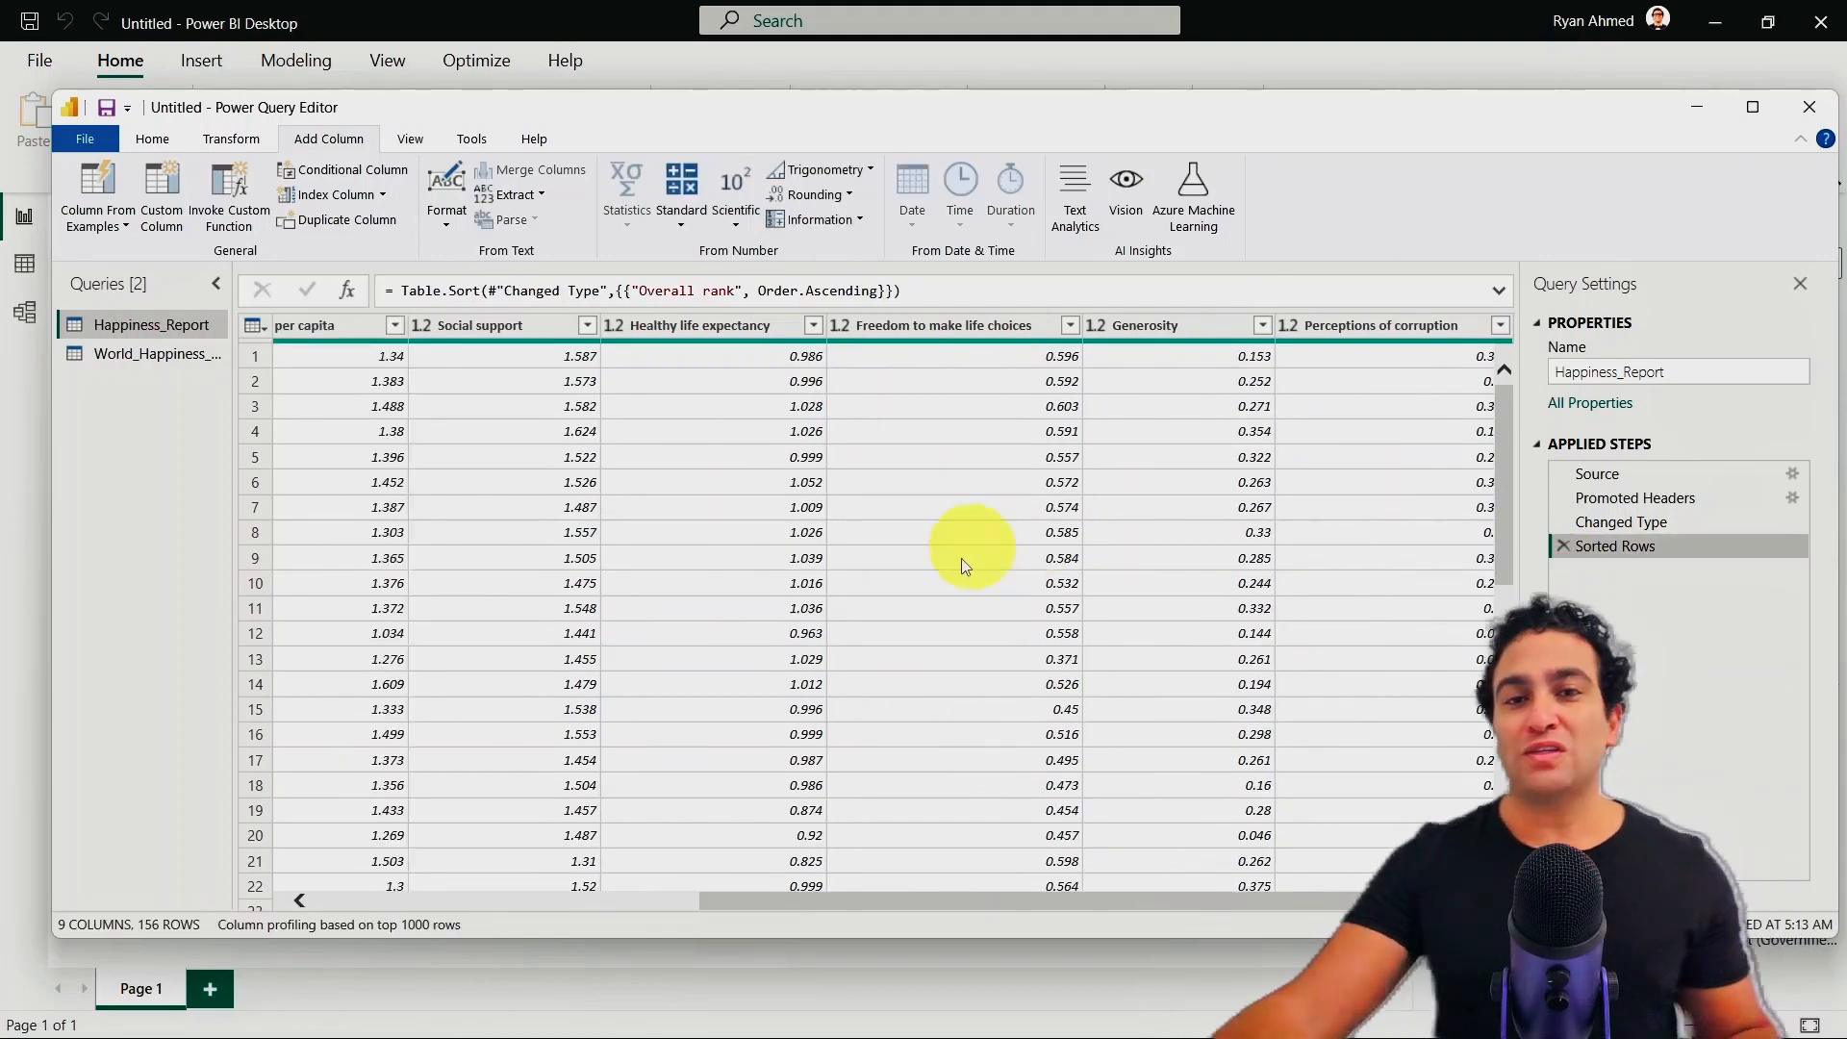
mouse_move(932, 480)
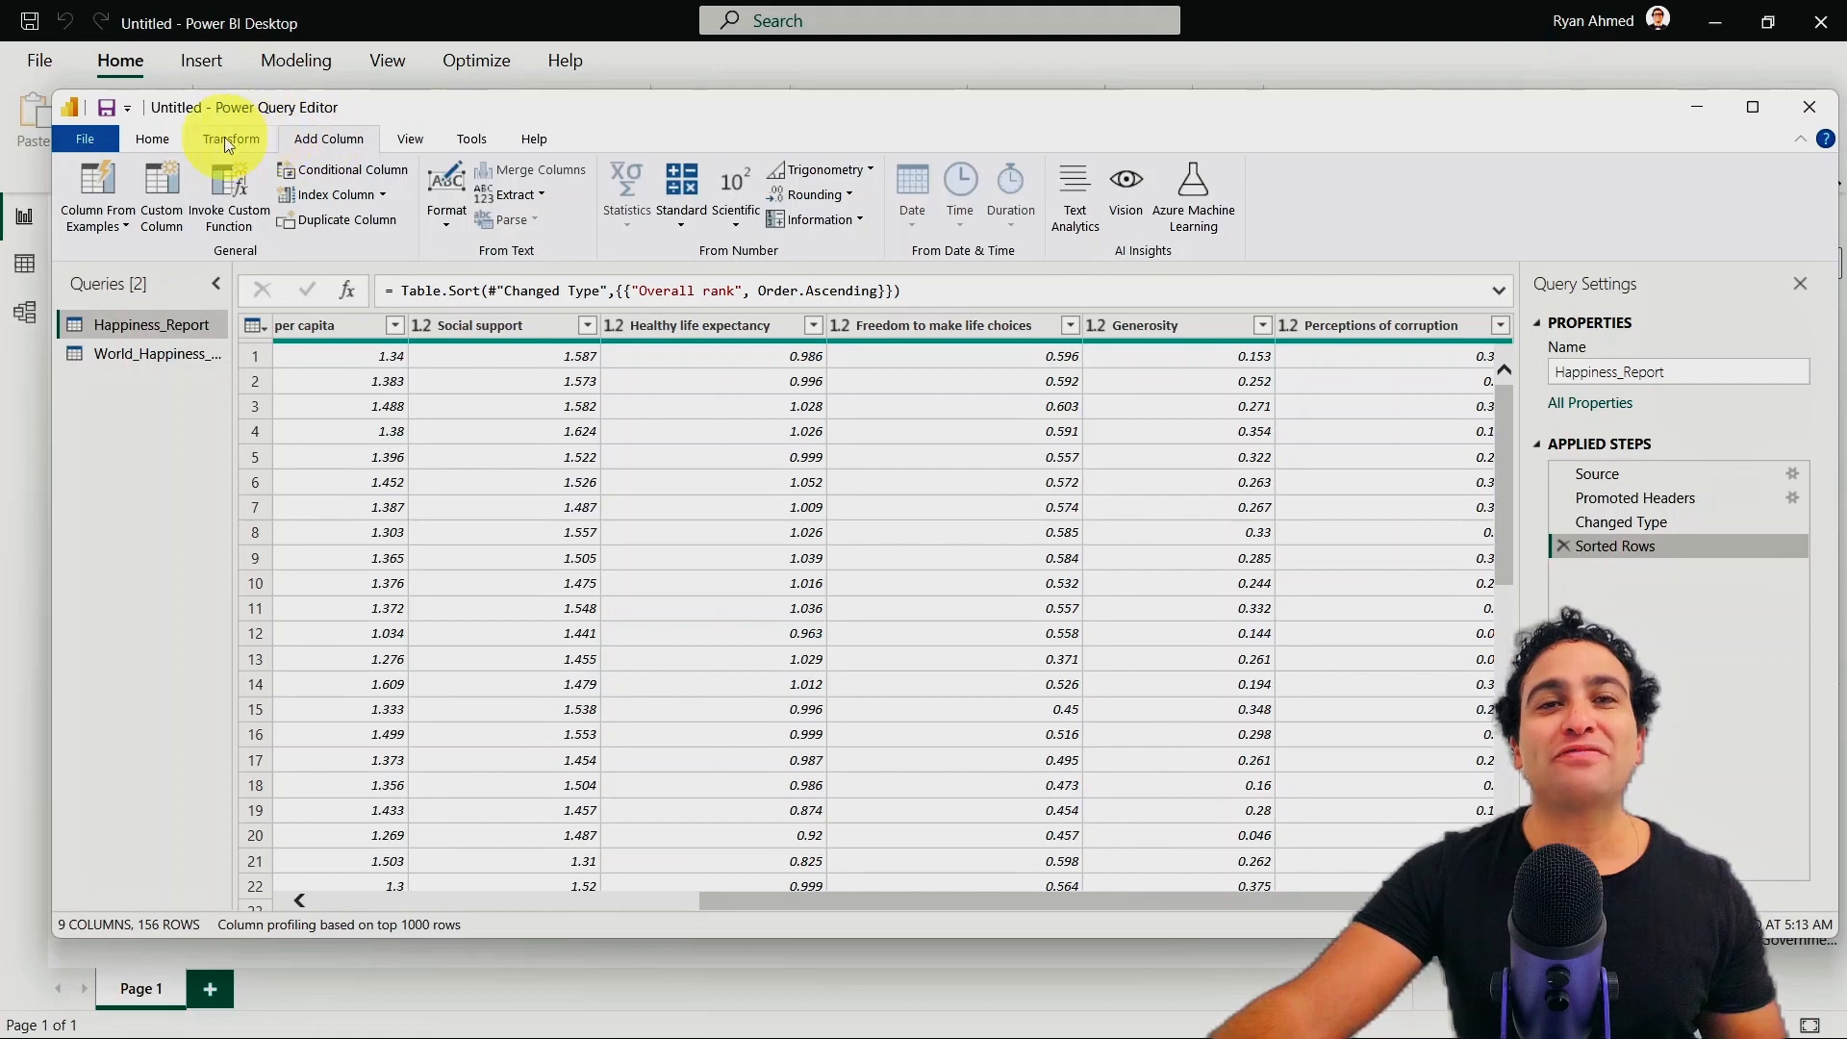
Step: Switch to the Transform tab after removing the Inserted Capitalize Each Word step
left_click(231, 138)
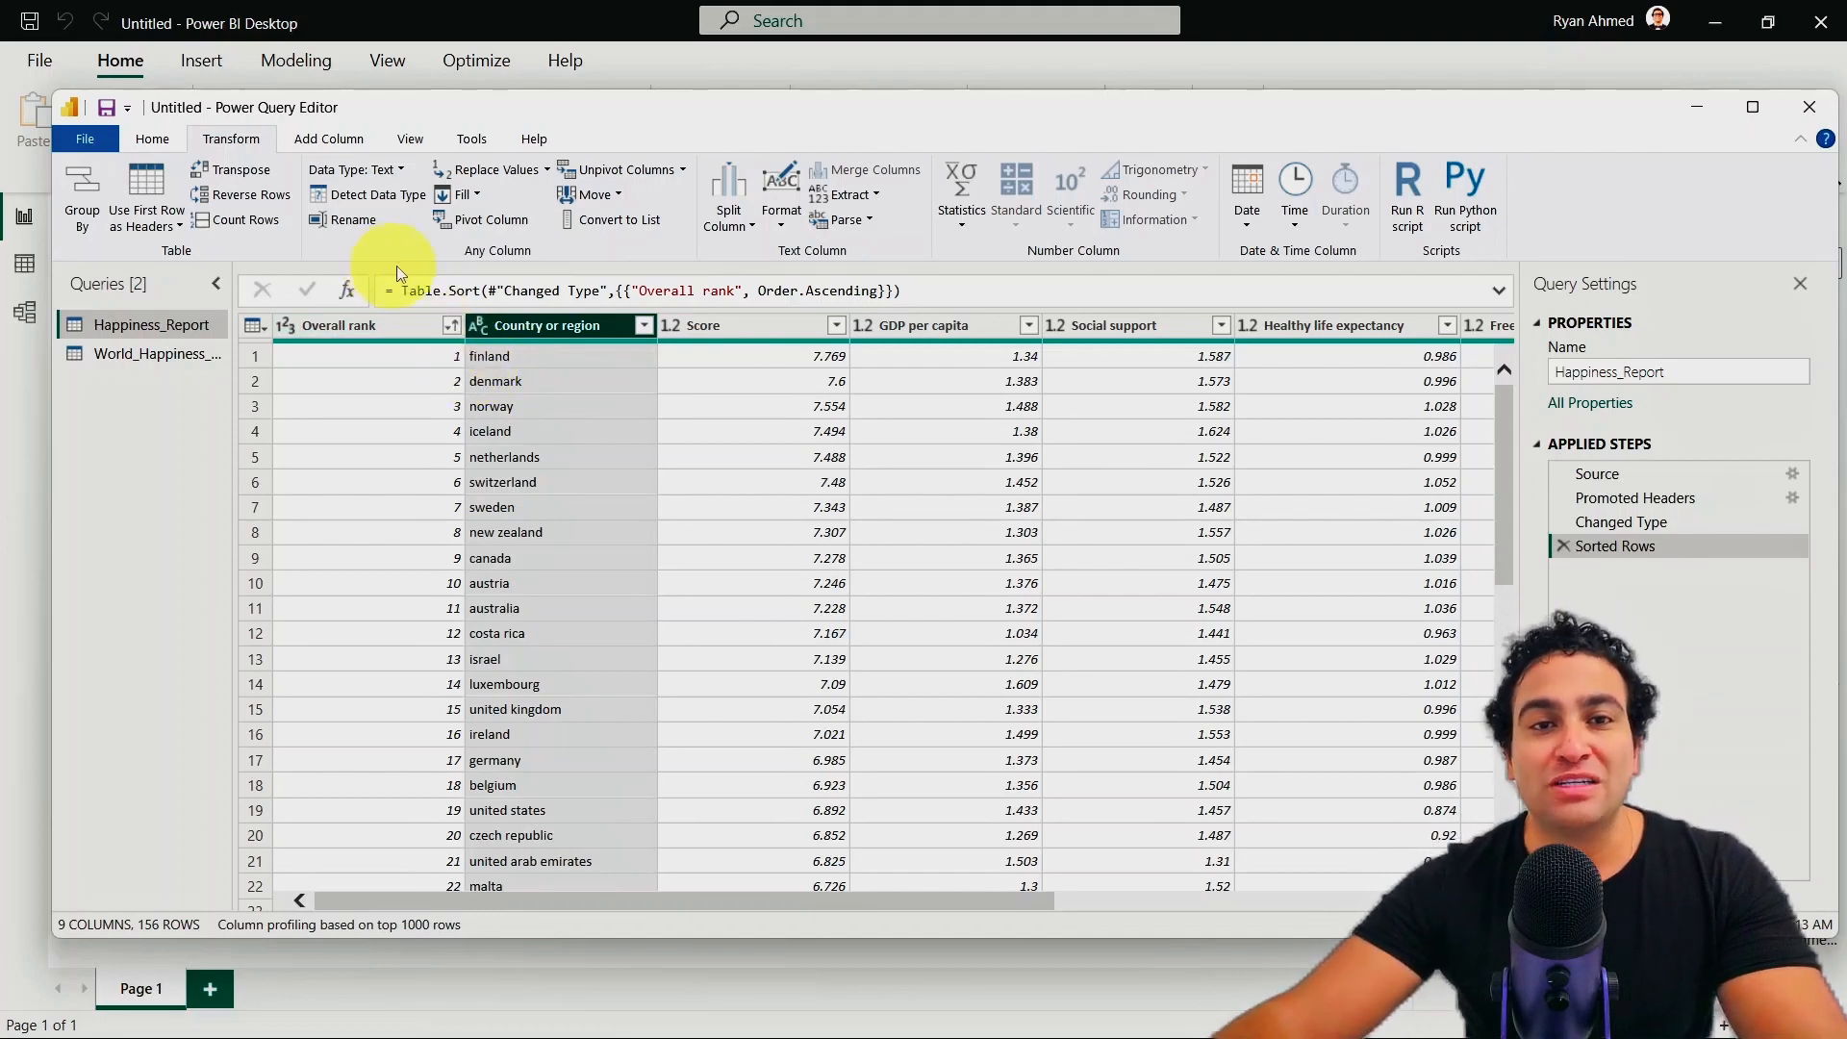
Step: Apply Format > Capitalize Each Word to Country or region in place
left_click(780, 188)
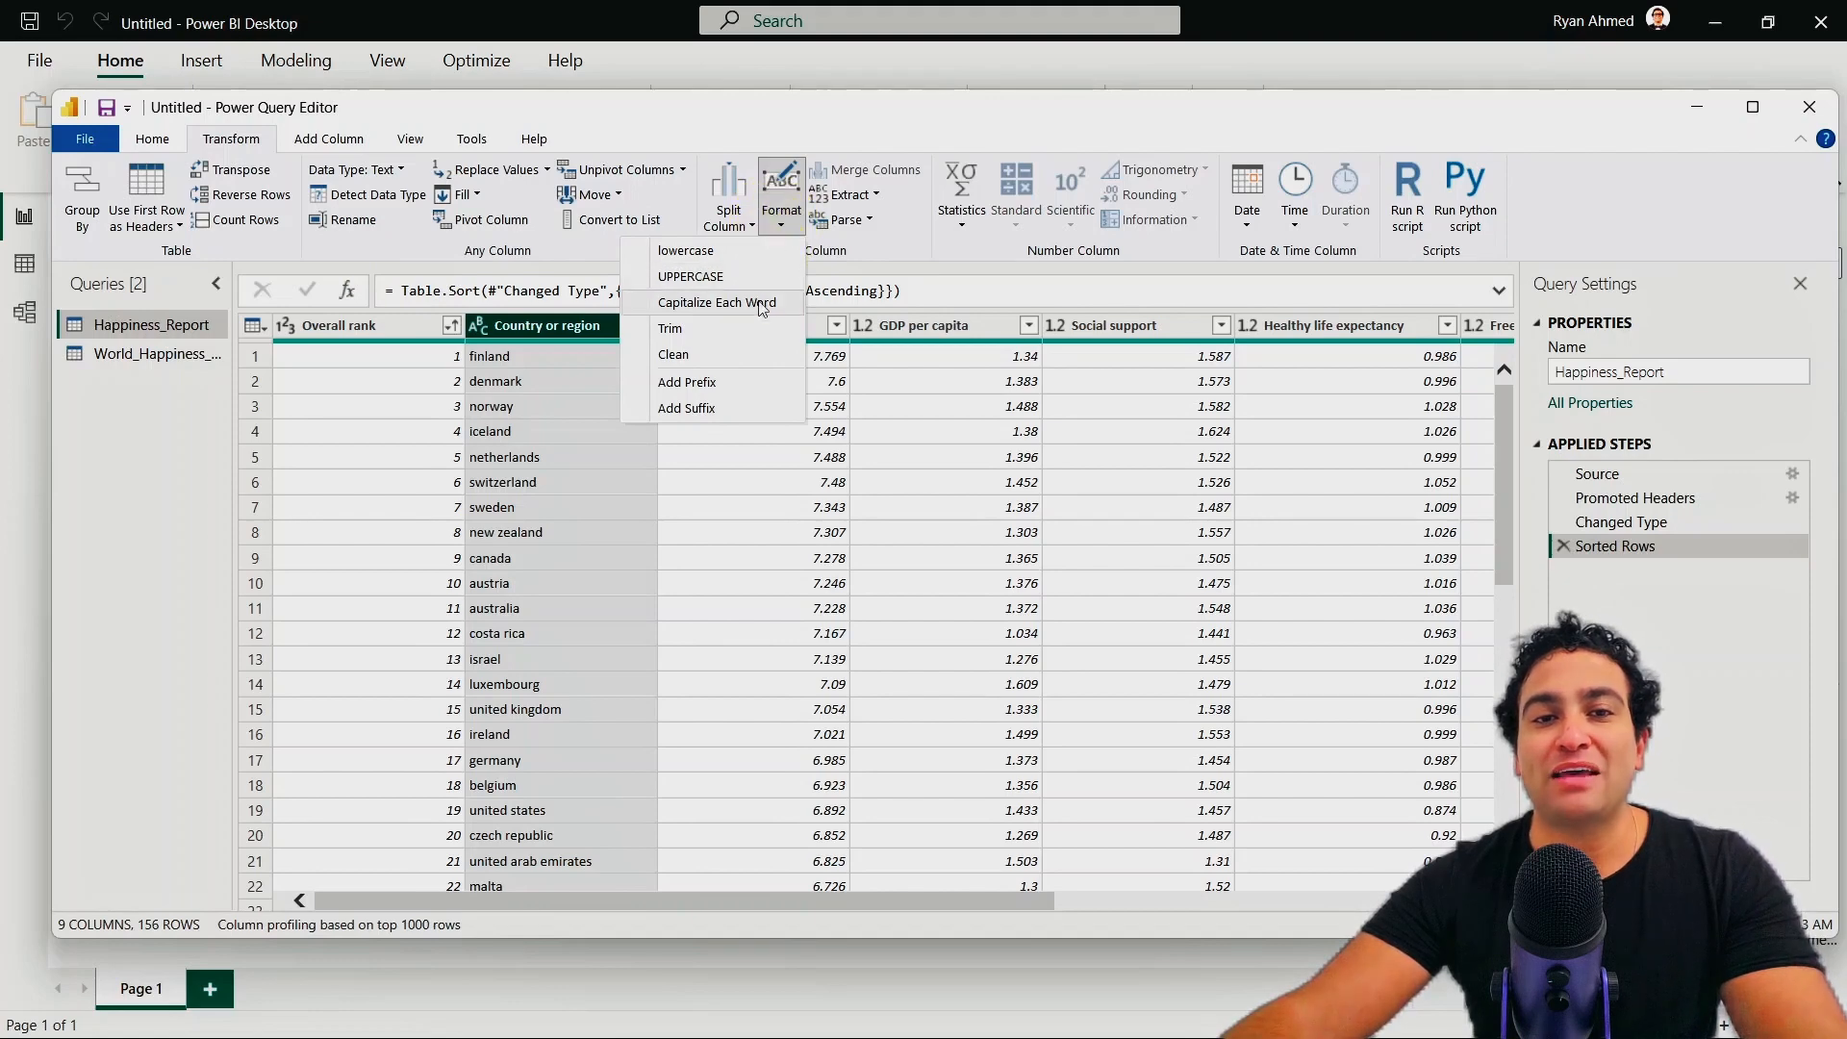
left_click(716, 303)
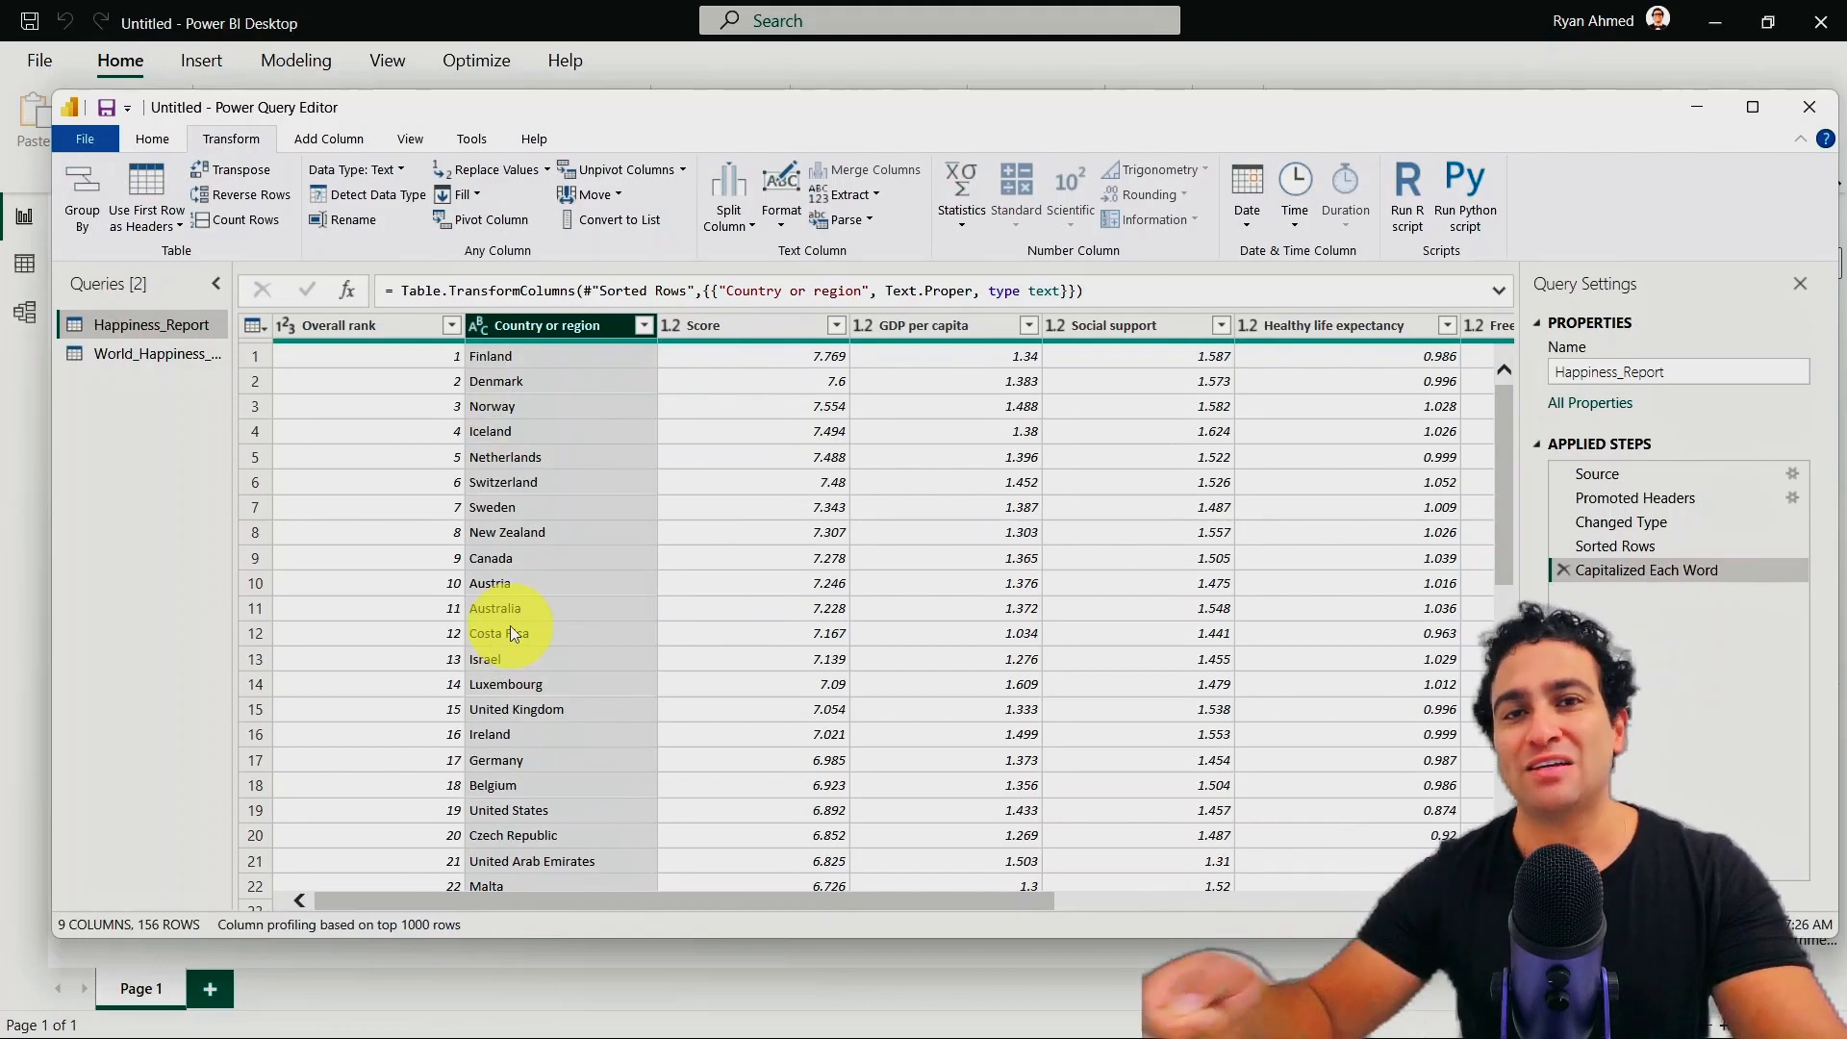
mouse_move(940, 849)
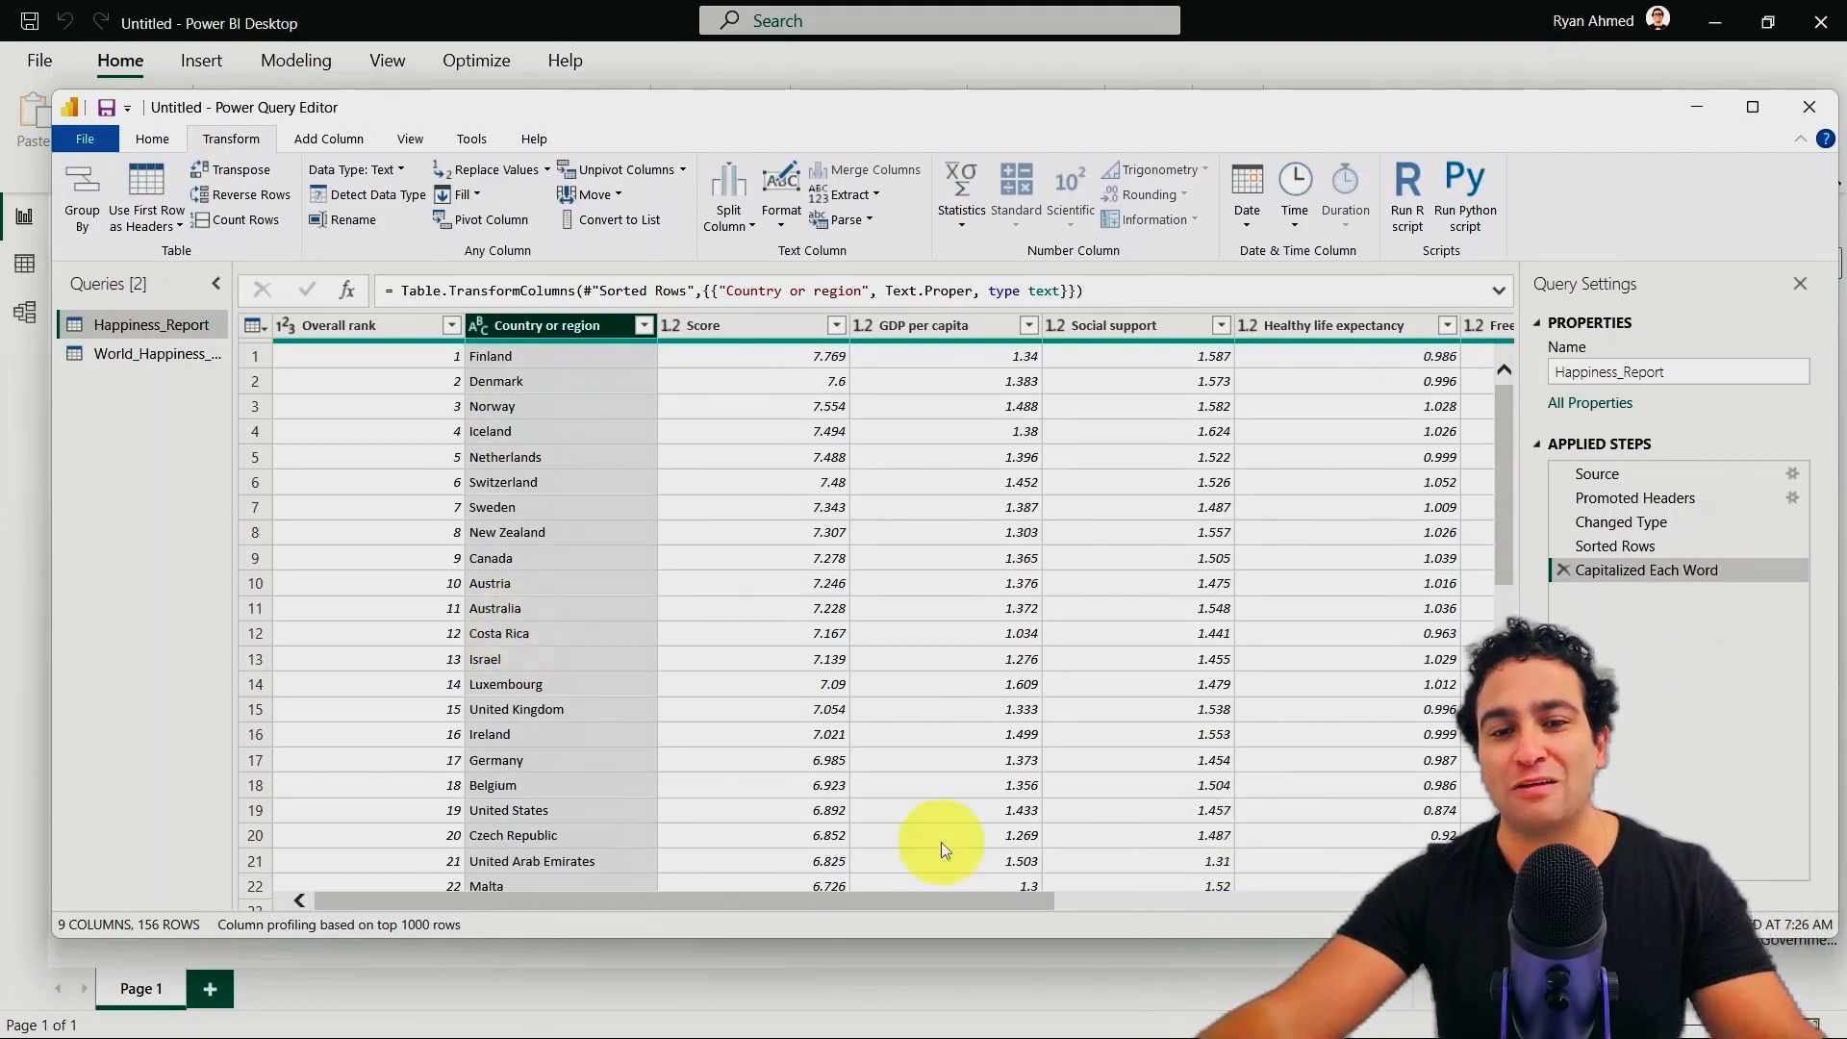
scroll("right", 3)
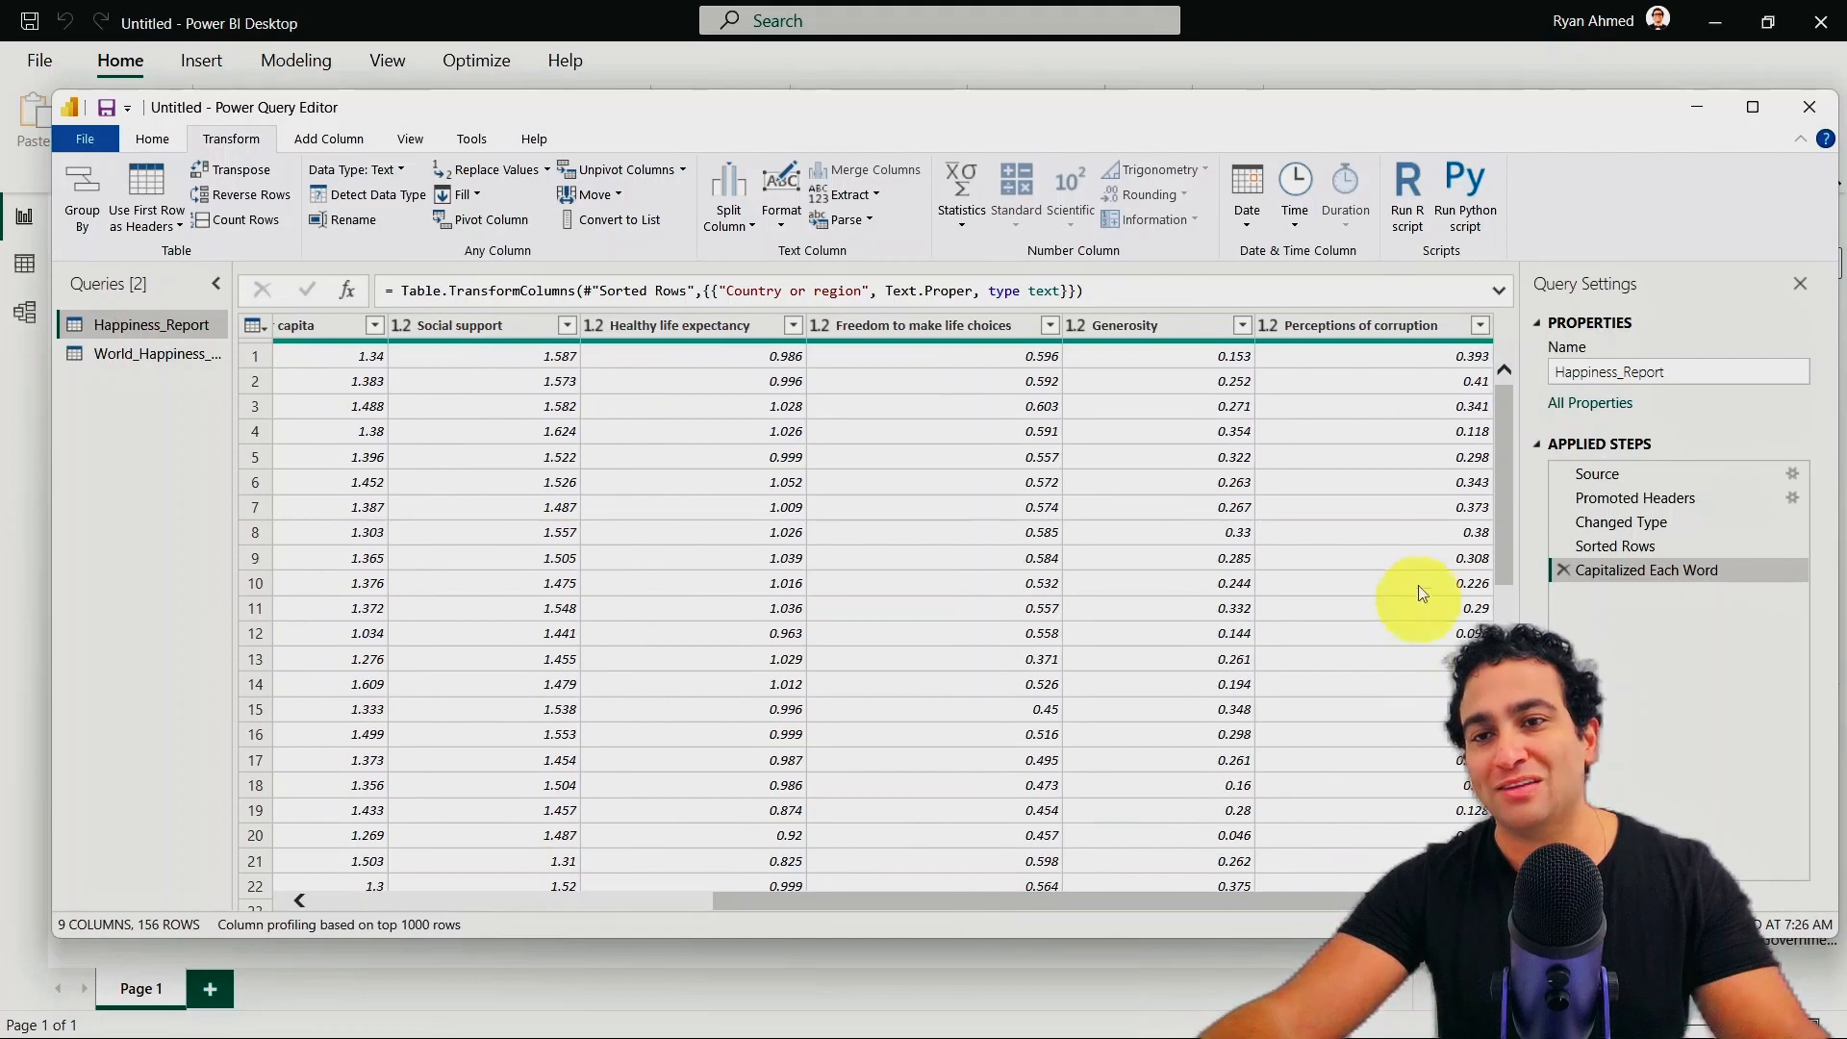
mouse_move(1646, 569)
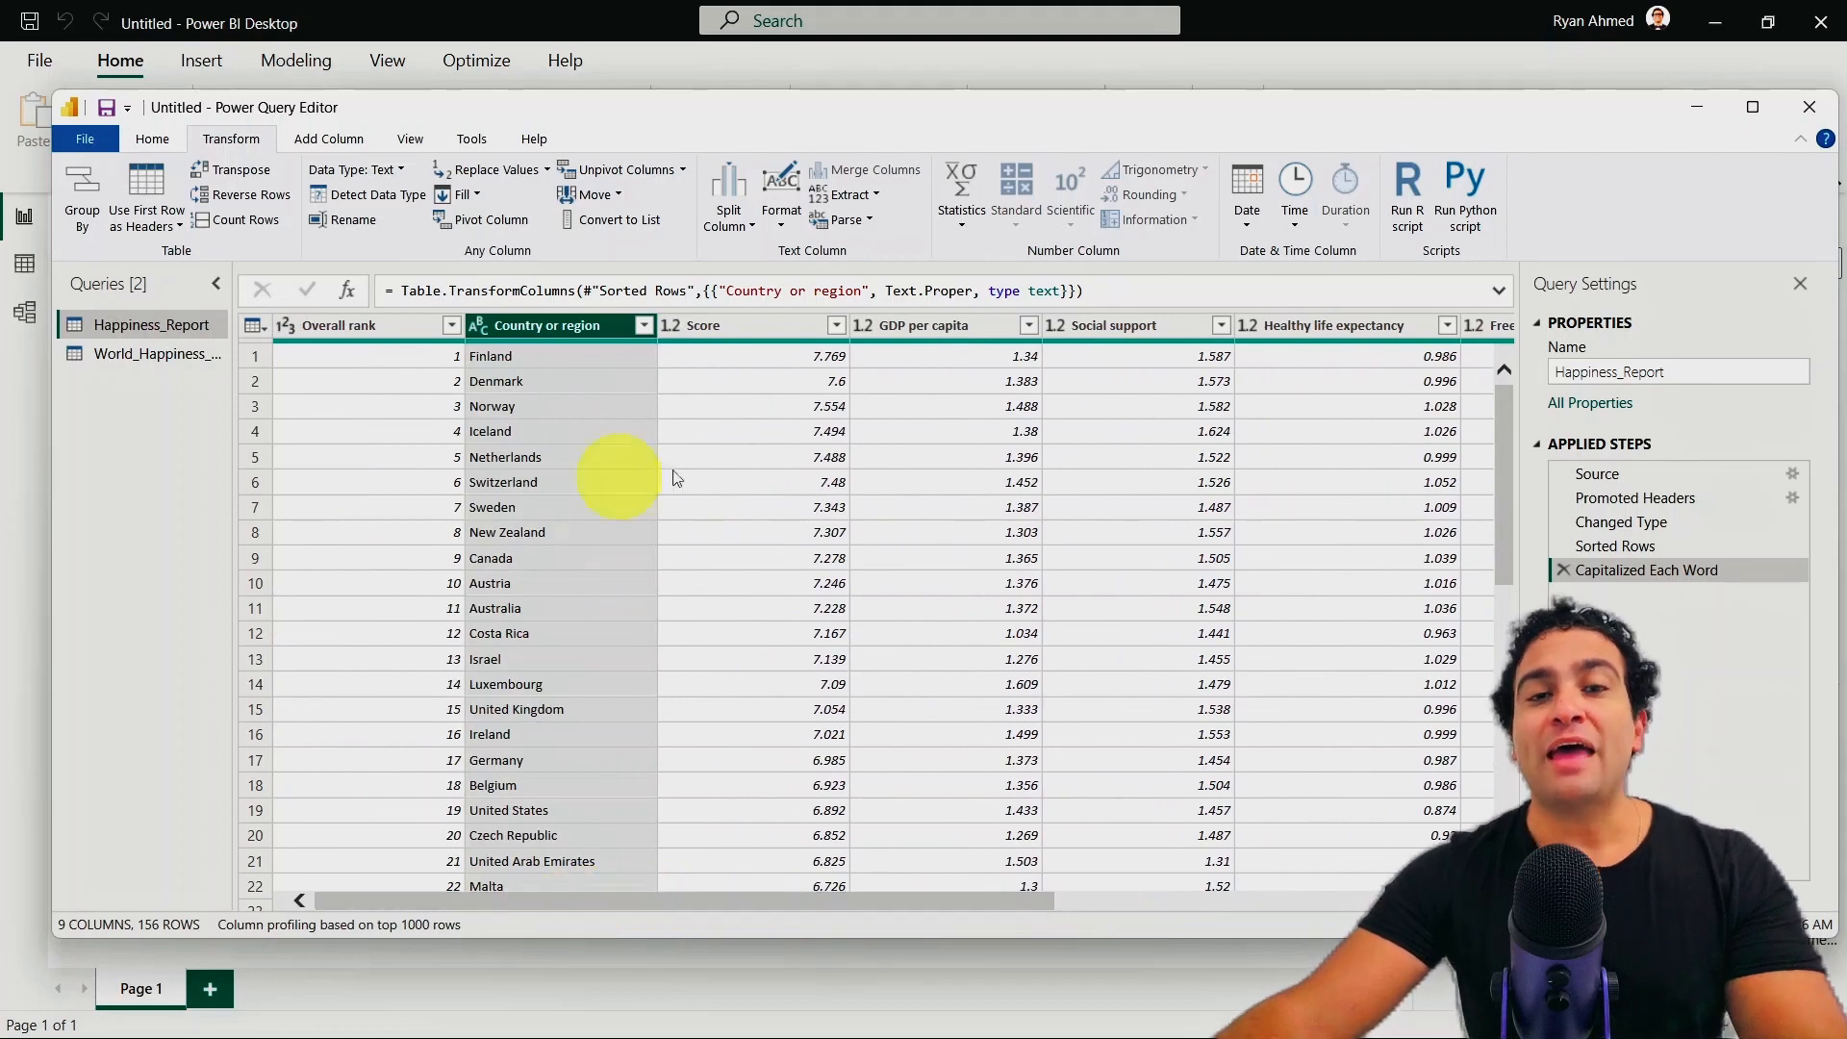
mouse_move(689, 522)
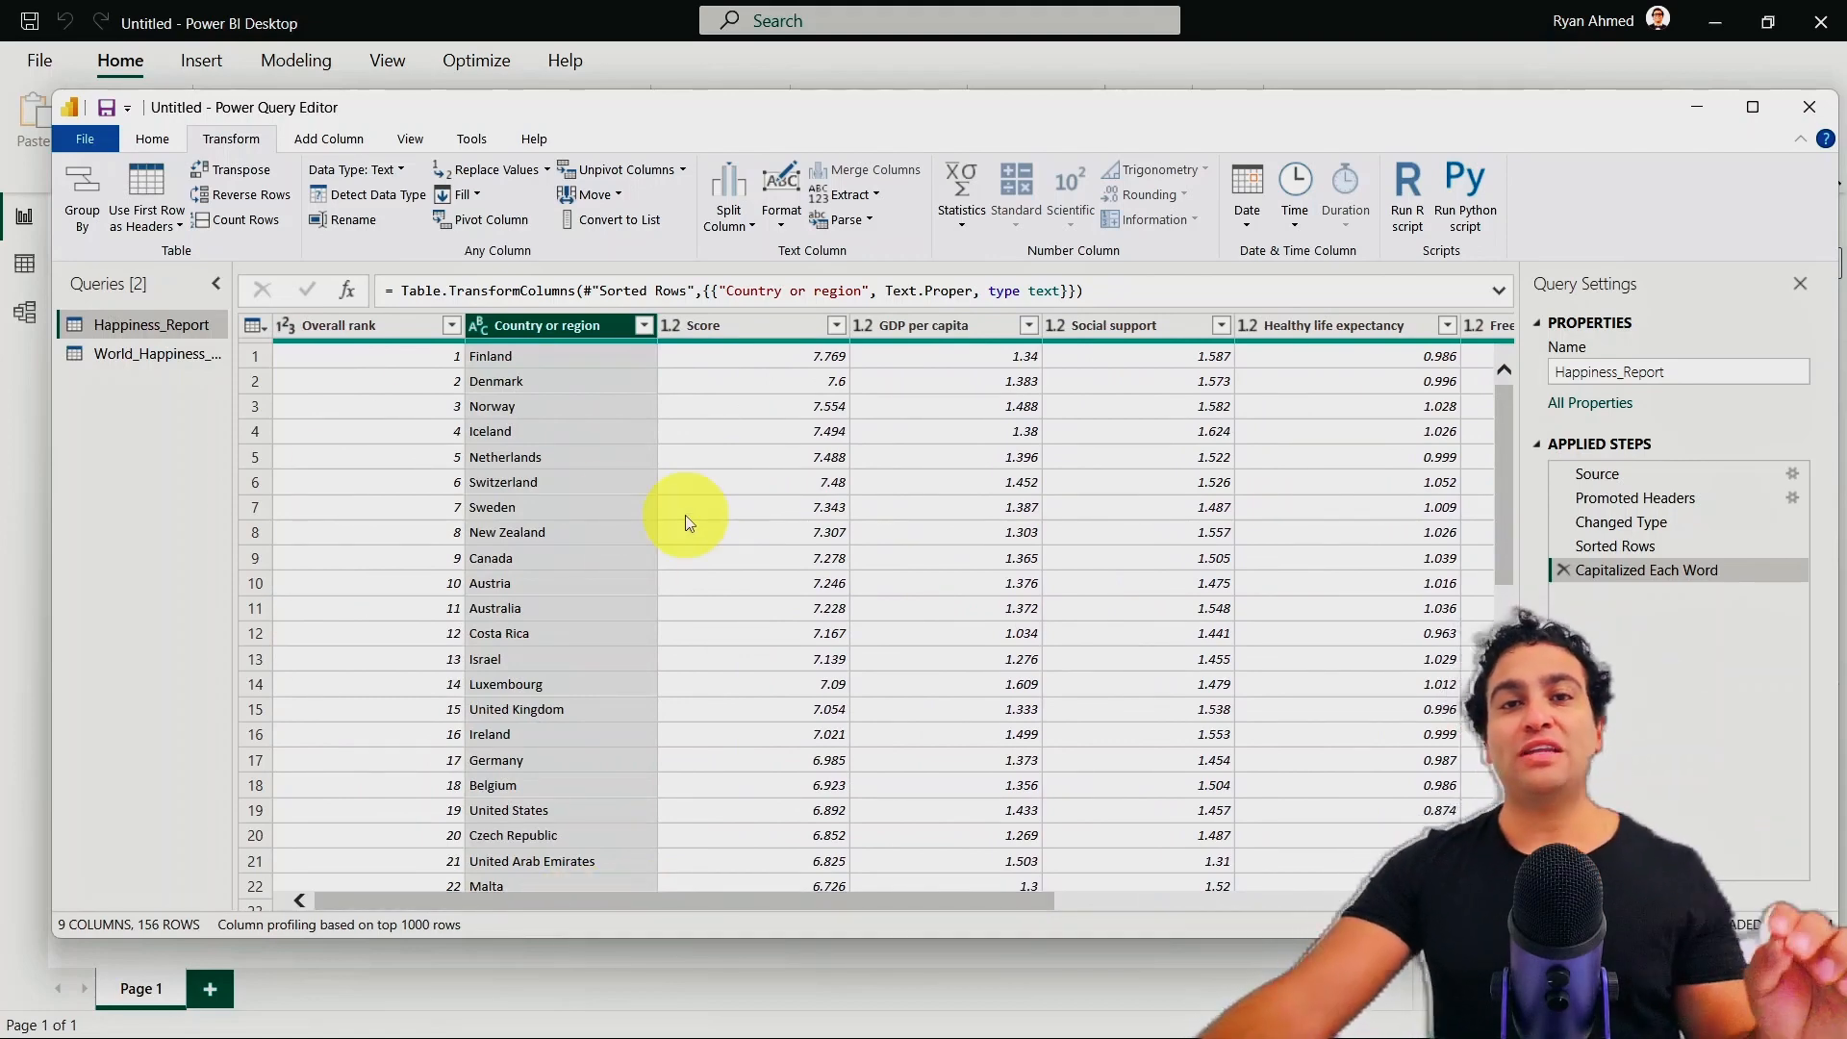